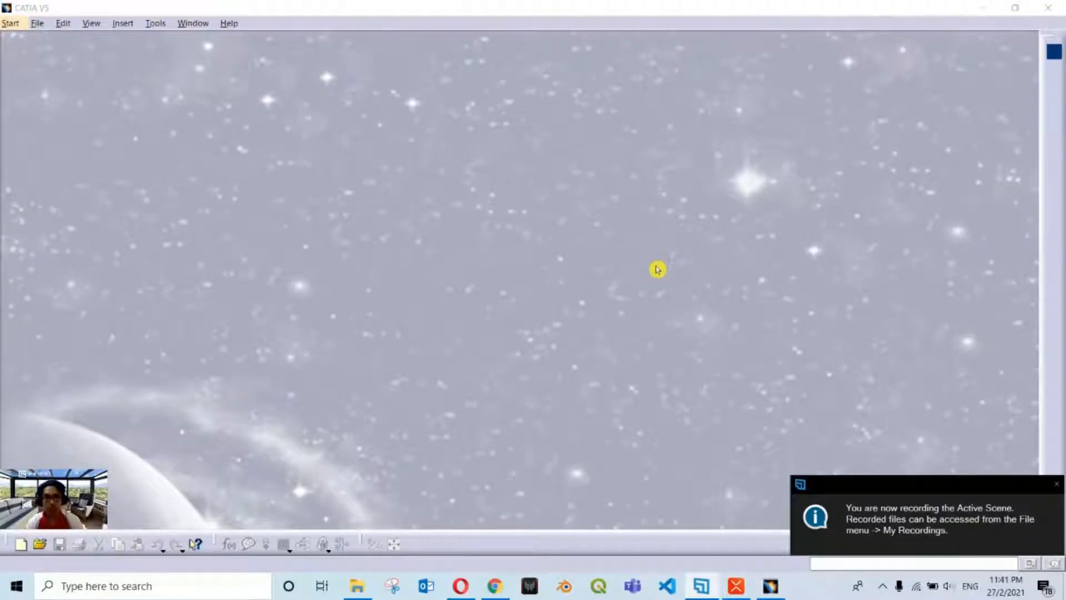
{"action": "mouse_move", "coordinate": [580, 300]}
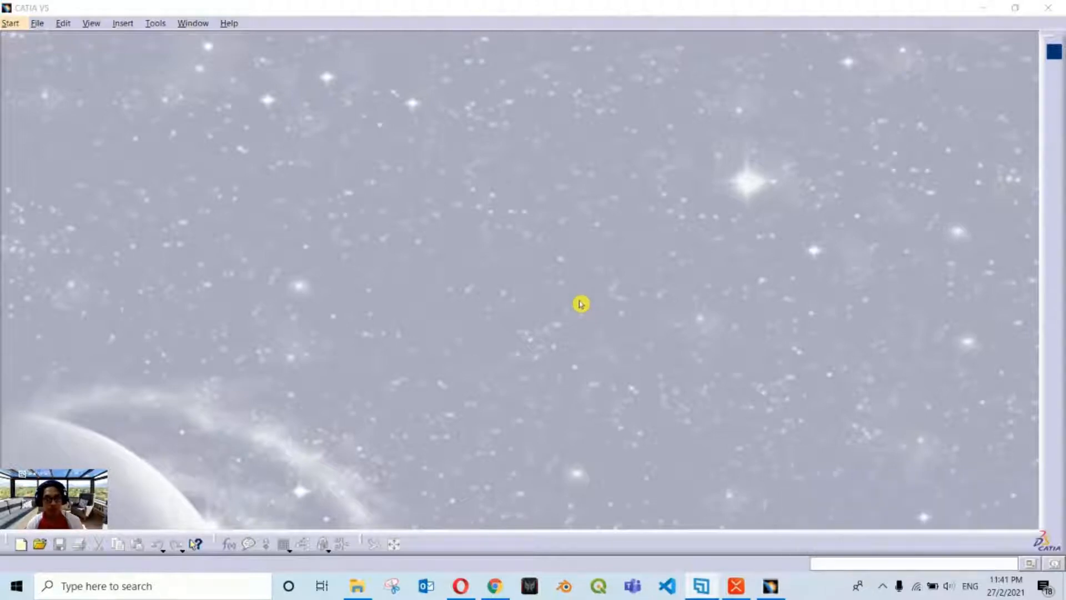
{"action": "mouse_move", "coordinate": [510, 304]}
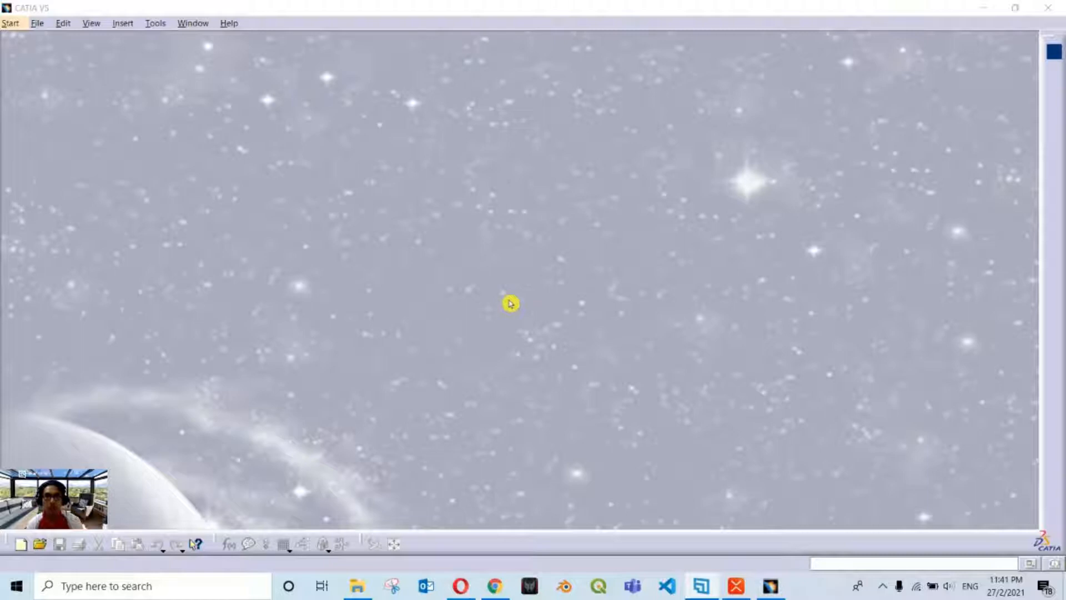
{"action": "mouse_move", "coordinate": [509, 304]}
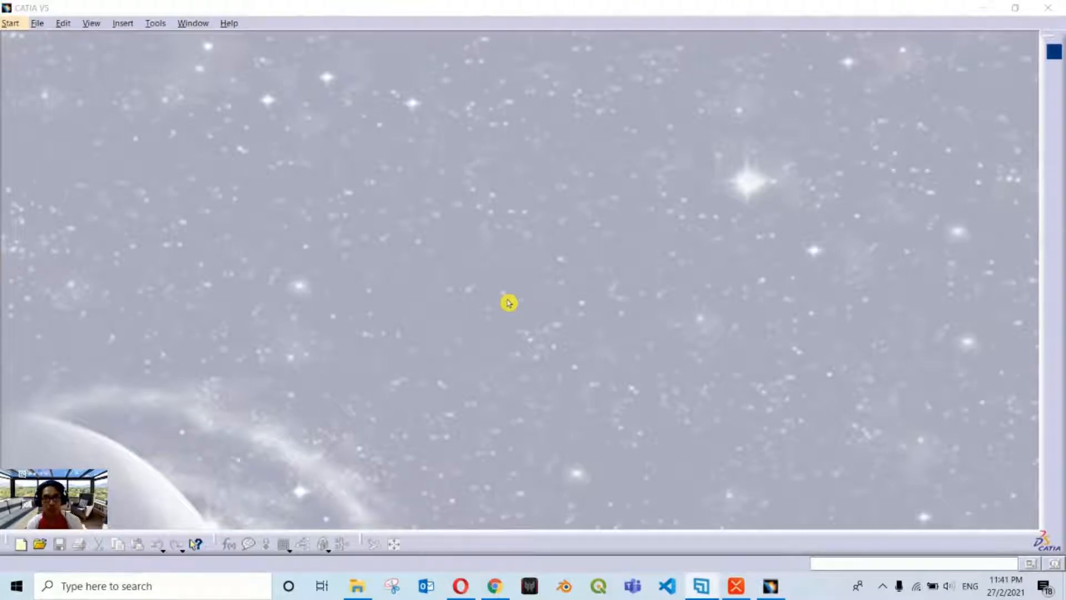
{"action": "mouse_move", "coordinate": [618, 307]}
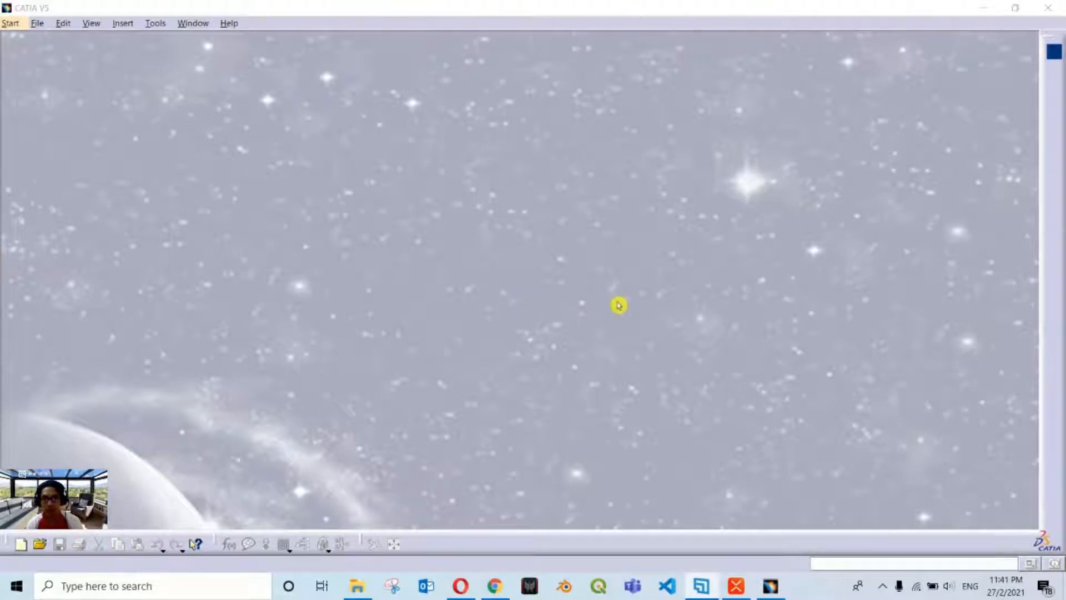
{"action": "mouse_move", "coordinate": [640, 298]}
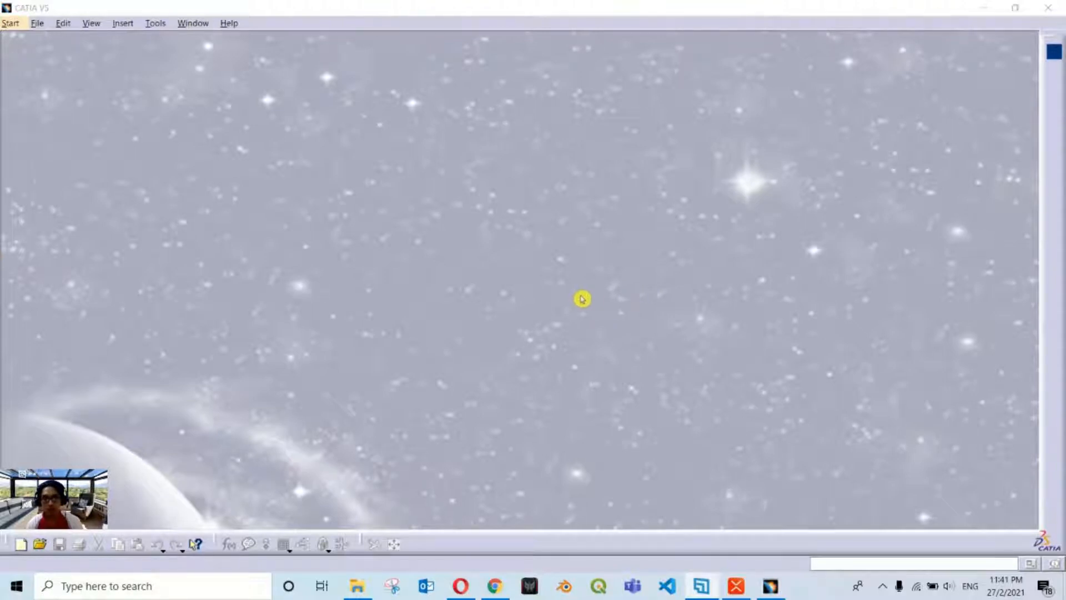
{"action": "mouse_move", "coordinate": [656, 294]}
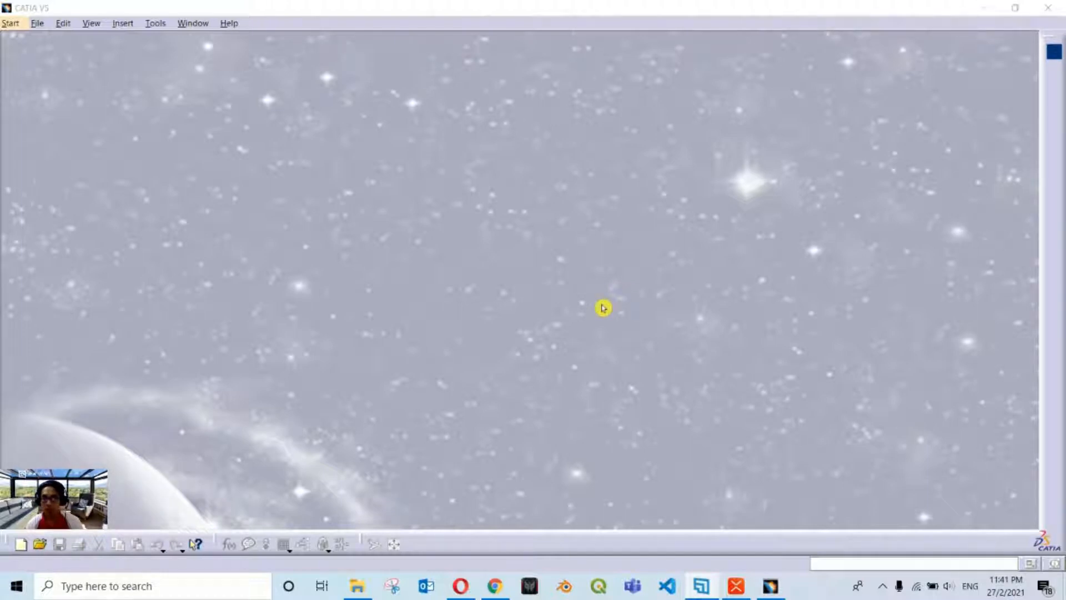
{"action": "mouse_move", "coordinate": [619, 302]}
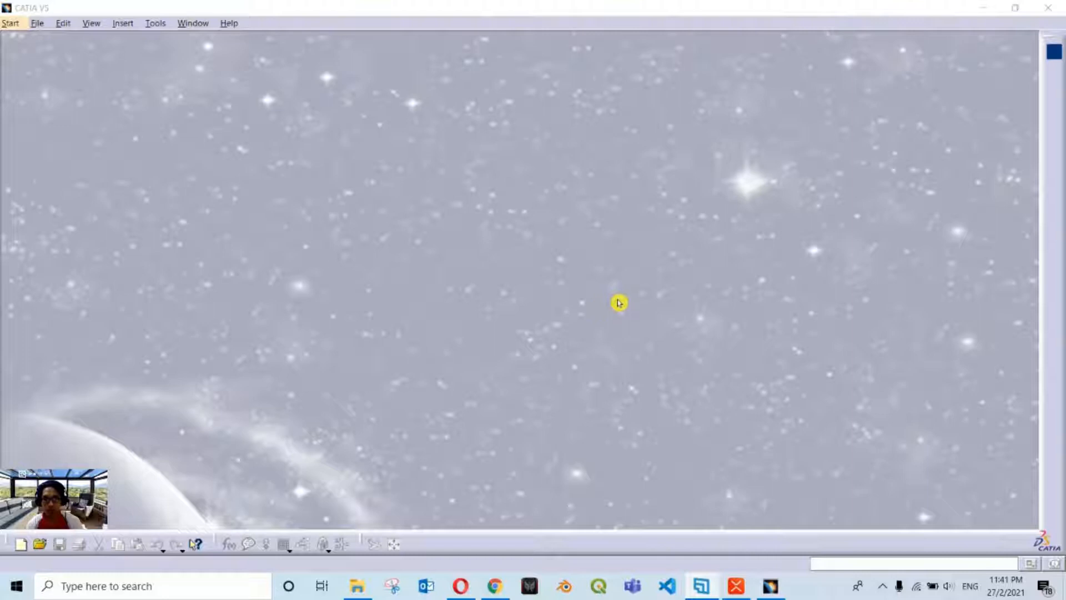
{"action": "mouse_move", "coordinate": [647, 293]}
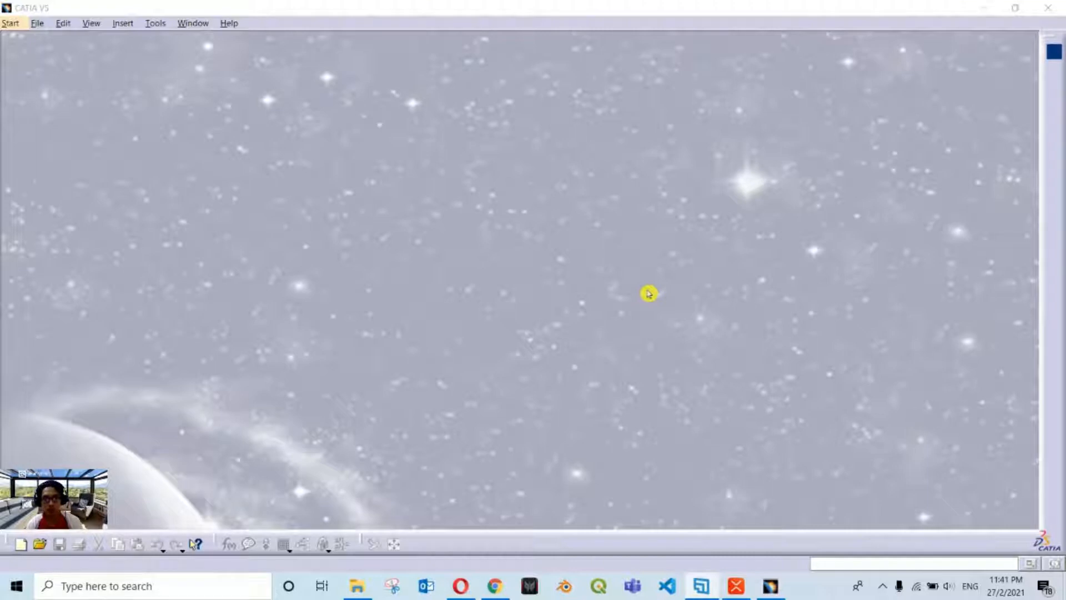
{"action": "mouse_move", "coordinate": [688, 281]}
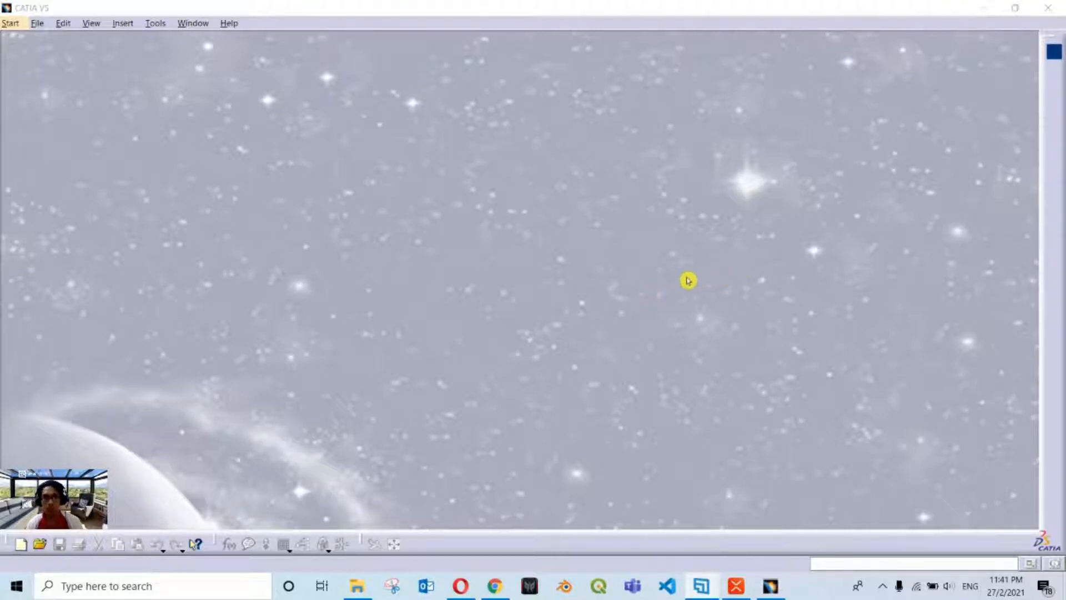
{"action": "mouse_move", "coordinate": [489, 259]}
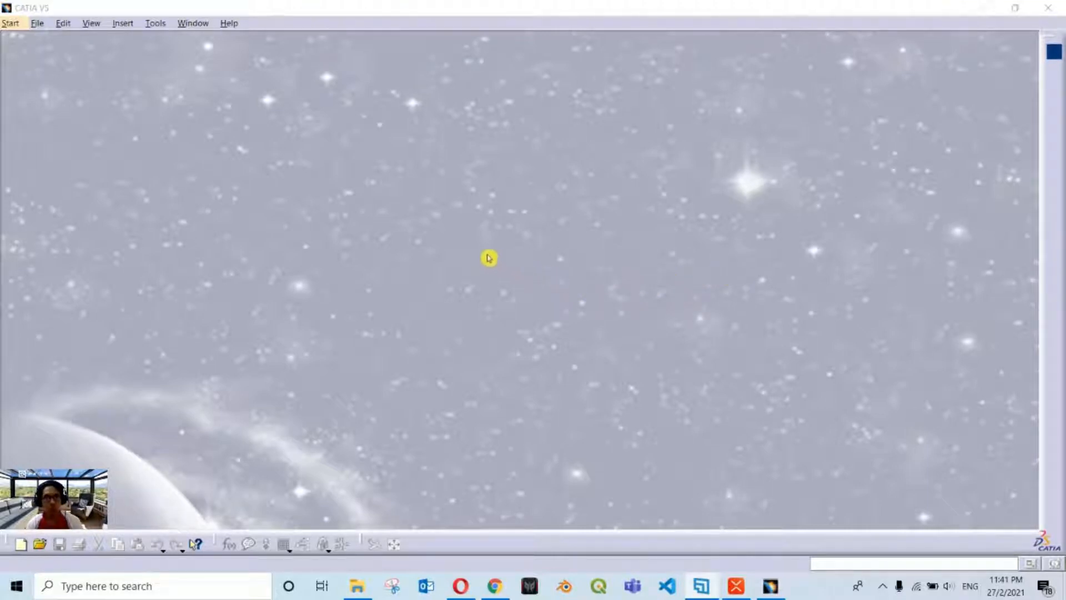
{"action": "mouse_move", "coordinate": [810, 177]}
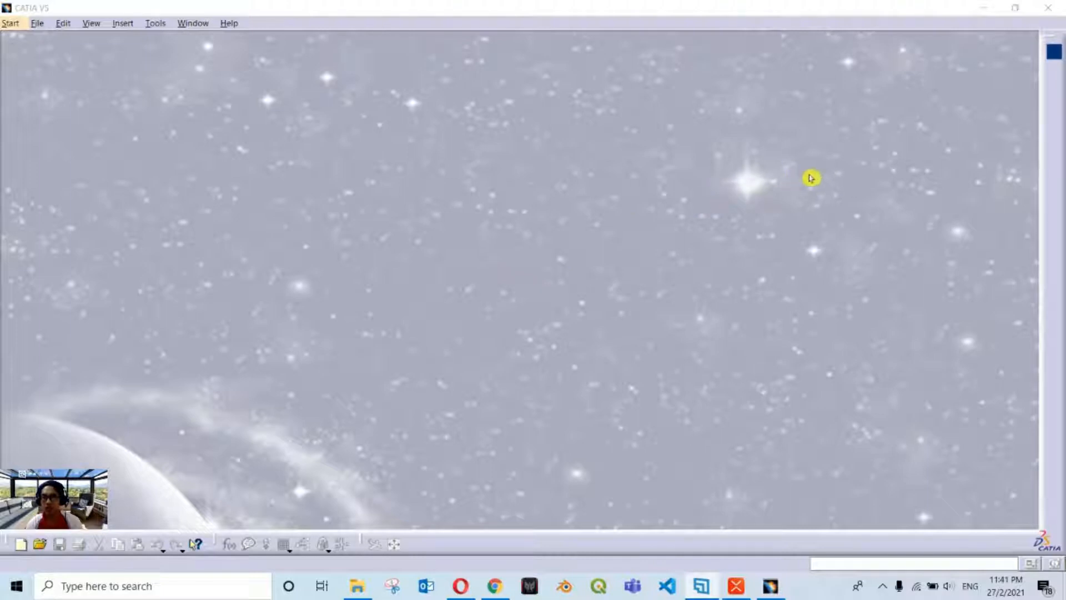
{"action": "mouse_move", "coordinate": [587, 271]}
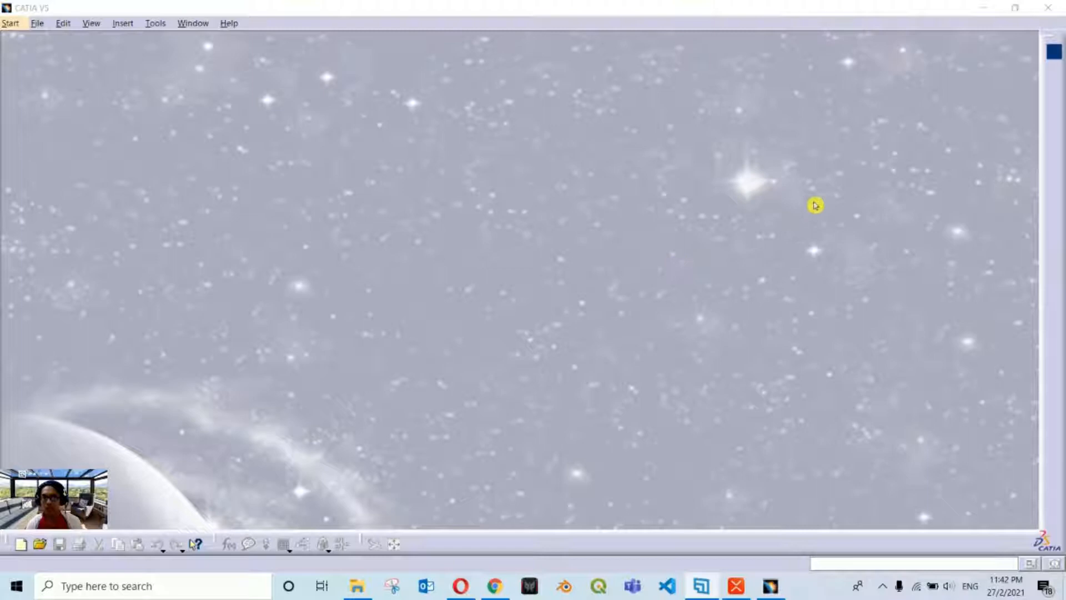
{"action": "mouse_move", "coordinate": [829, 123]}
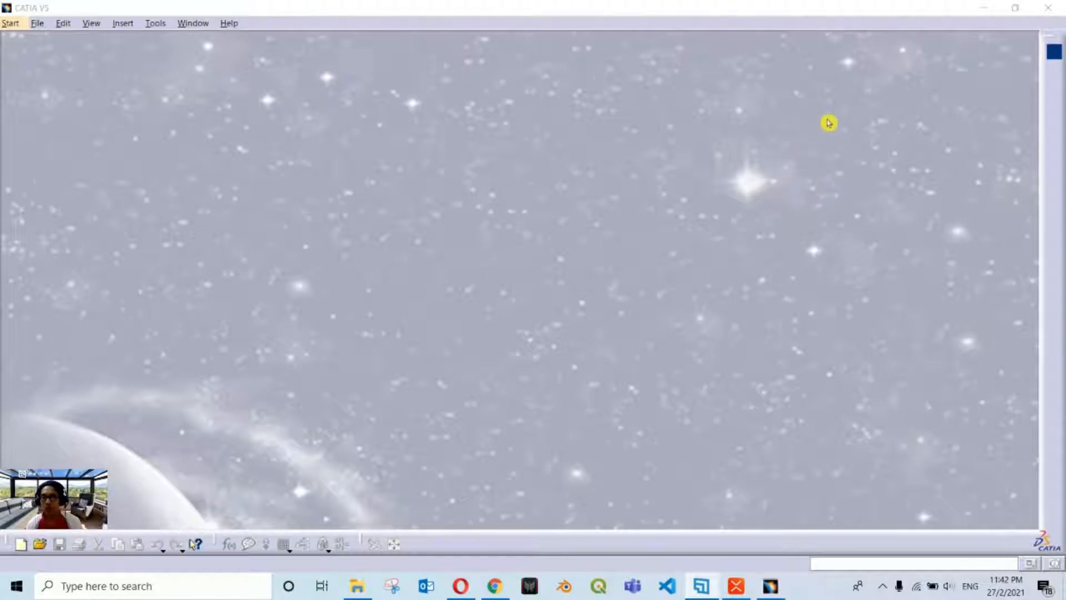
{"action": "mouse_move", "coordinate": [758, 200]}
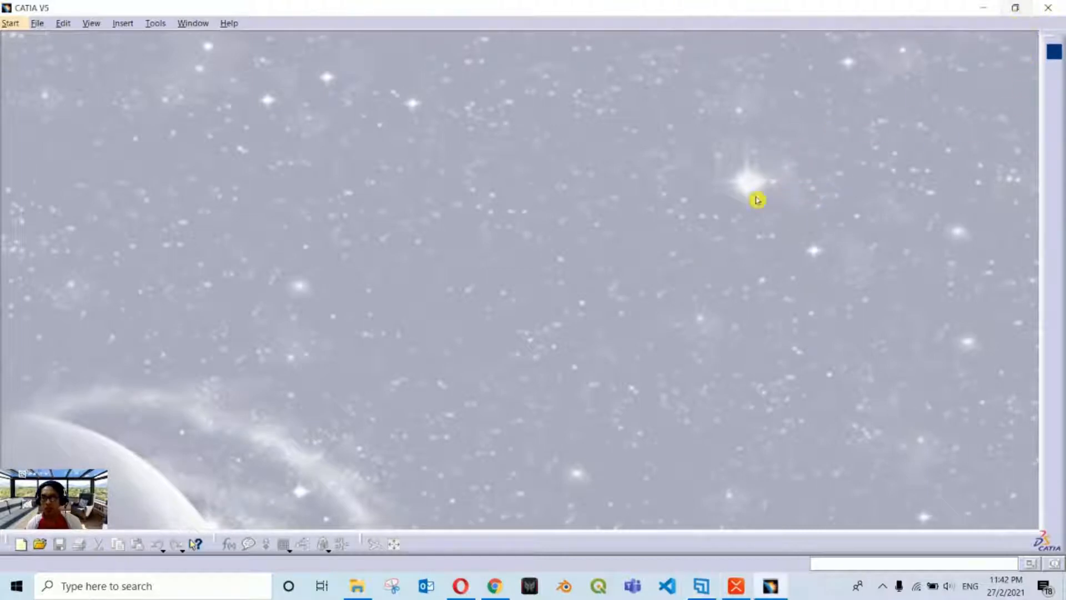
{"action": "mouse_move", "coordinate": [540, 468]}
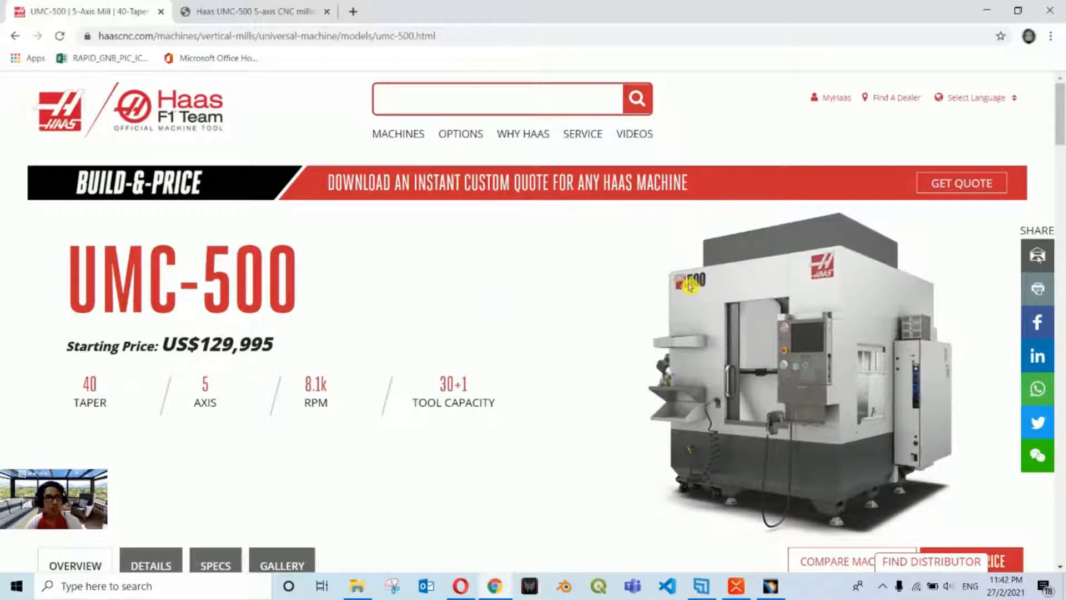
{"action": "mouse_move", "coordinate": [621, 281]}
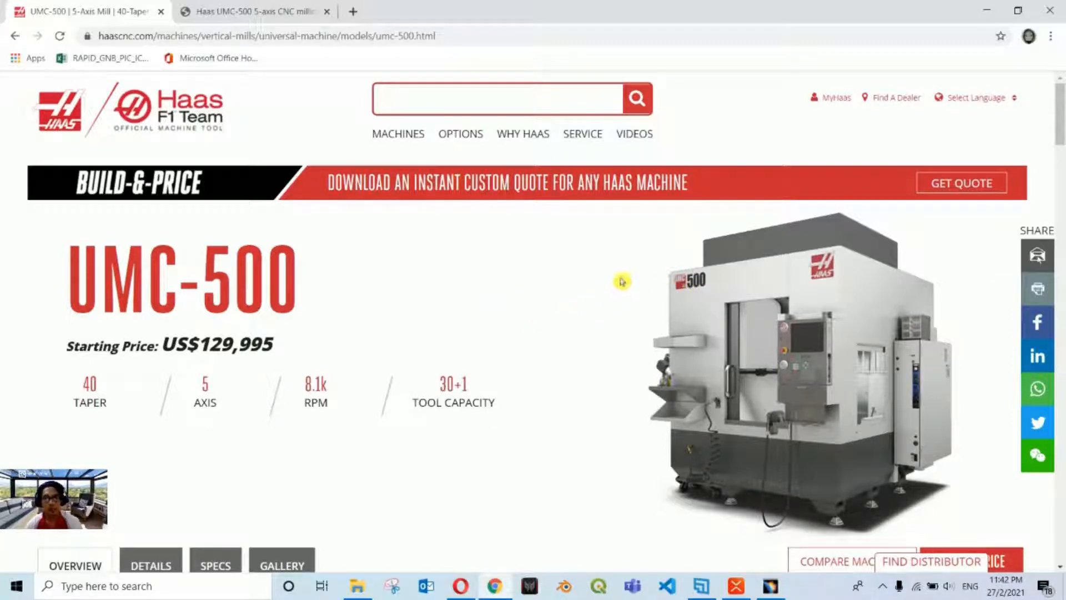
{"action": "mouse_move", "coordinate": [547, 301]}
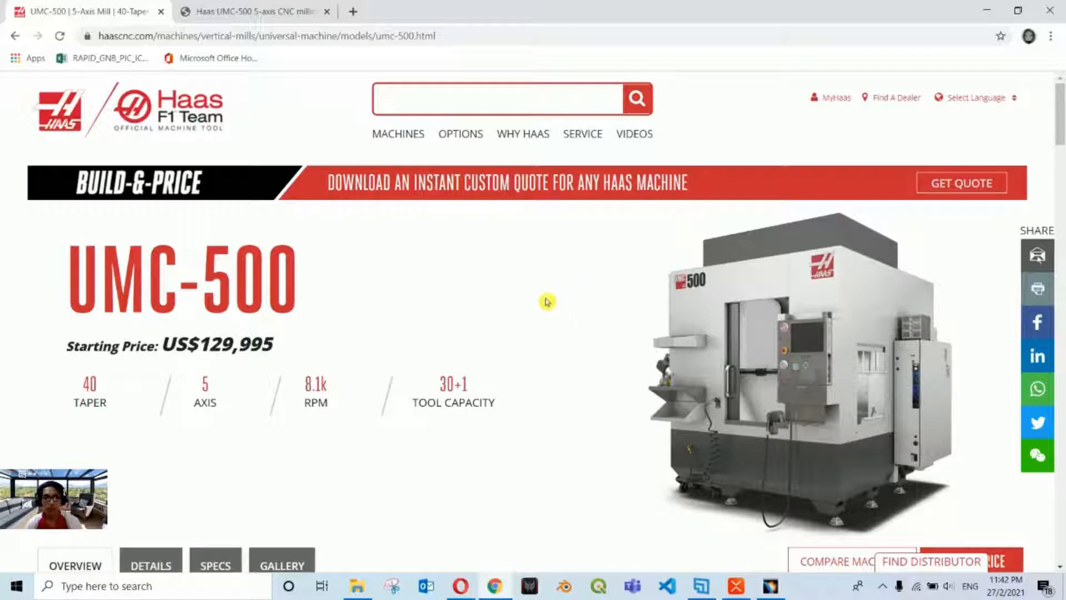
{"action": "mouse_move", "coordinate": [287, 109]}
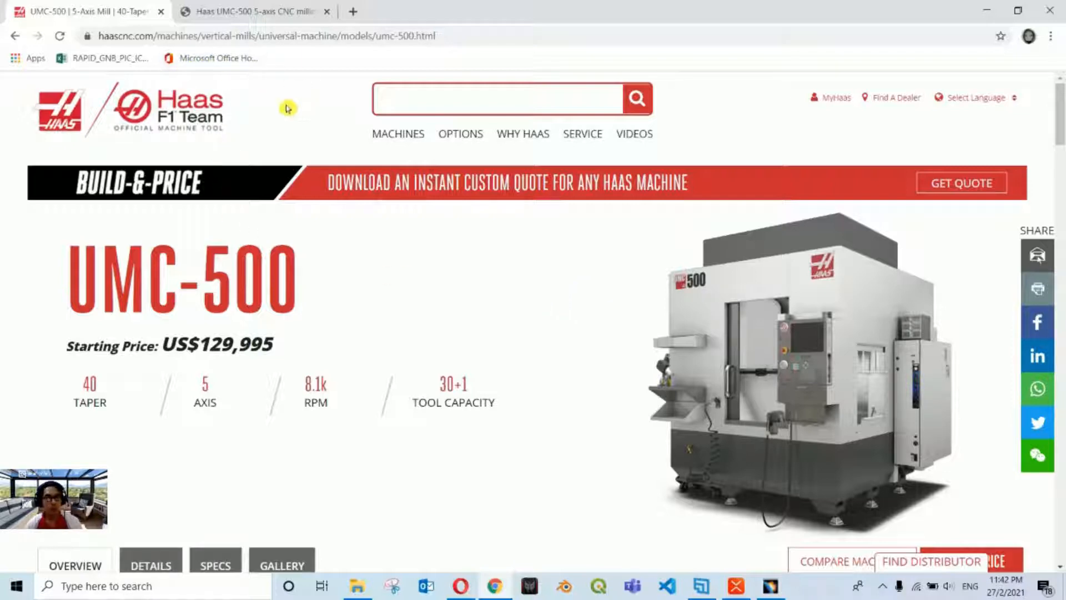
{"action": "mouse_move", "coordinate": [437, 304]}
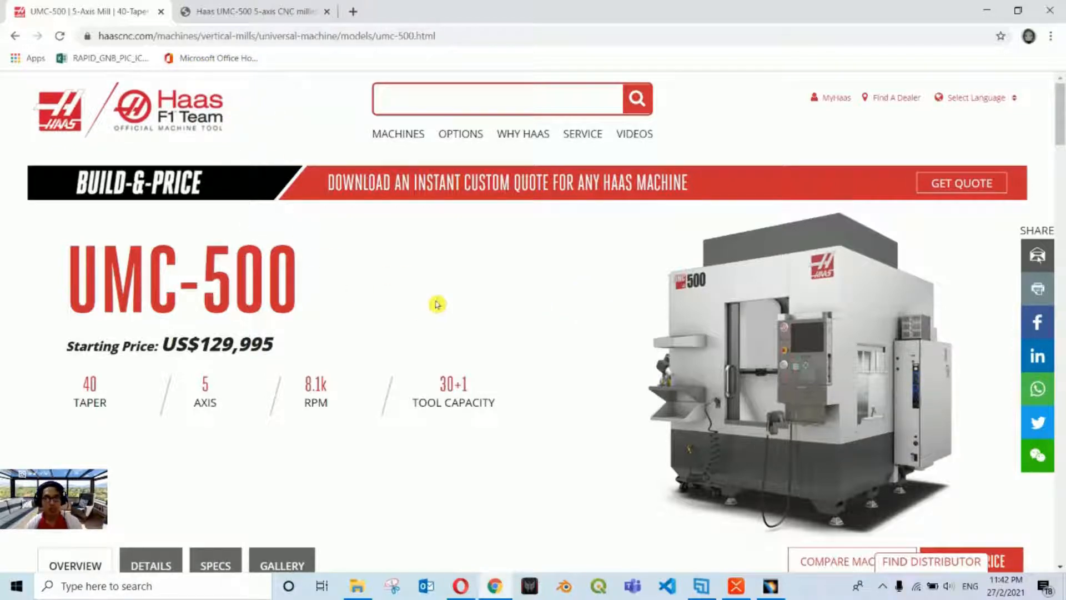
Browse the UMC-500 product page down to the Technical Documents section with the 3D Model (ZIP).
{"action": "left_click", "coordinate": [398, 134]}
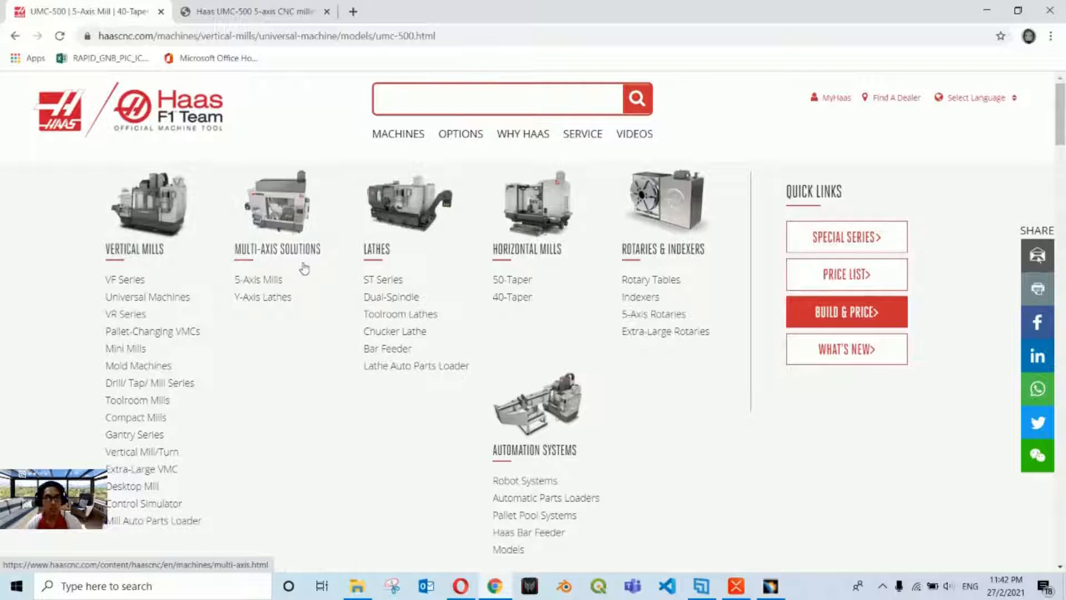
{"action": "mouse_move", "coordinate": [352, 326]}
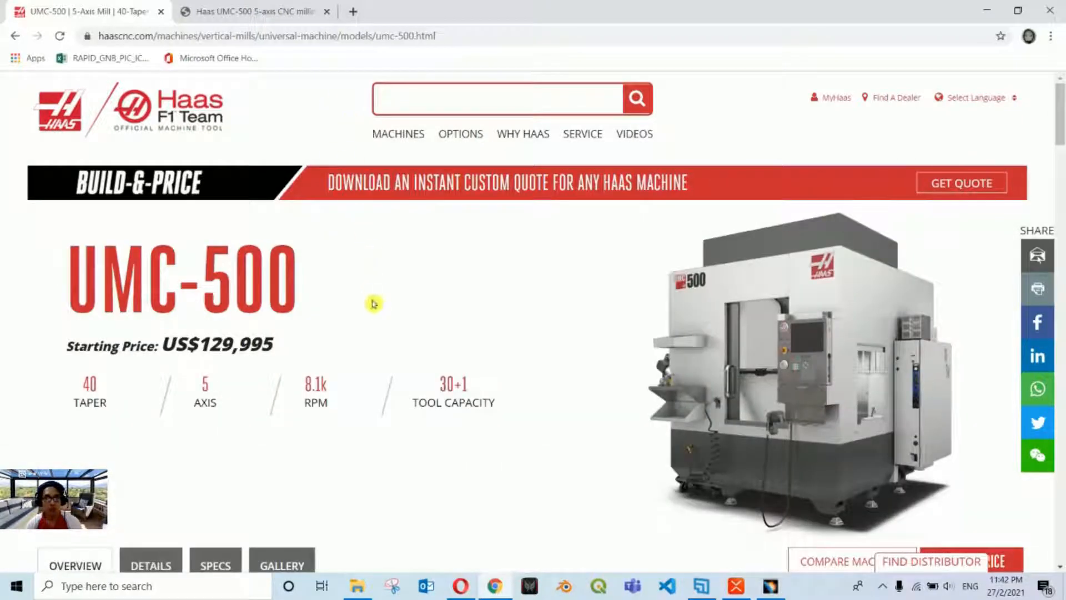
{"action": "scroll", "scroll_direction": "down", "scroll_amount": 3}
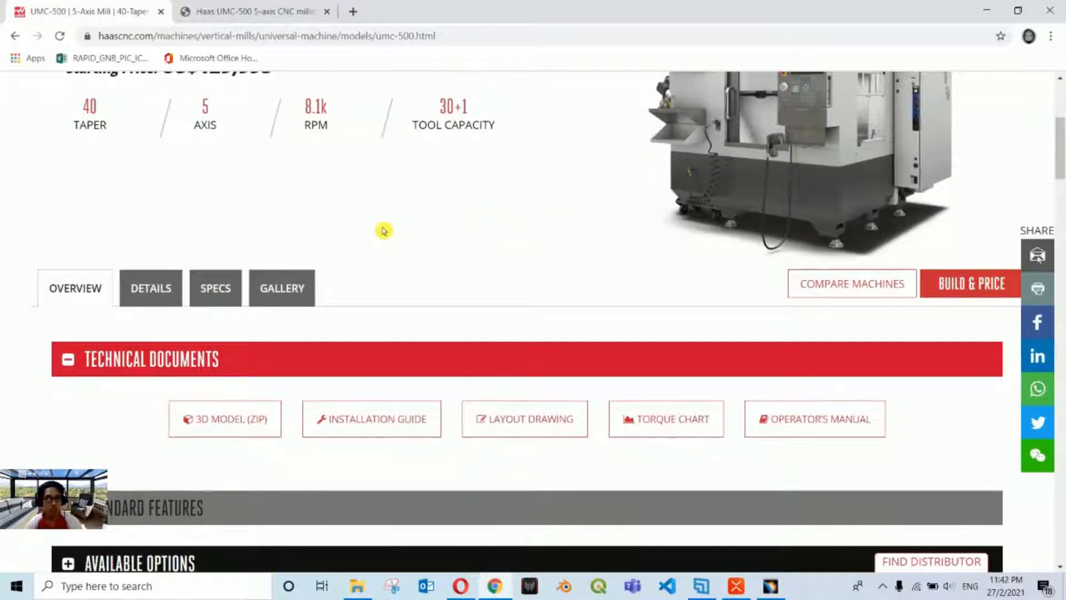
{"action": "scroll", "scroll_direction": "down", "scroll_amount": 3}
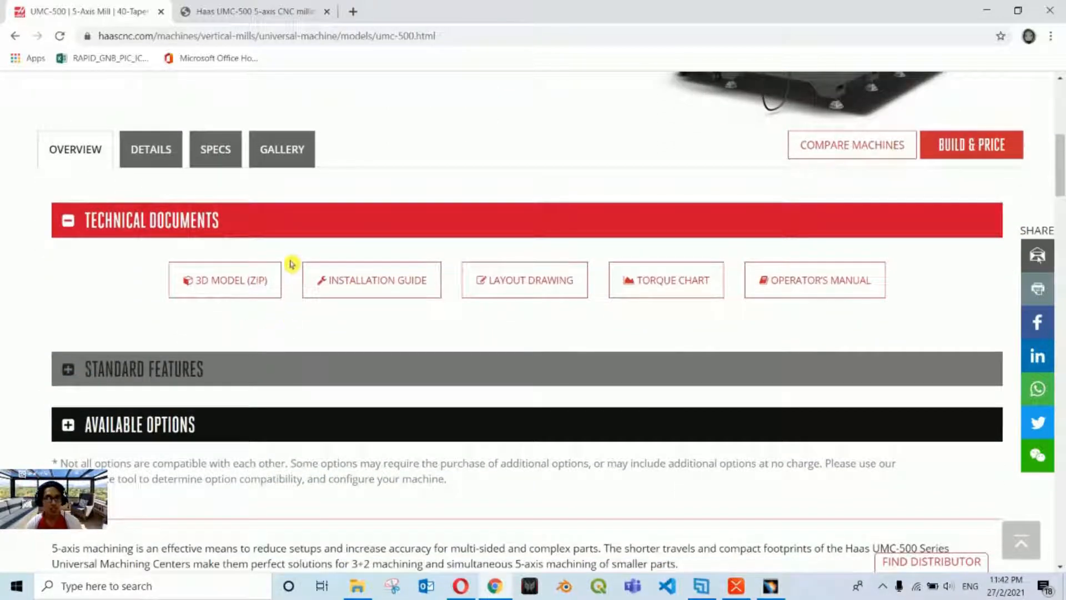
{"action": "mouse_move", "coordinate": [285, 315]}
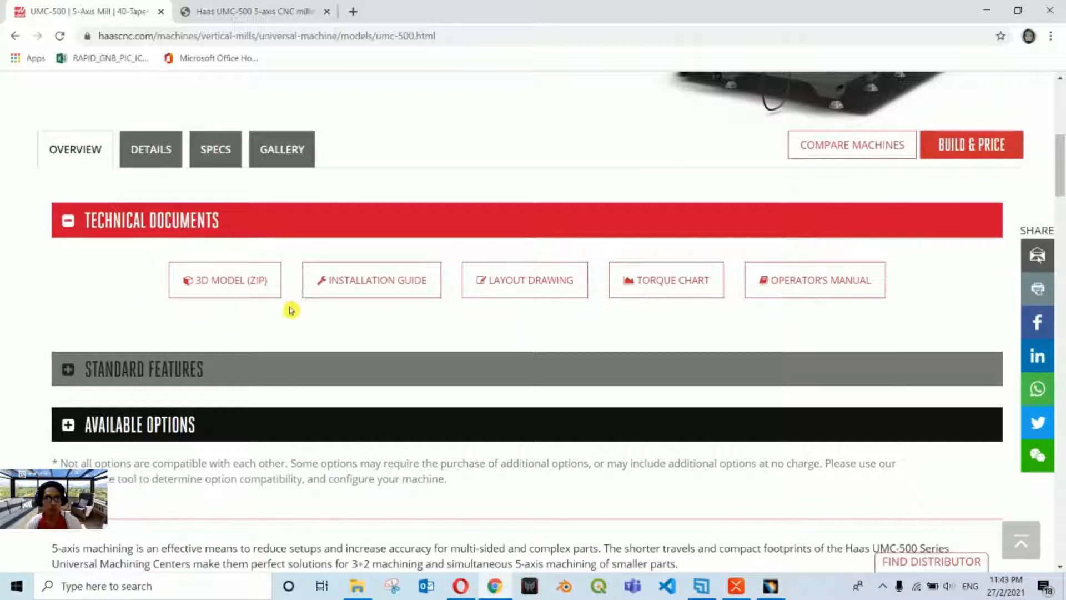
{"action": "mouse_move", "coordinate": [289, 312]}
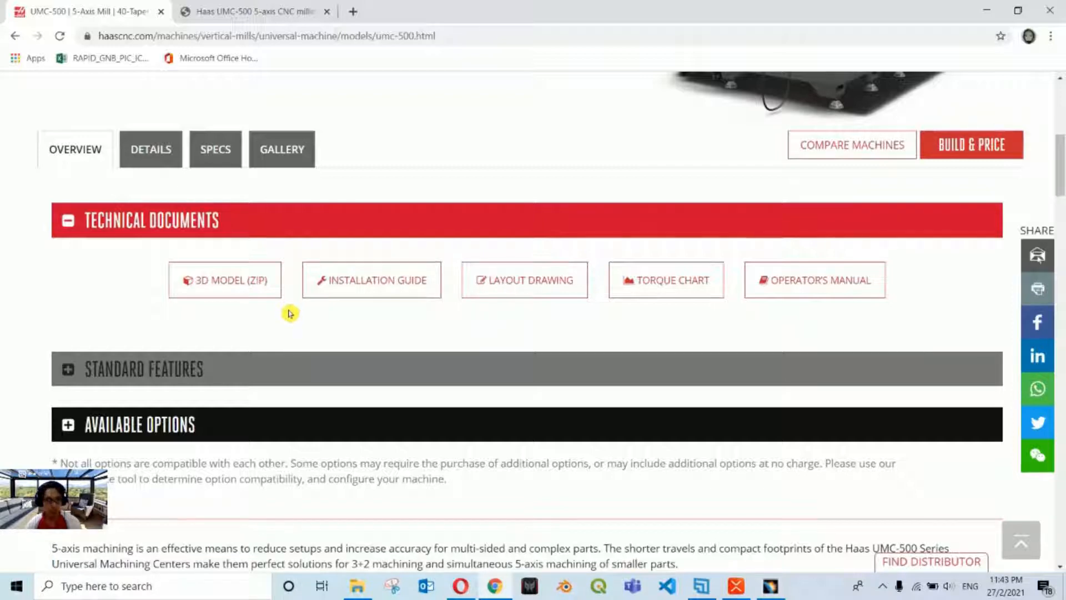
{"action": "scroll", "scroll_direction": "up", "scroll_amount": 3}
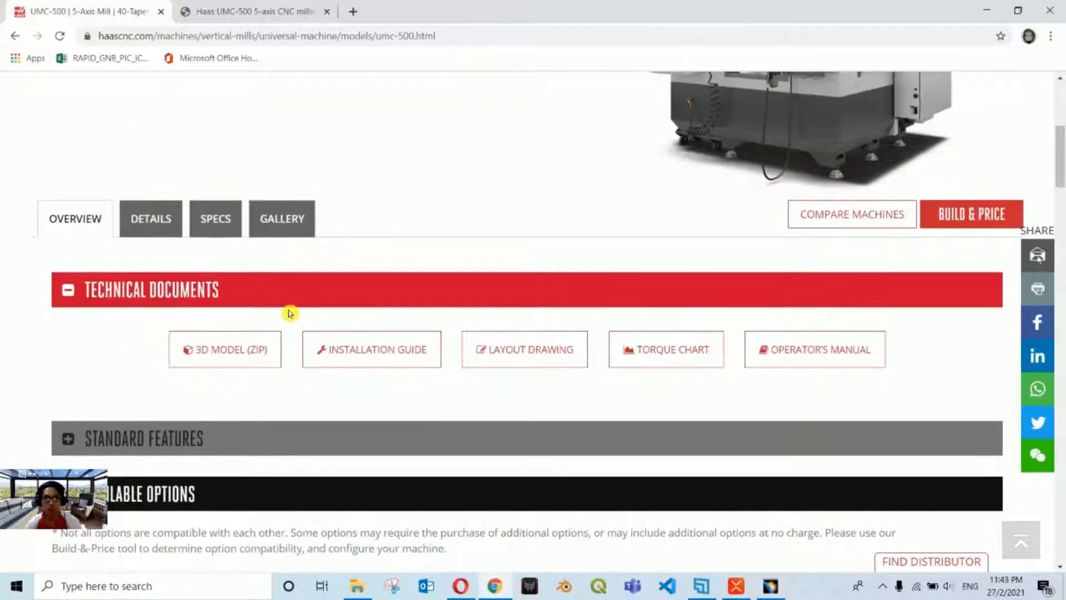
{"action": "scroll", "scroll_direction": "up", "scroll_amount": 3}
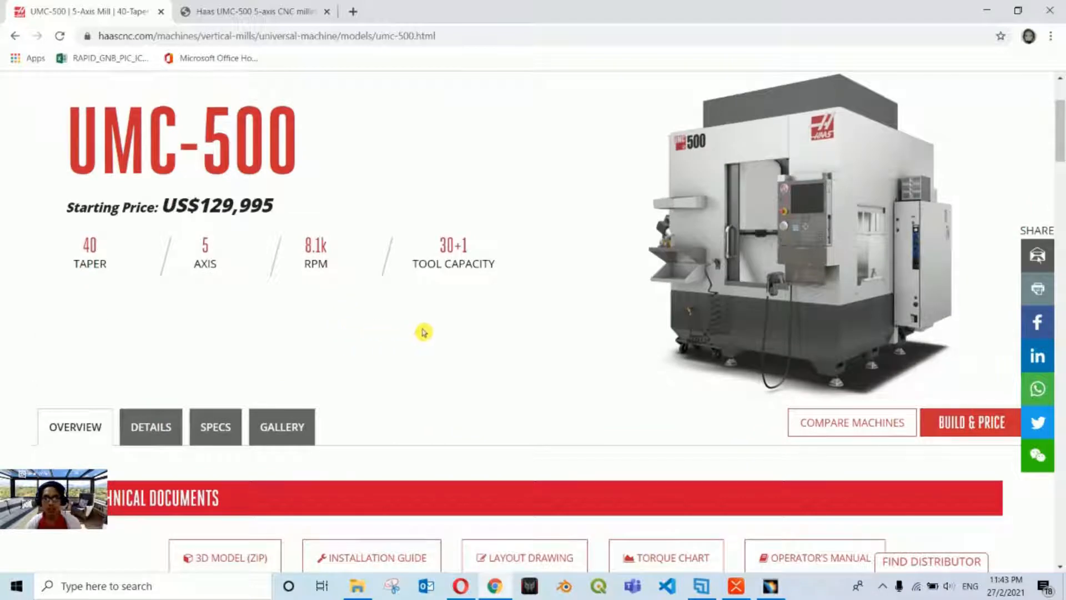
{"action": "mouse_move", "coordinate": [465, 324]}
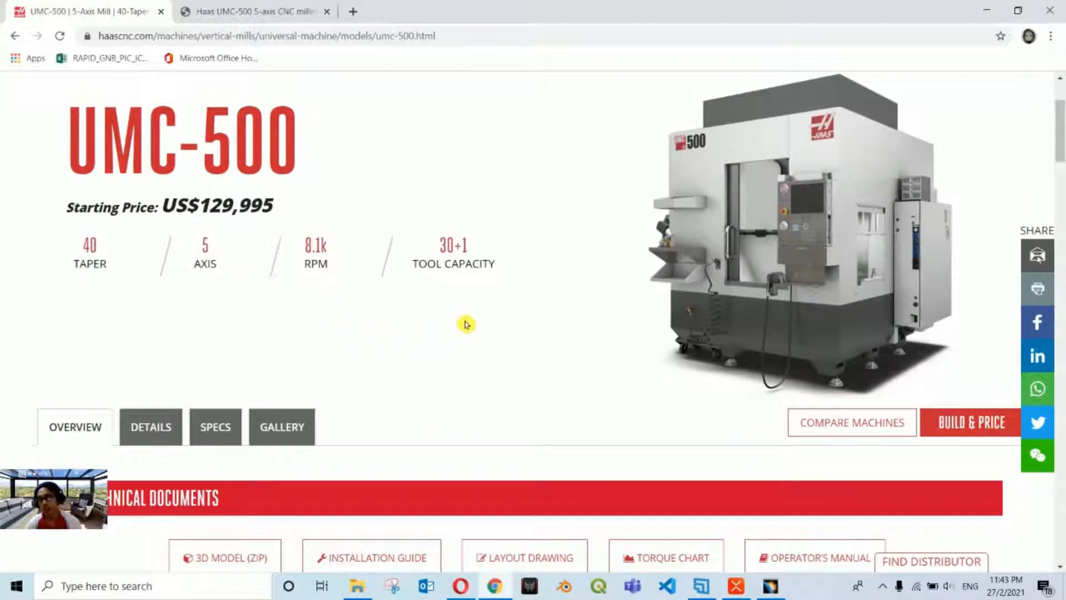
{"action": "mouse_move", "coordinate": [381, 272]}
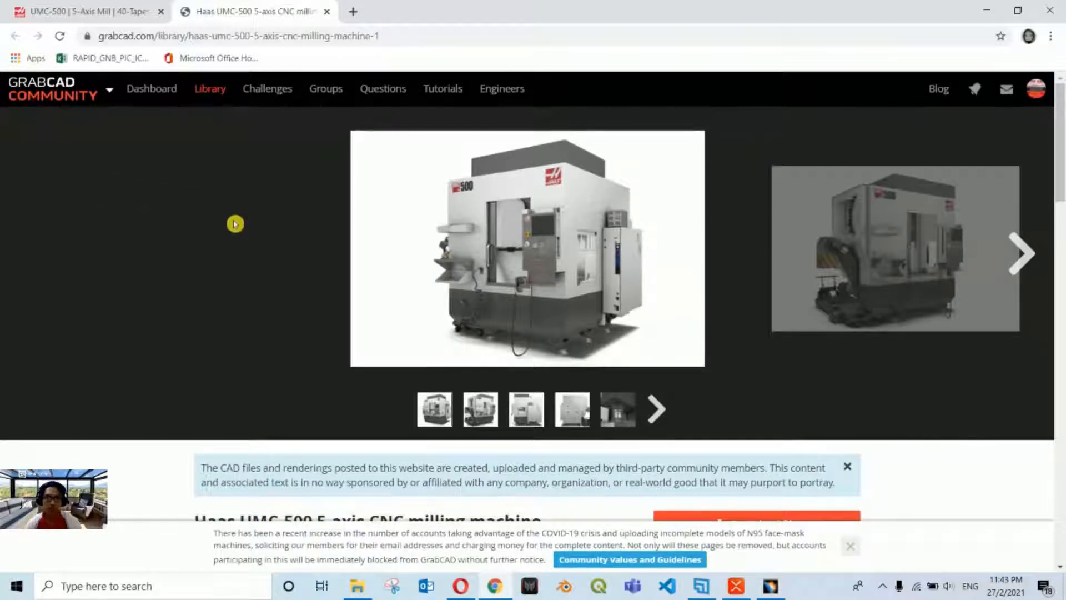
{"action": "mouse_move", "coordinate": [265, 189]}
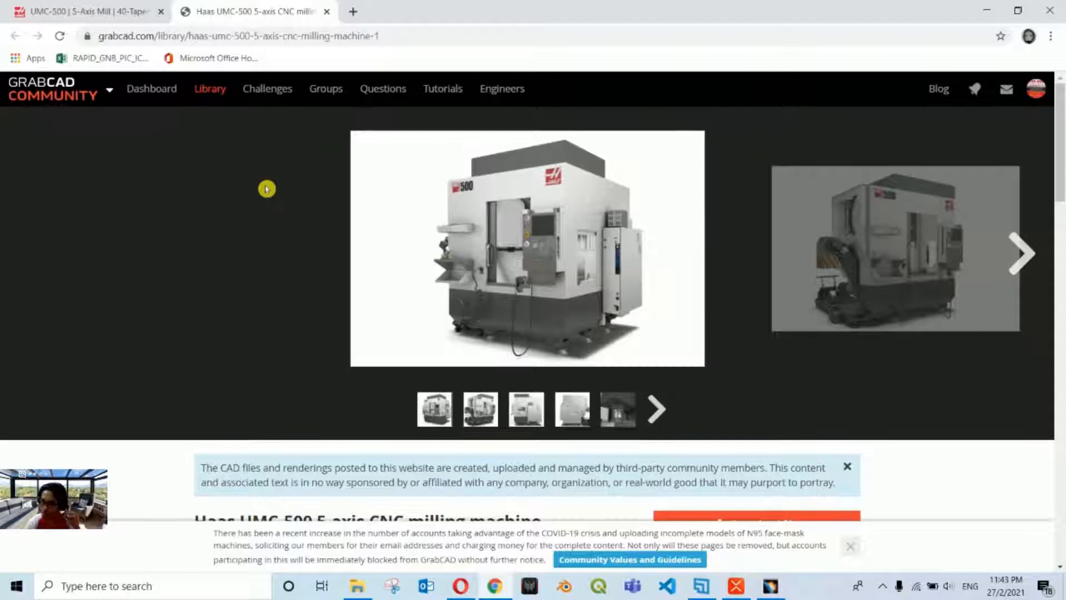
Scroll the GrabCAD Haas UMC-500 page down to its Files (24) list.
{"action": "scroll", "scroll_direction": "down", "scroll_amount": 3}
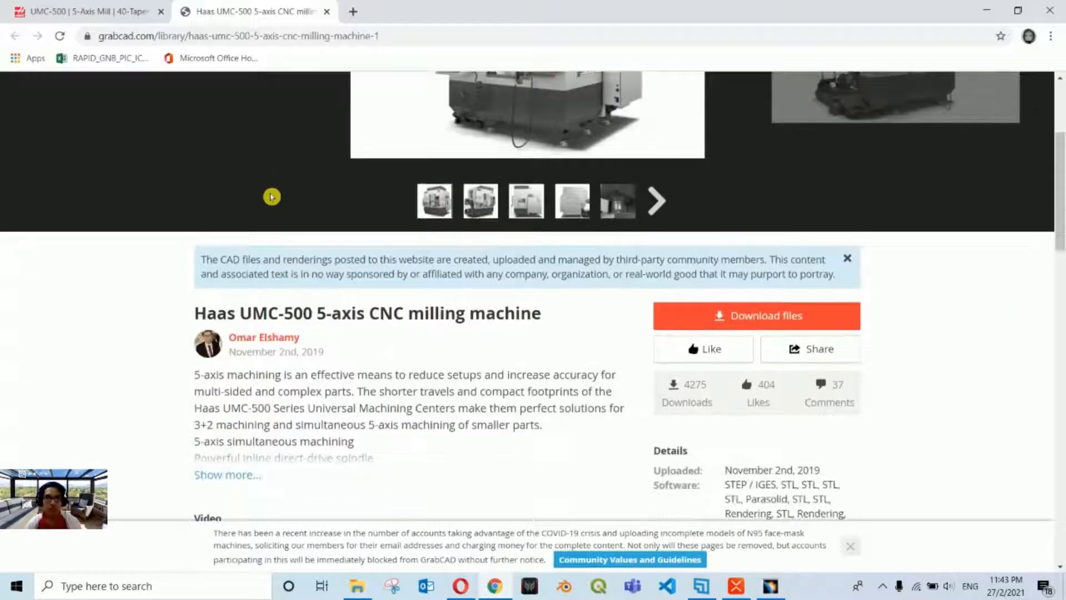
{"action": "mouse_move", "coordinate": [415, 357]}
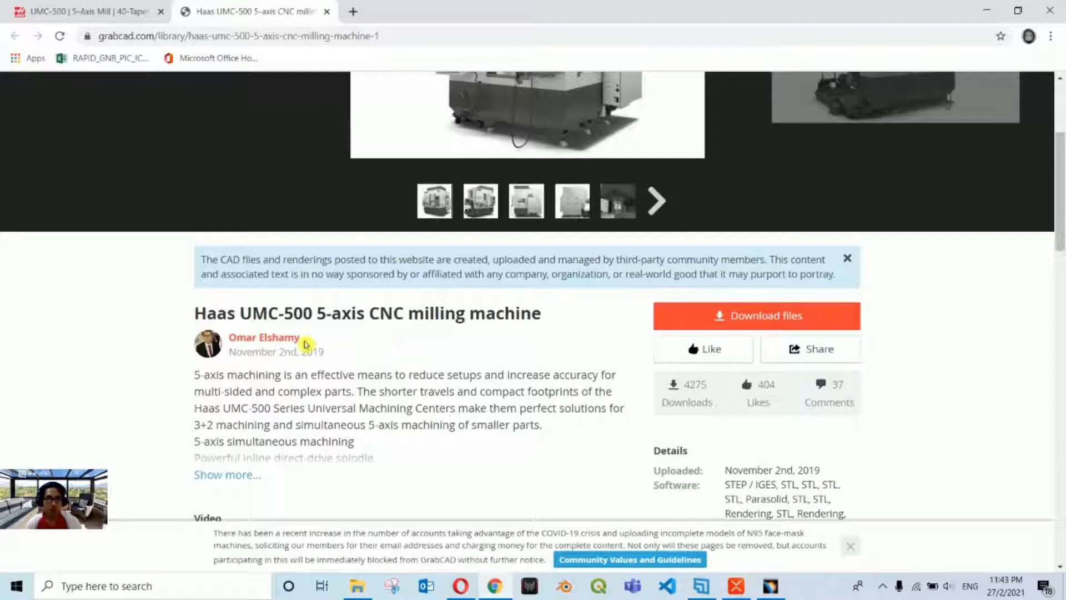
{"action": "scroll", "scroll_direction": "down", "scroll_amount": 3}
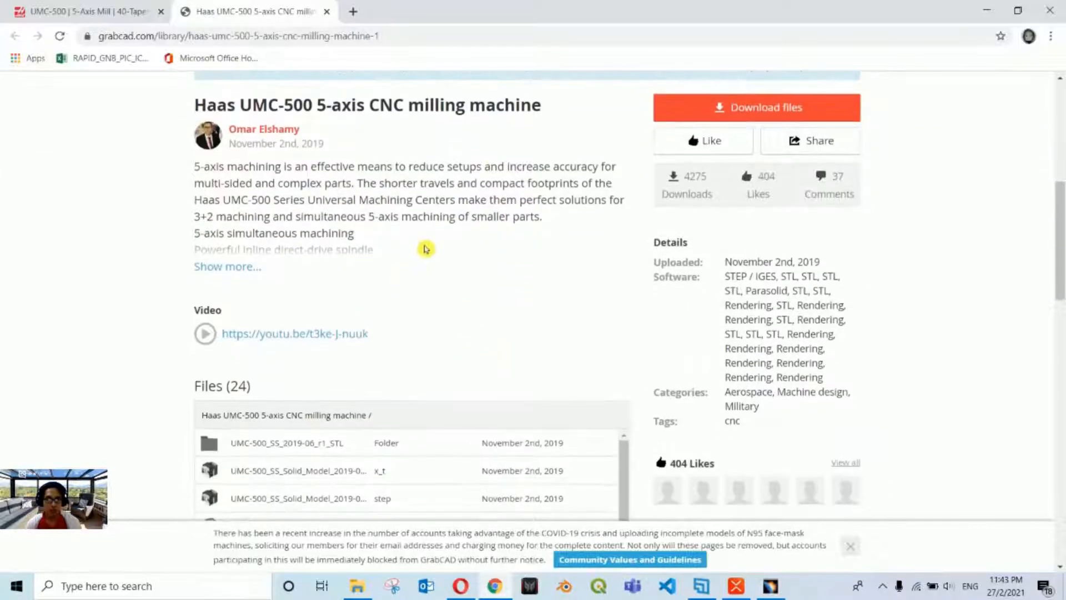
{"action": "mouse_move", "coordinate": [535, 318]}
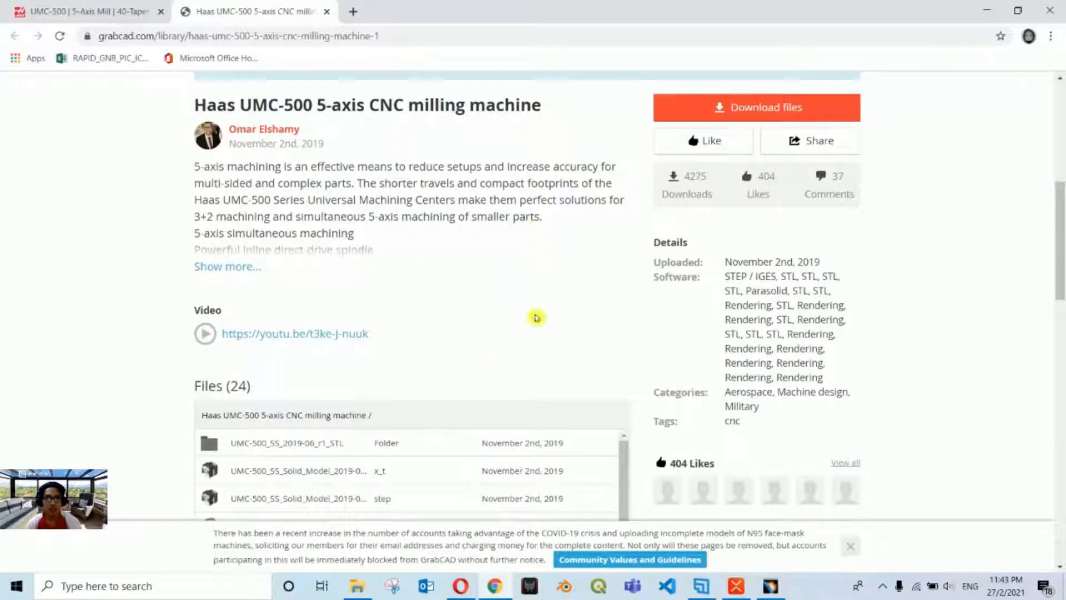
{"action": "scroll", "scroll_direction": "down", "scroll_amount": 3}
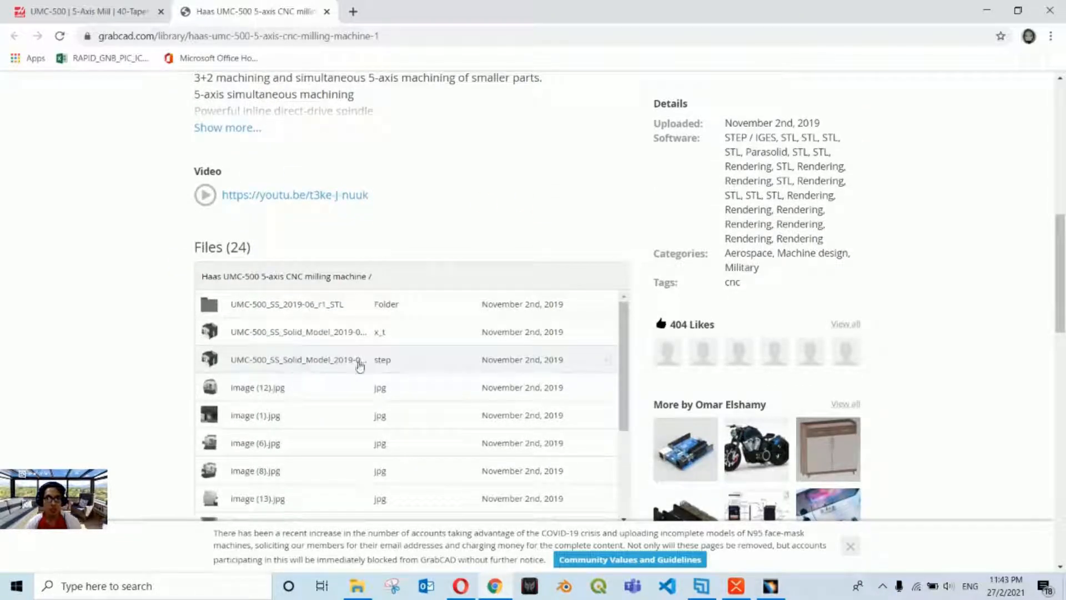
{"action": "mouse_move", "coordinate": [388, 336]}
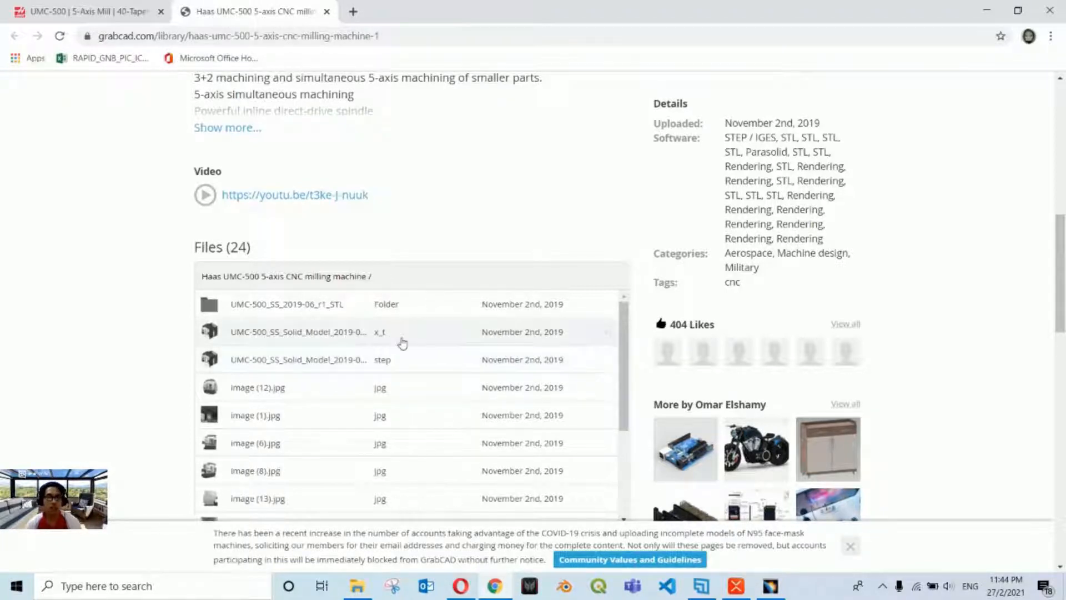
{"action": "mouse_move", "coordinate": [405, 359]}
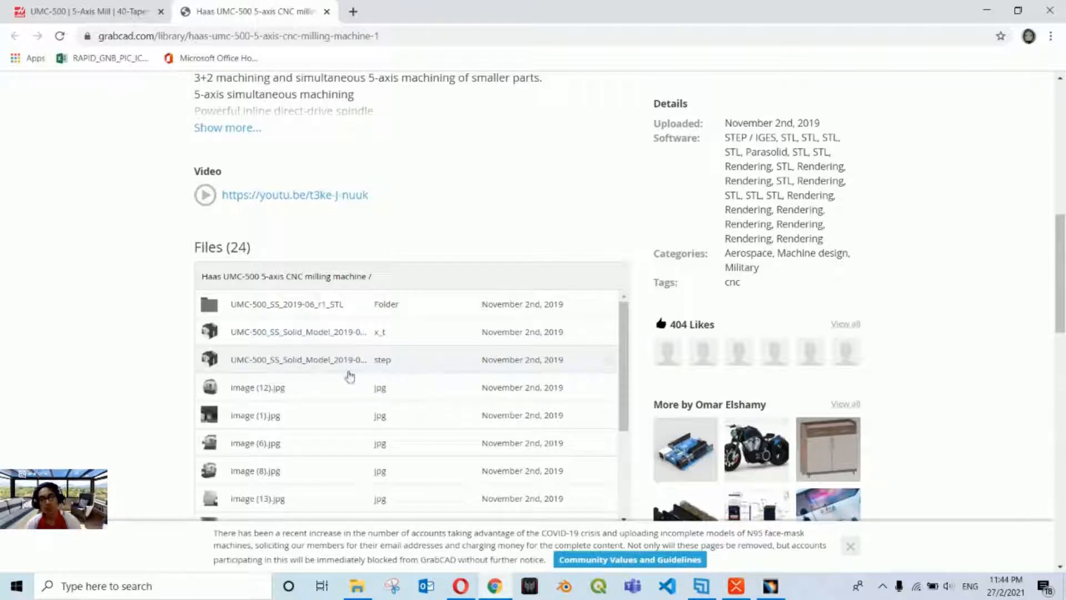
{"action": "mouse_move", "coordinate": [407, 367]}
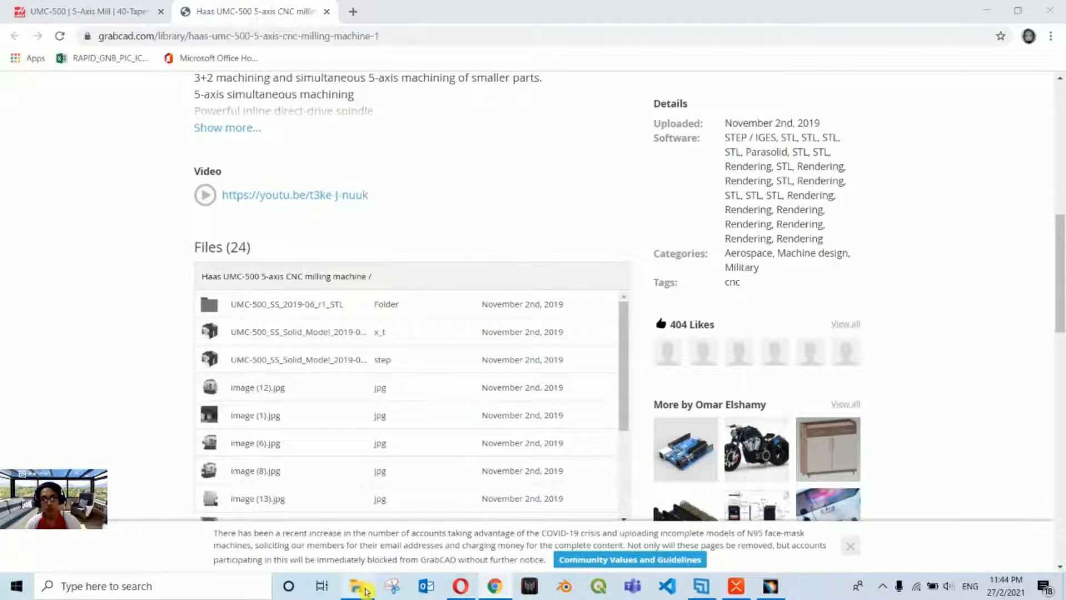
Bring up File Explorer at D:\MyMachining\HAAS UMC-500 with the downloaded X_T and STEP files.
{"action": "left_click", "coordinate": [357, 585]}
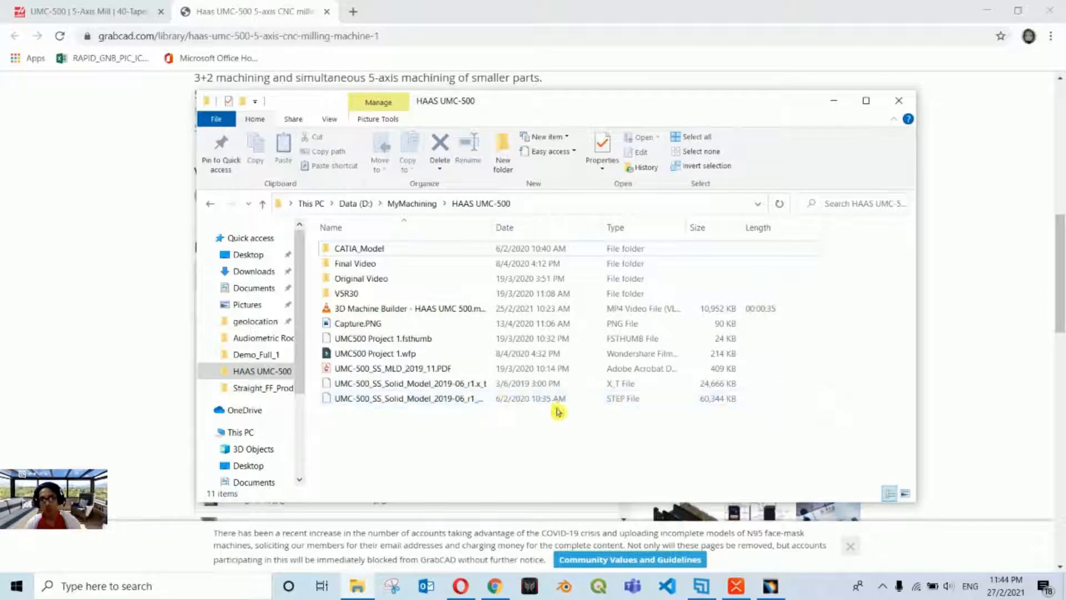
{"action": "mouse_move", "coordinate": [756, 436]}
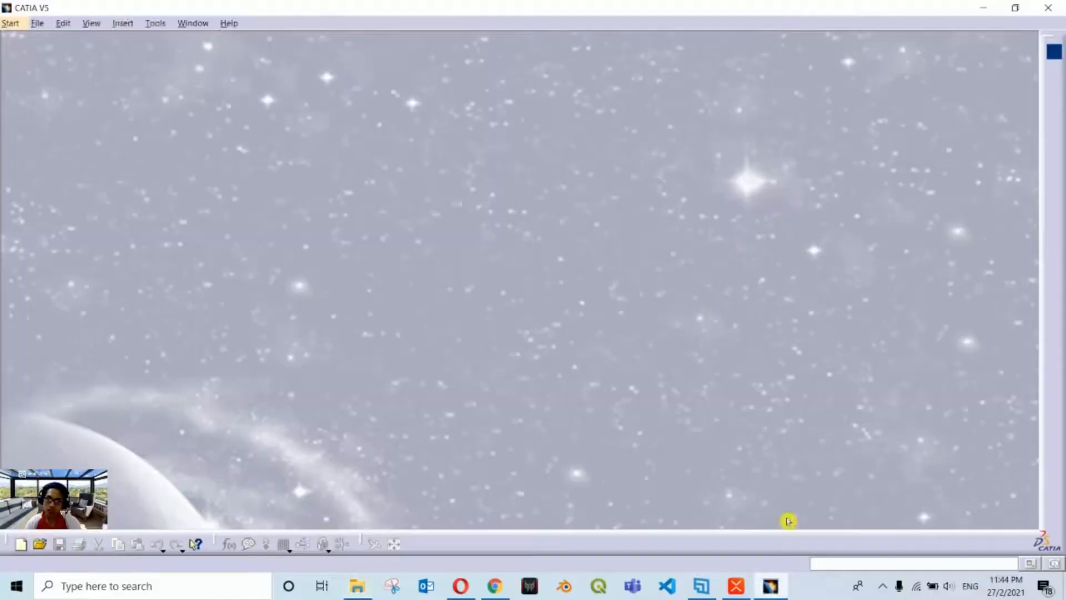
{"action": "mouse_move", "coordinate": [233, 28]}
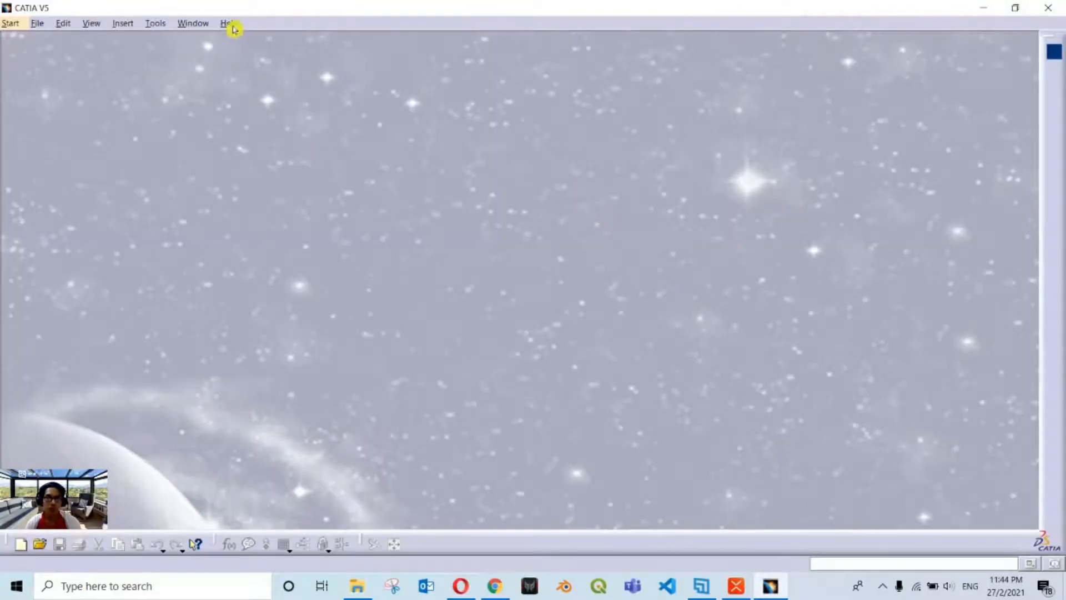
{"action": "left_click", "coordinate": [228, 22]}
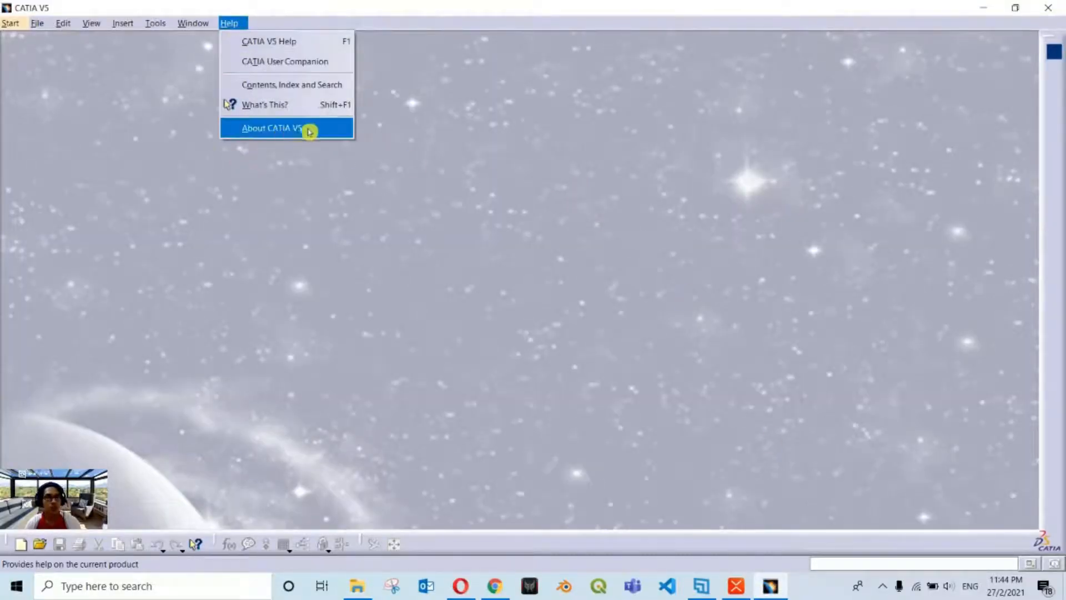
{"action": "left_click", "coordinate": [271, 128]}
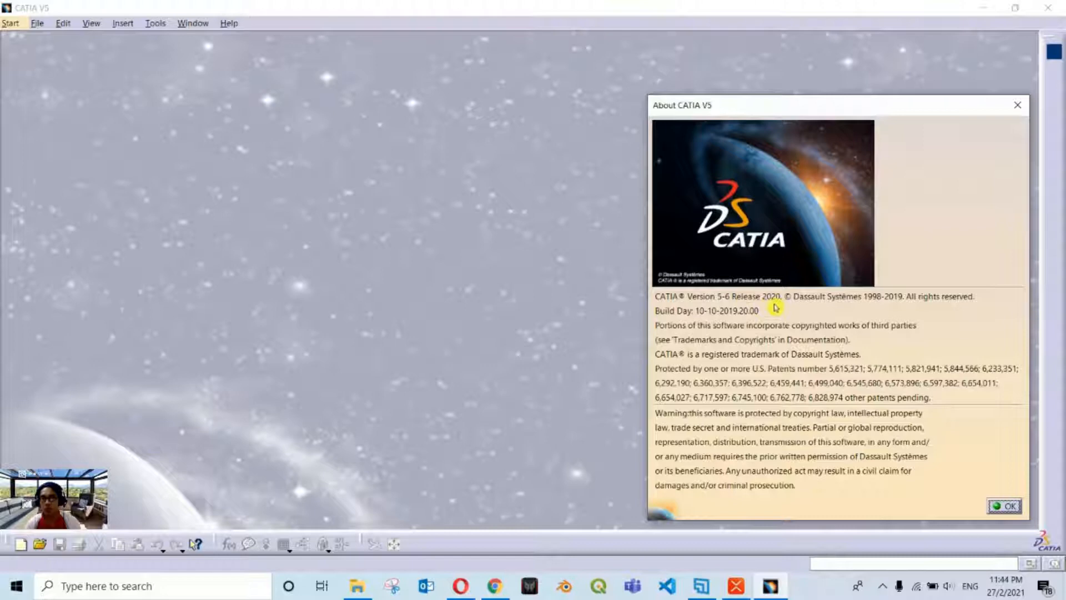
{"action": "mouse_move", "coordinate": [714, 299]}
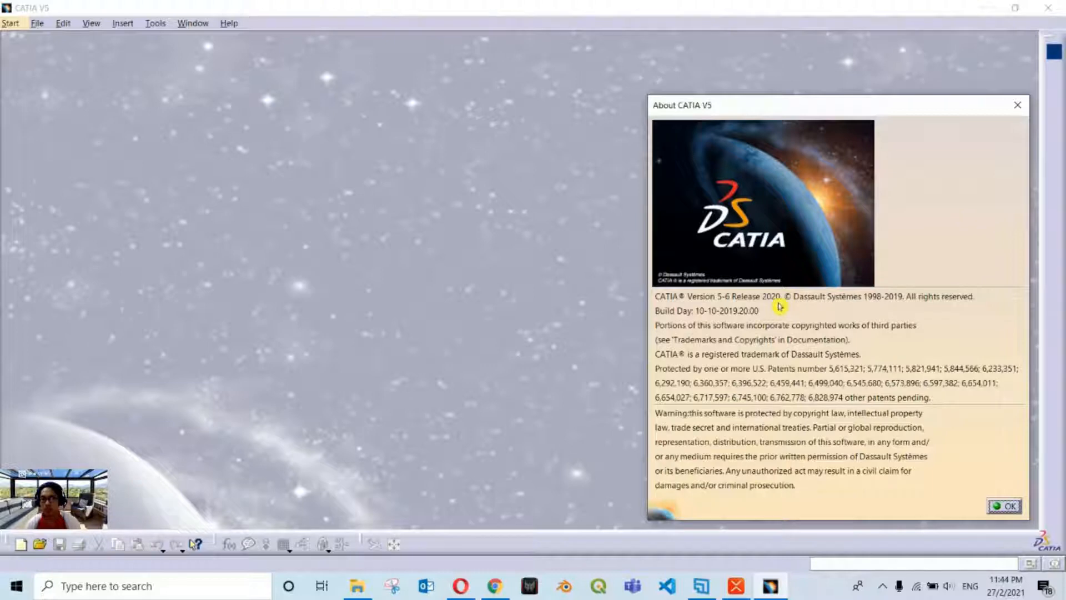
{"action": "mouse_move", "coordinate": [840, 266]}
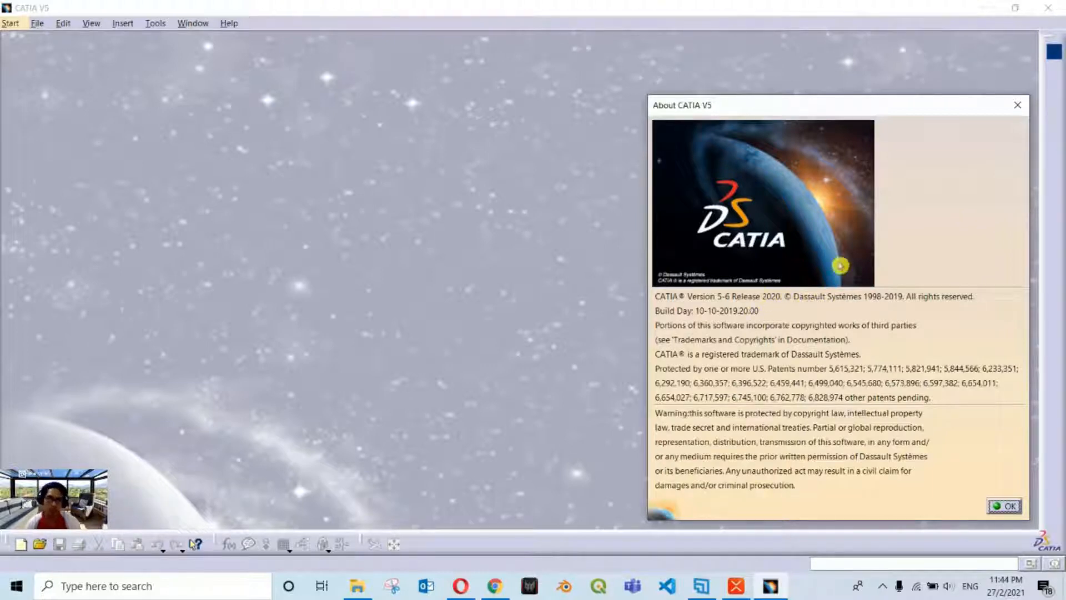
{"action": "left_click", "coordinate": [1006, 506]}
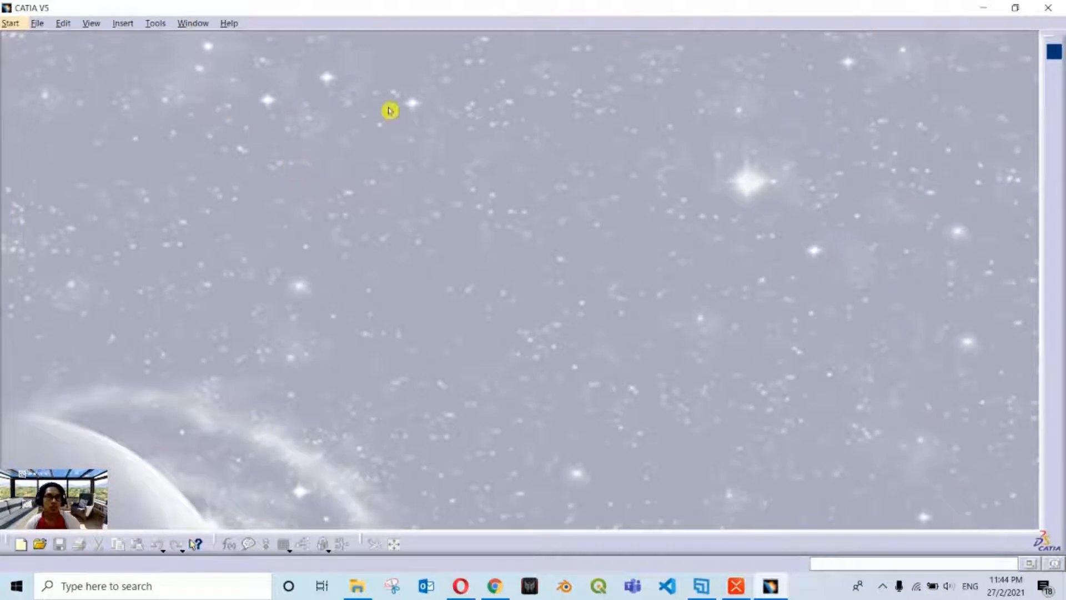
{"action": "mouse_move", "coordinate": [537, 299]}
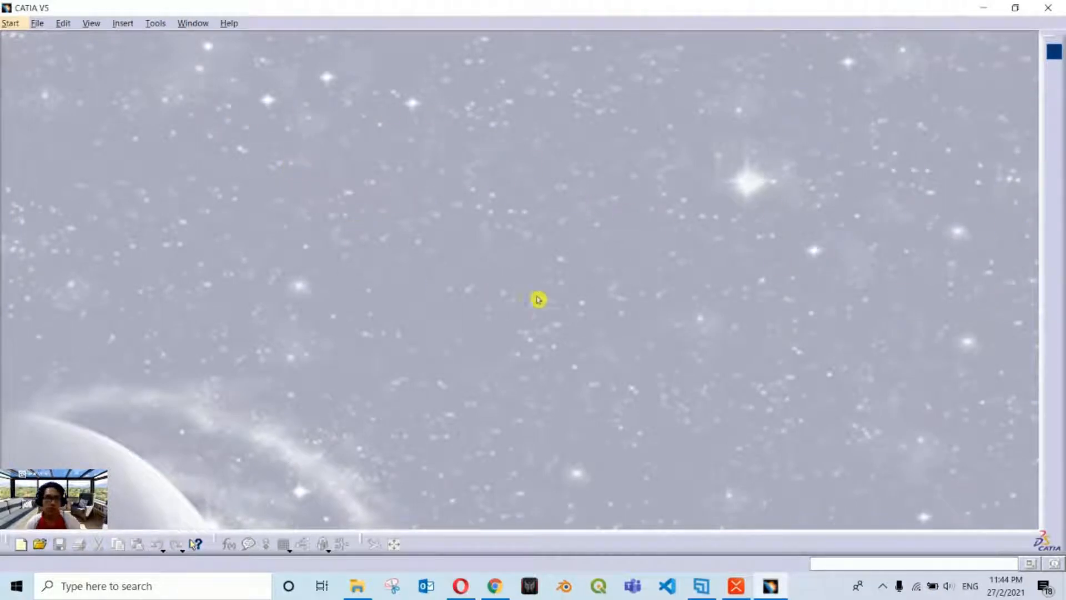
{"action": "mouse_move", "coordinate": [508, 230]}
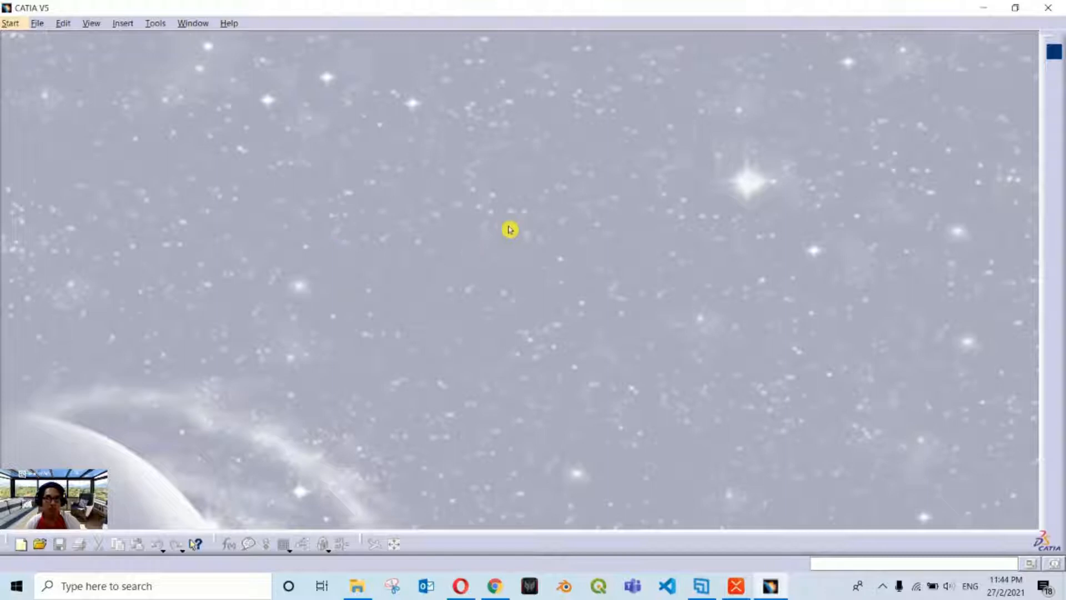
{"action": "mouse_move", "coordinate": [235, 119]}
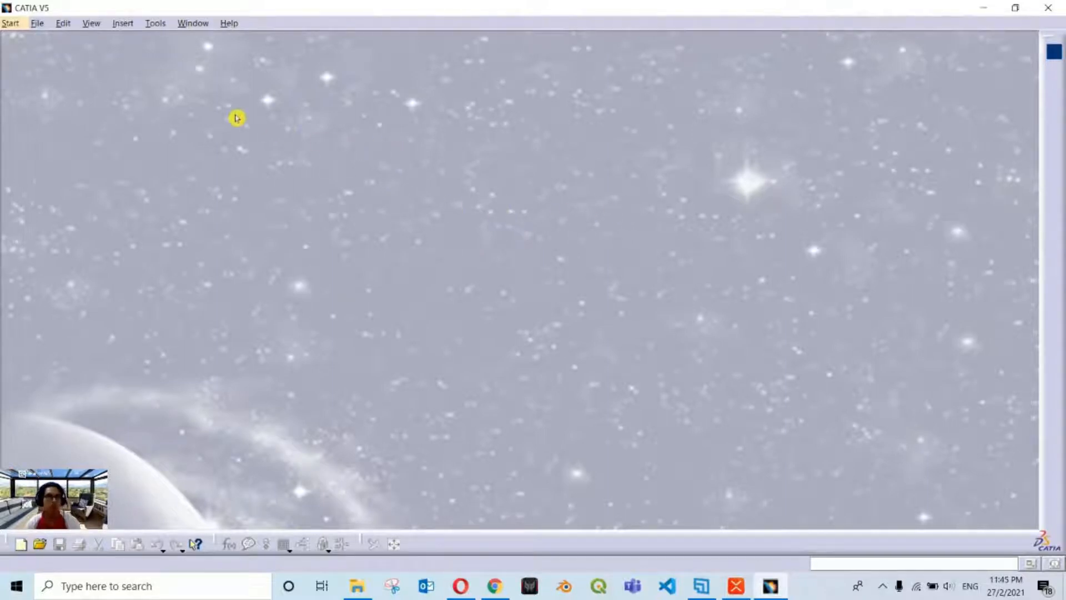
{"action": "mouse_move", "coordinate": [40, 25]}
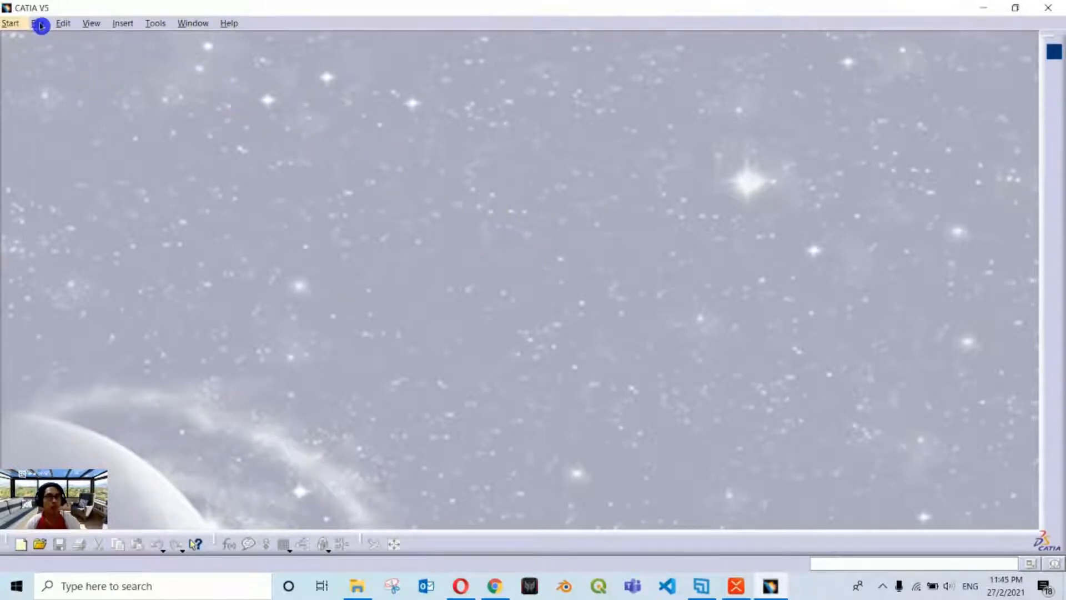
In File > Open, filter to step (*.step) files and select the UMC-500_SS_Solid_Model STEP file.
{"action": "left_click", "coordinate": [38, 22]}
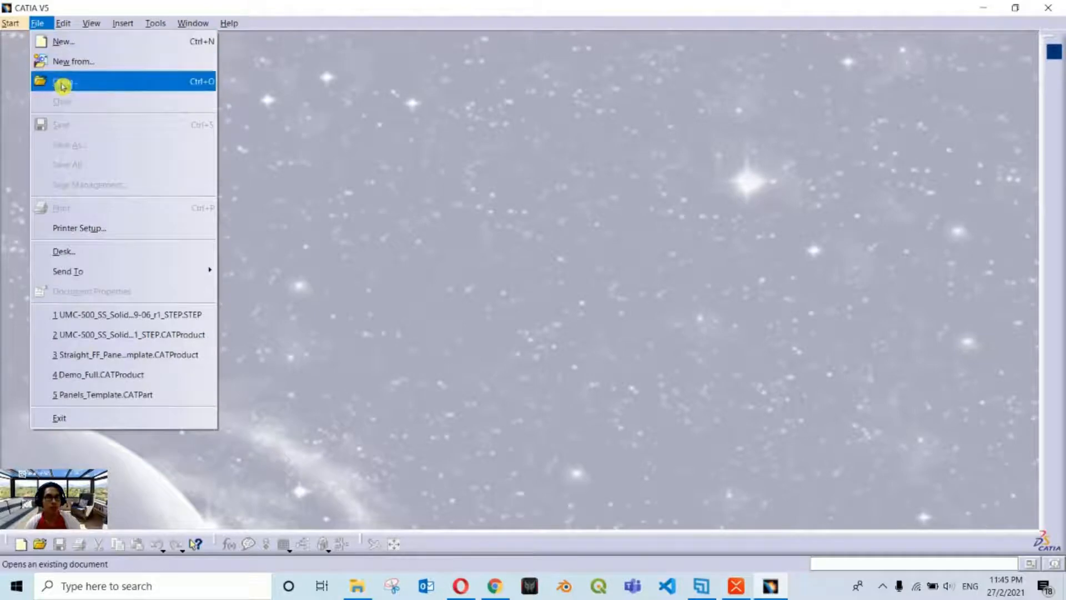
{"action": "left_click", "coordinate": [64, 81]}
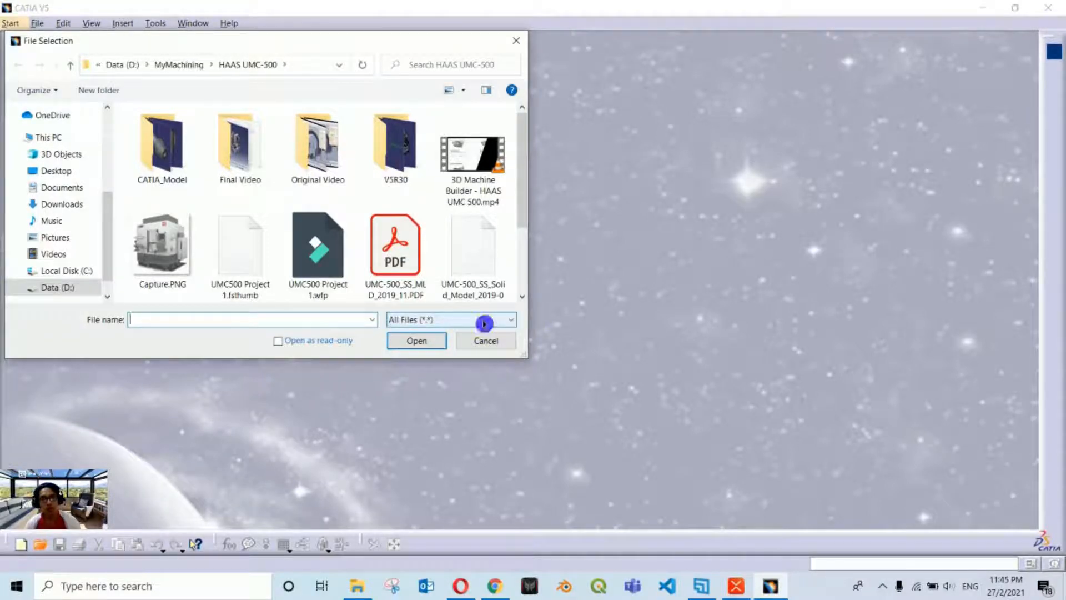
{"action": "left_click", "coordinate": [509, 320]}
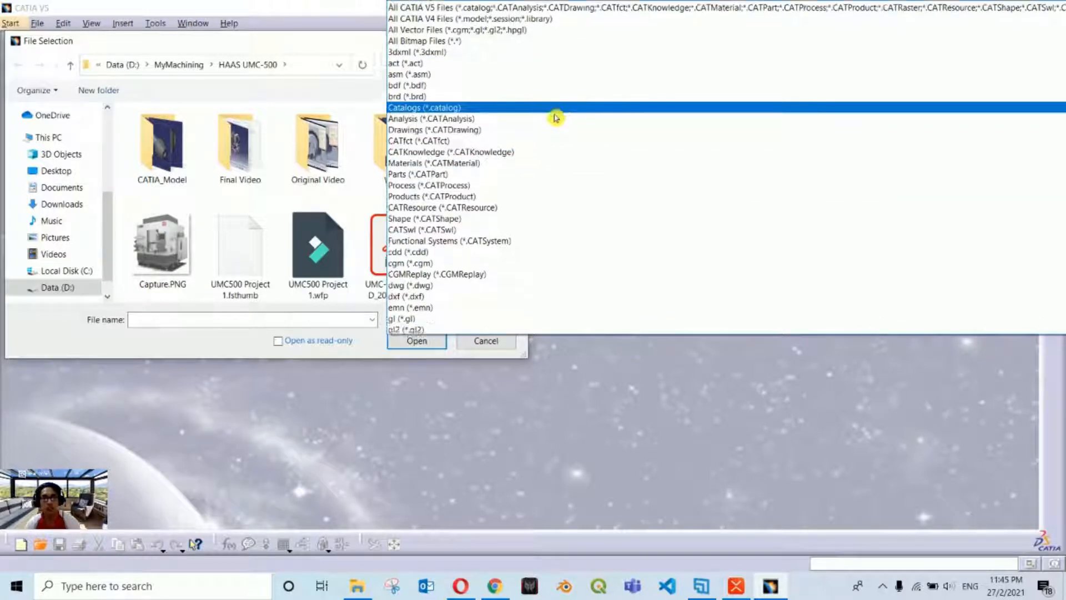
{"action": "scroll", "scroll_direction": "down", "scroll_amount": 3}
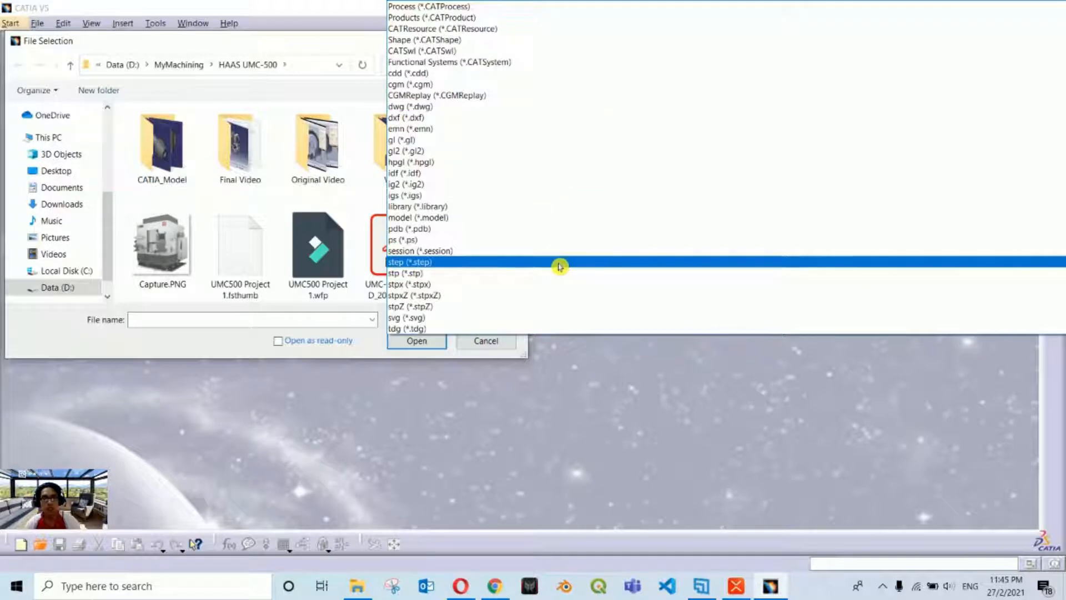
{"action": "mouse_move", "coordinate": [532, 264]}
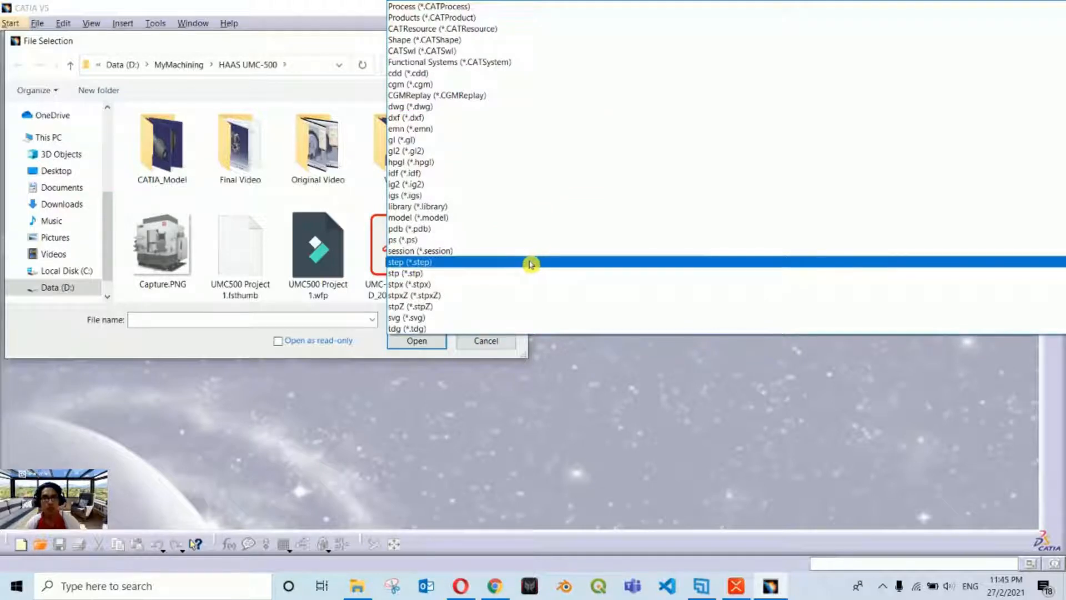
{"action": "mouse_move", "coordinate": [439, 265]}
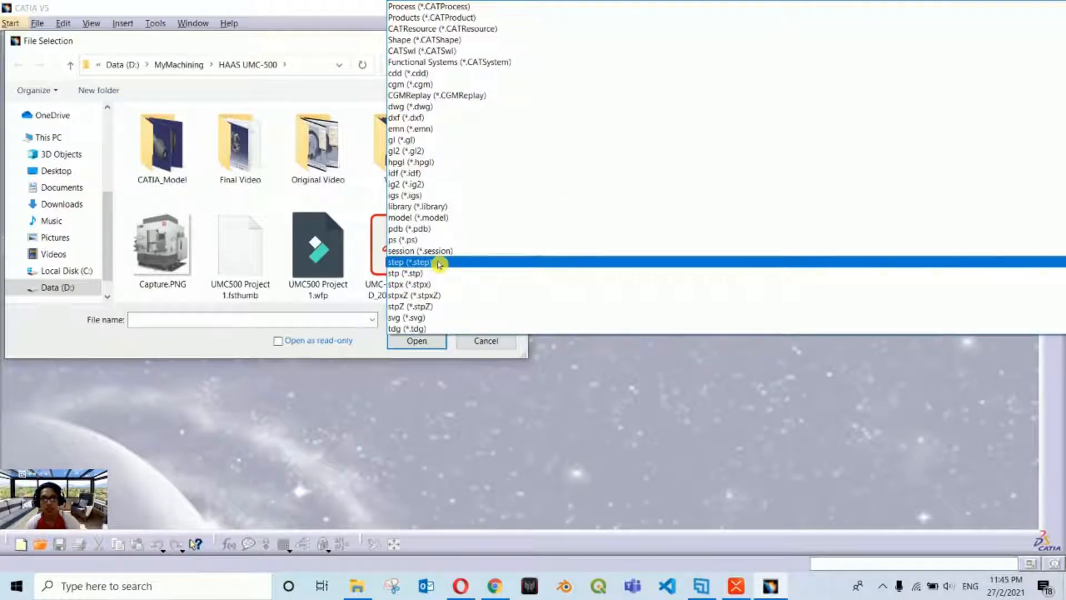
{"action": "left_click", "coordinate": [410, 262]}
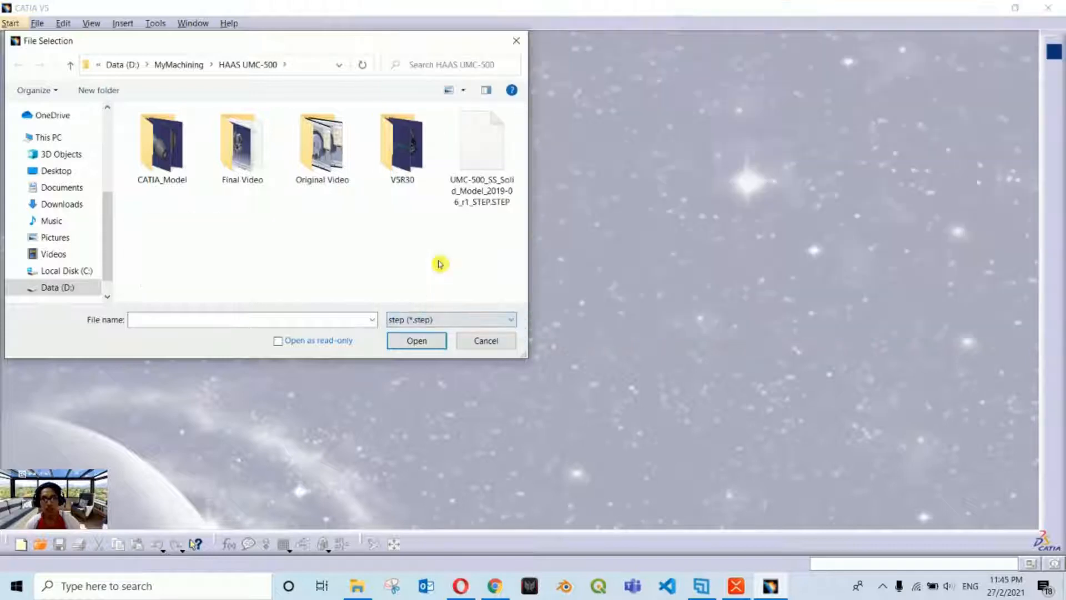
{"action": "mouse_move", "coordinate": [367, 224]}
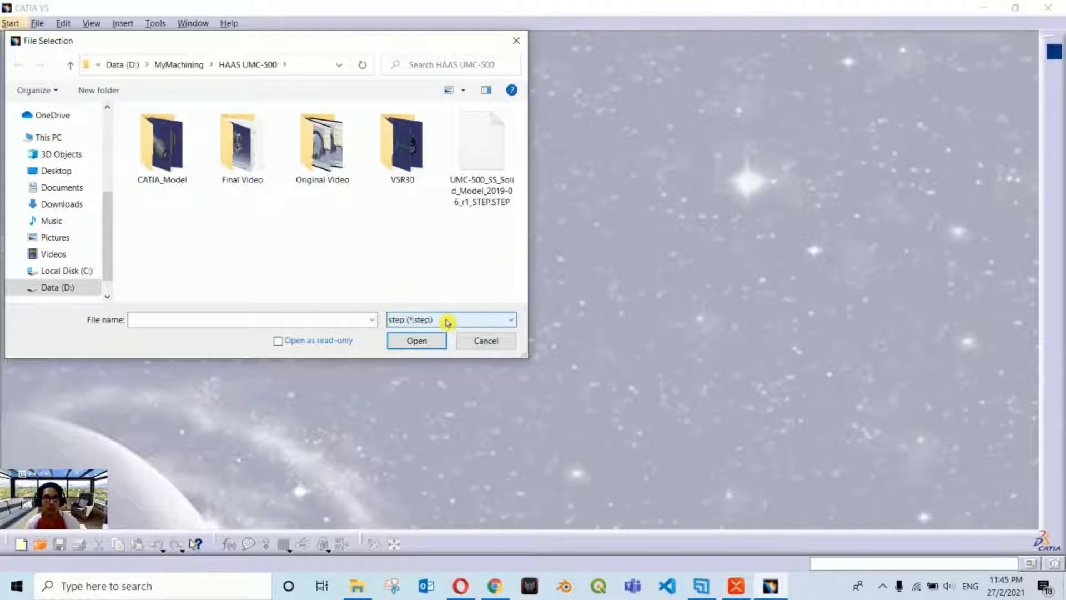
{"action": "left_click", "coordinate": [481, 140]}
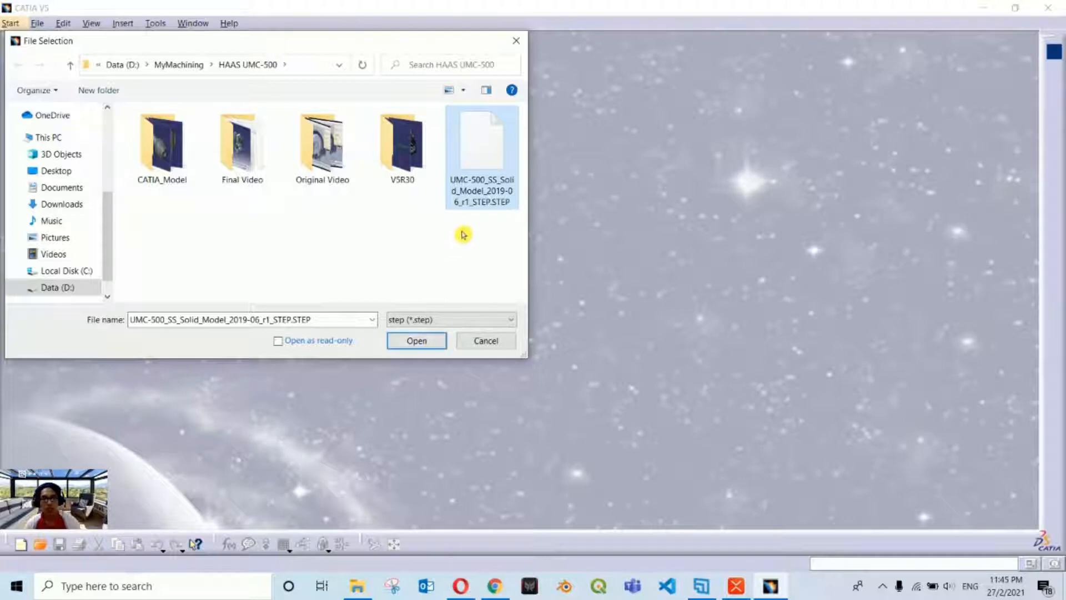
{"action": "mouse_move", "coordinate": [465, 243]}
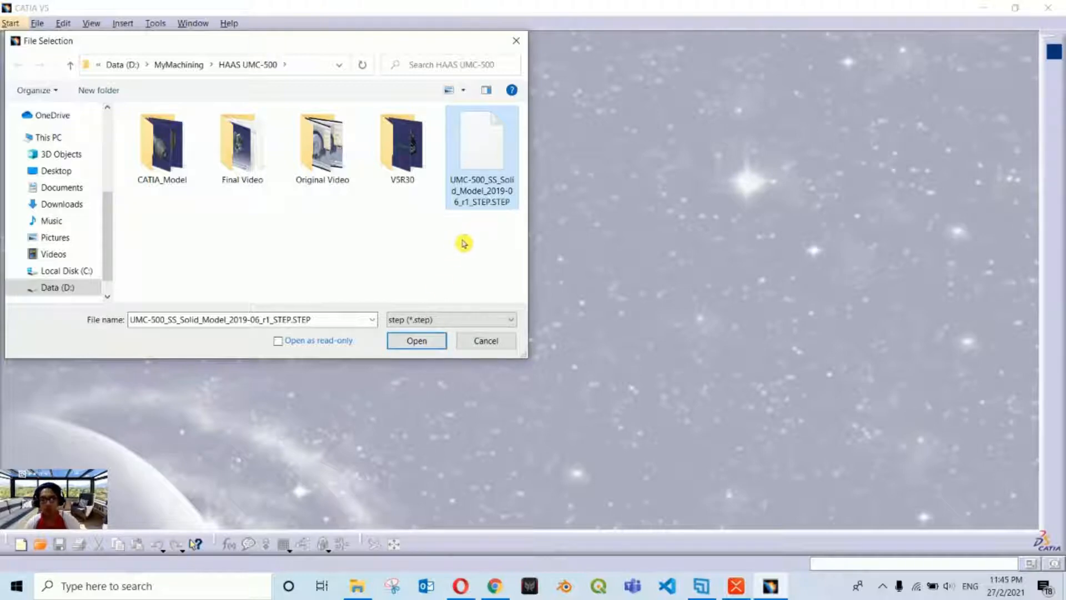
{"action": "mouse_move", "coordinate": [490, 265]}
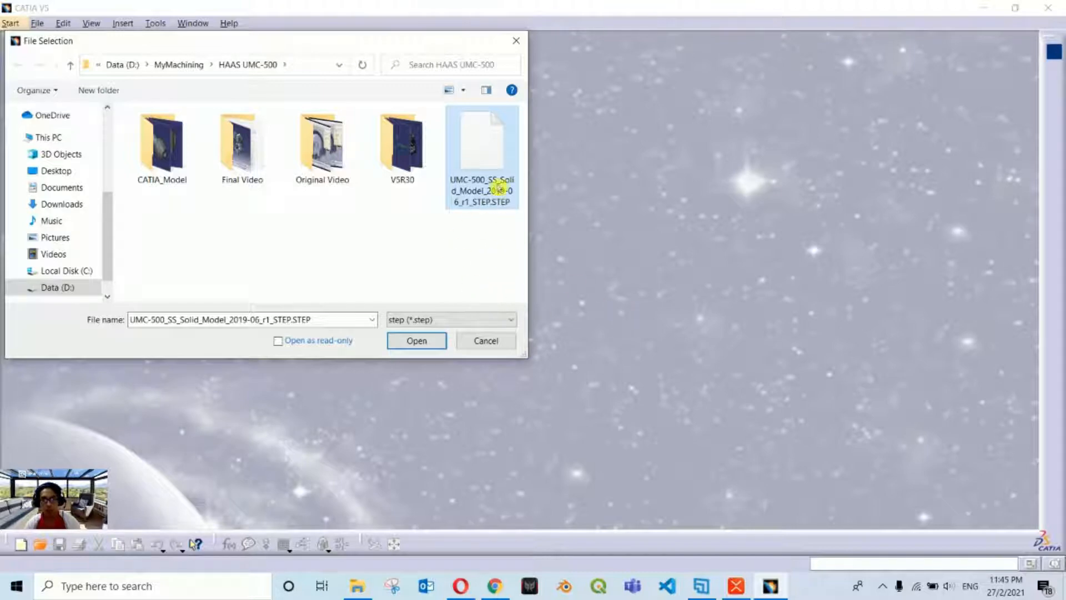
{"action": "mouse_move", "coordinate": [477, 212]}
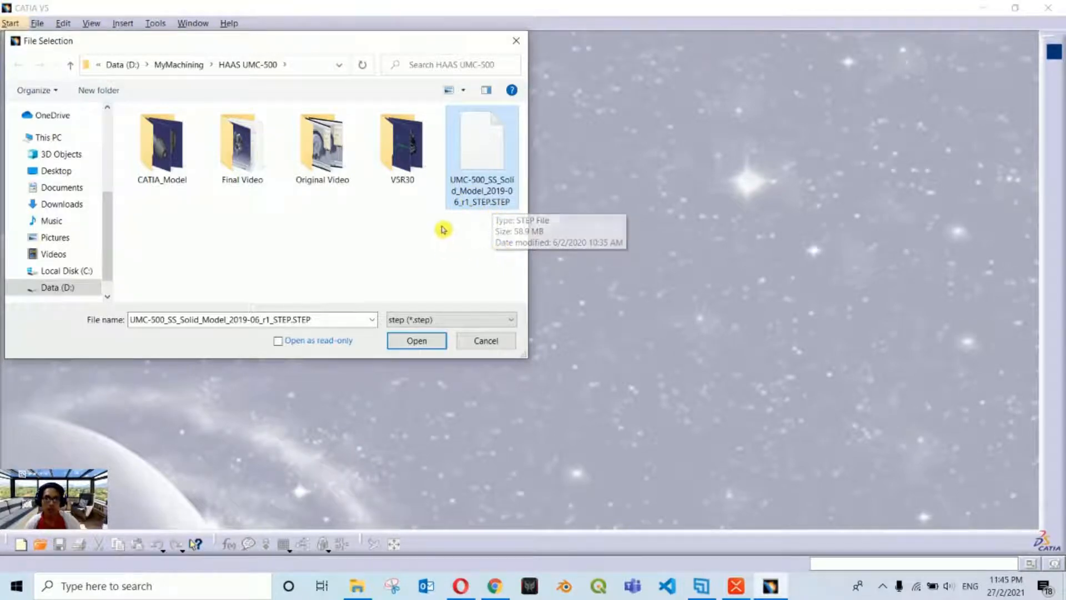
{"action": "mouse_move", "coordinate": [480, 182]}
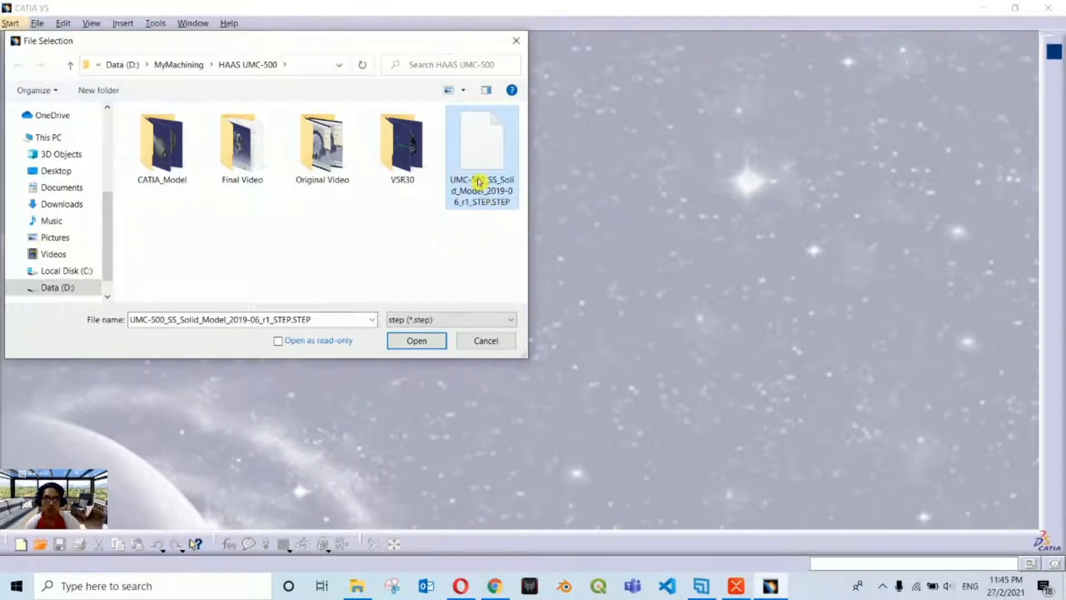
{"action": "mouse_move", "coordinate": [485, 166]}
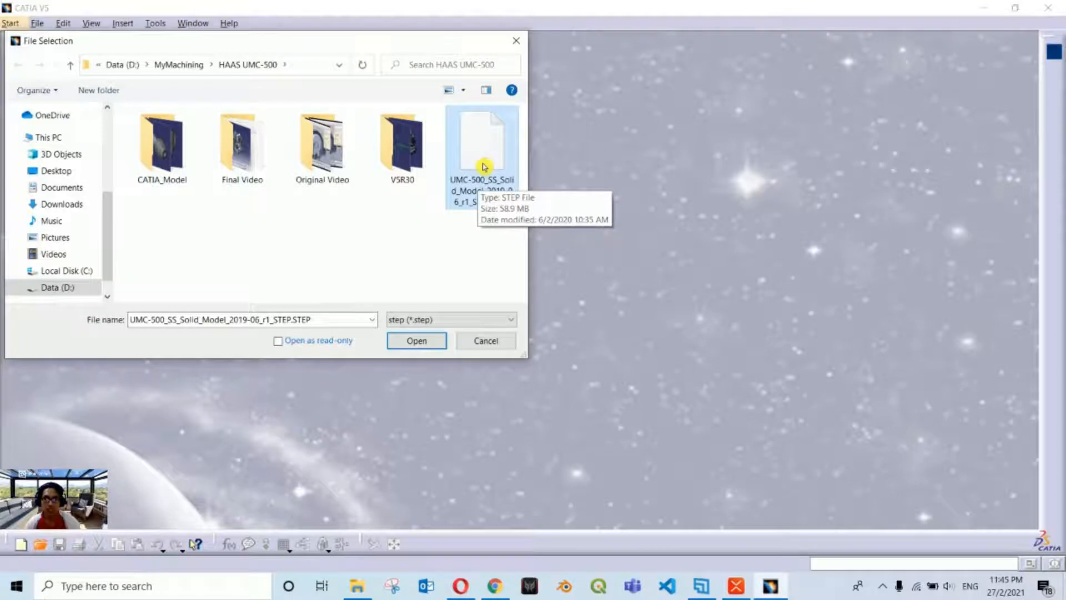
{"action": "mouse_move", "coordinate": [418, 239]}
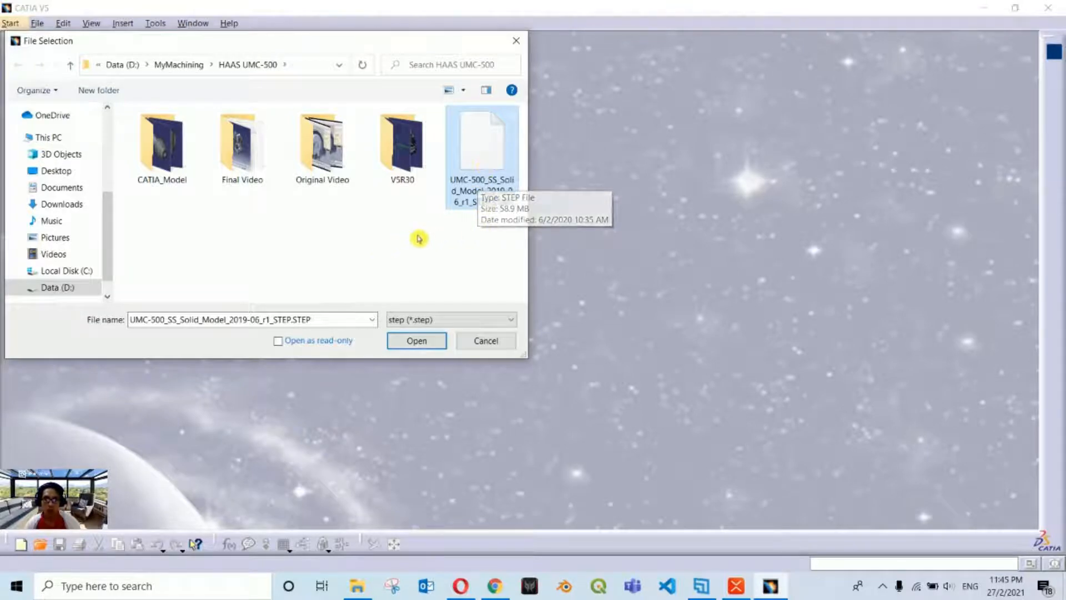
{"action": "mouse_move", "coordinate": [487, 256]}
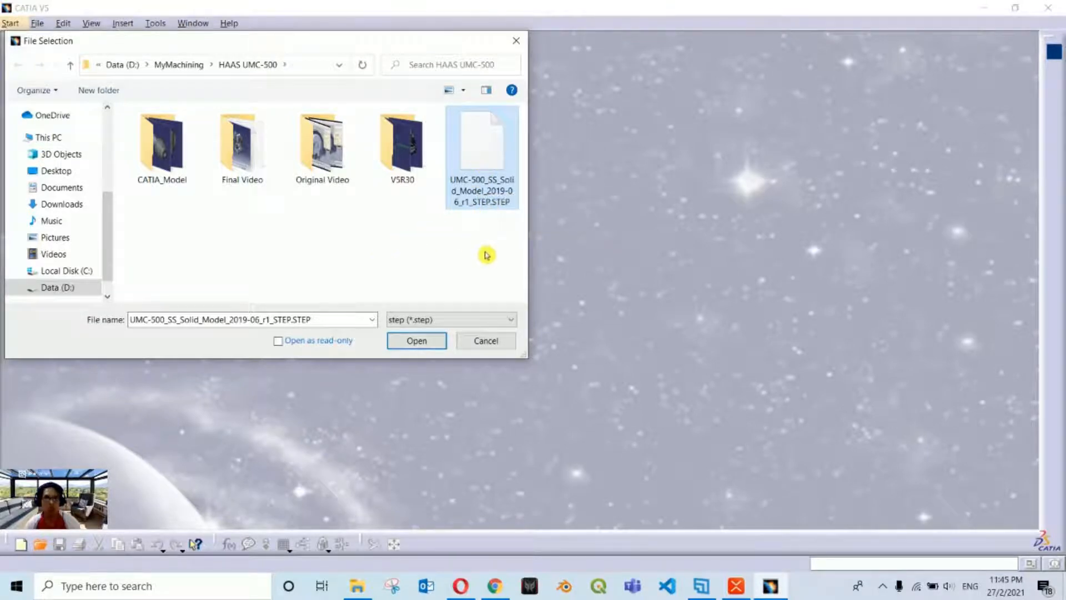
{"action": "mouse_move", "coordinate": [346, 221]}
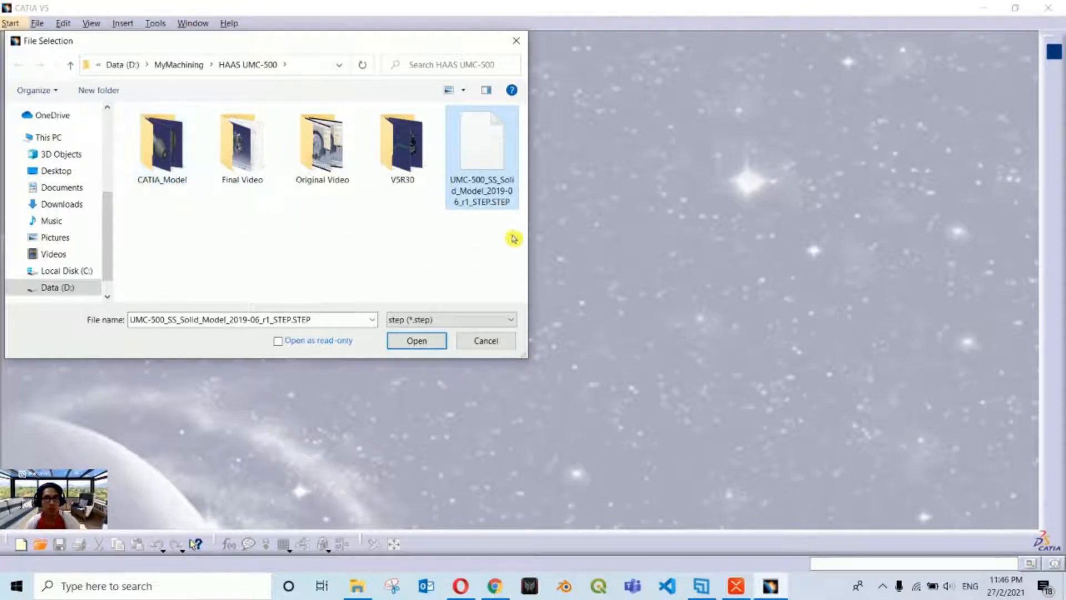
{"action": "mouse_move", "coordinate": [211, 253]}
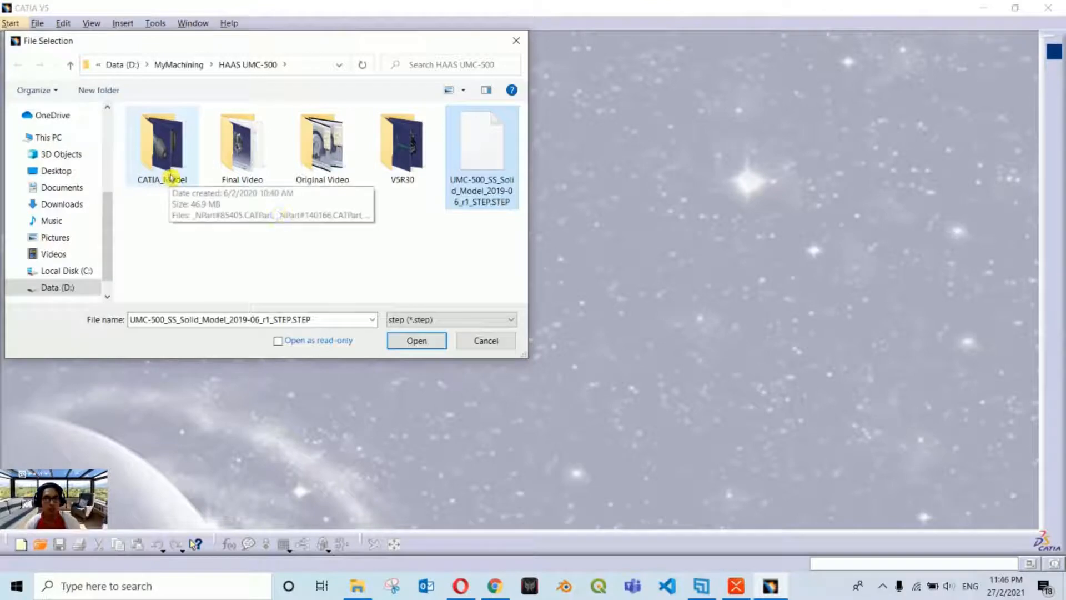
Cancel, then open the UMC-500 CATProduct from the CATIA_Model folder so it loads.
{"action": "left_click", "coordinate": [416, 341]}
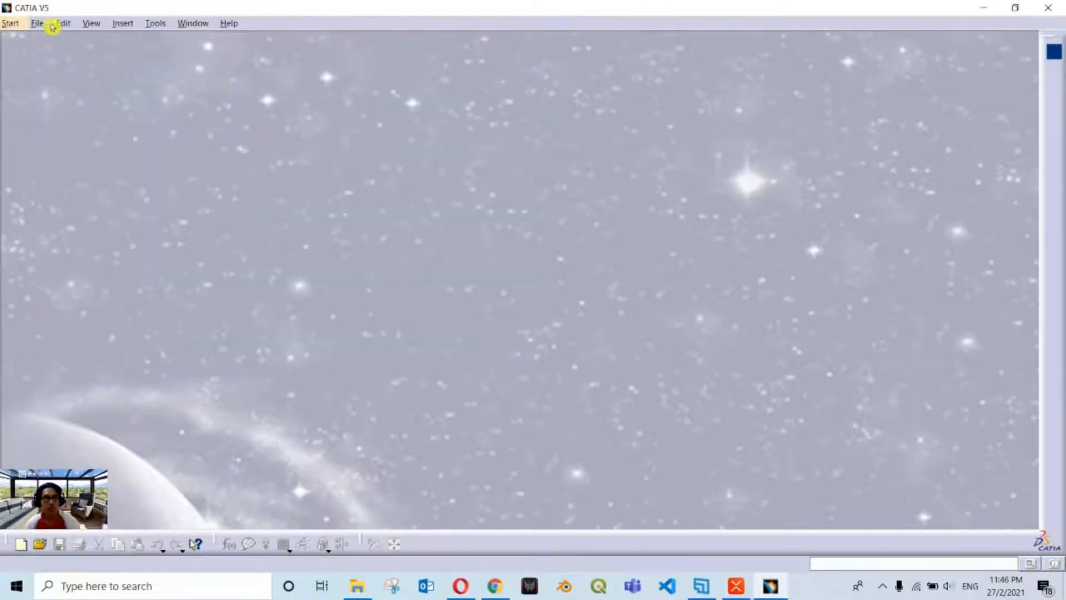
{"action": "mouse_move", "coordinate": [40, 544]}
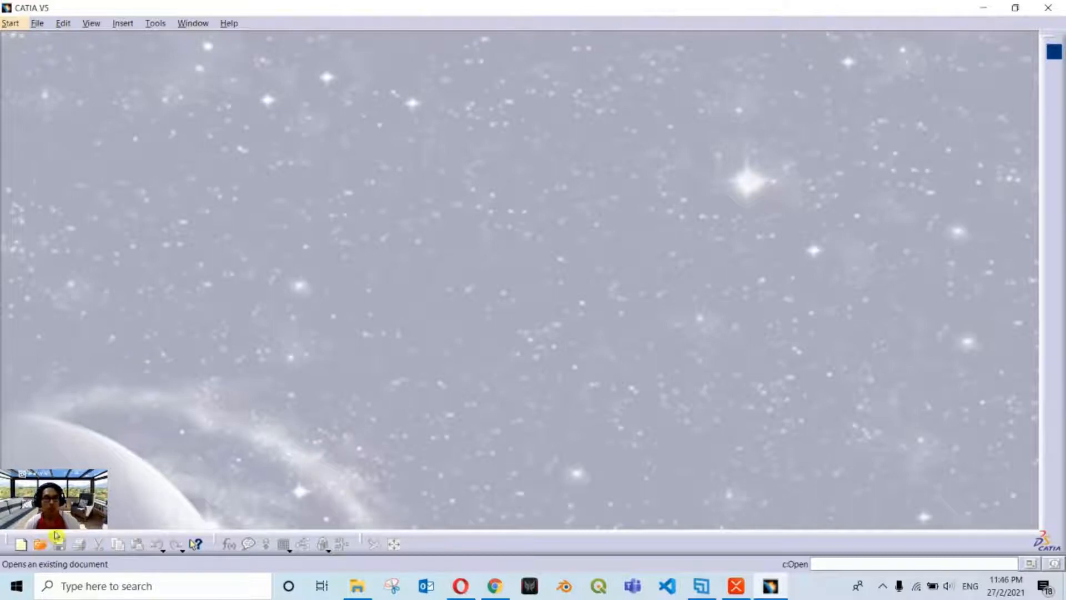
{"action": "left_click", "coordinate": [40, 544]}
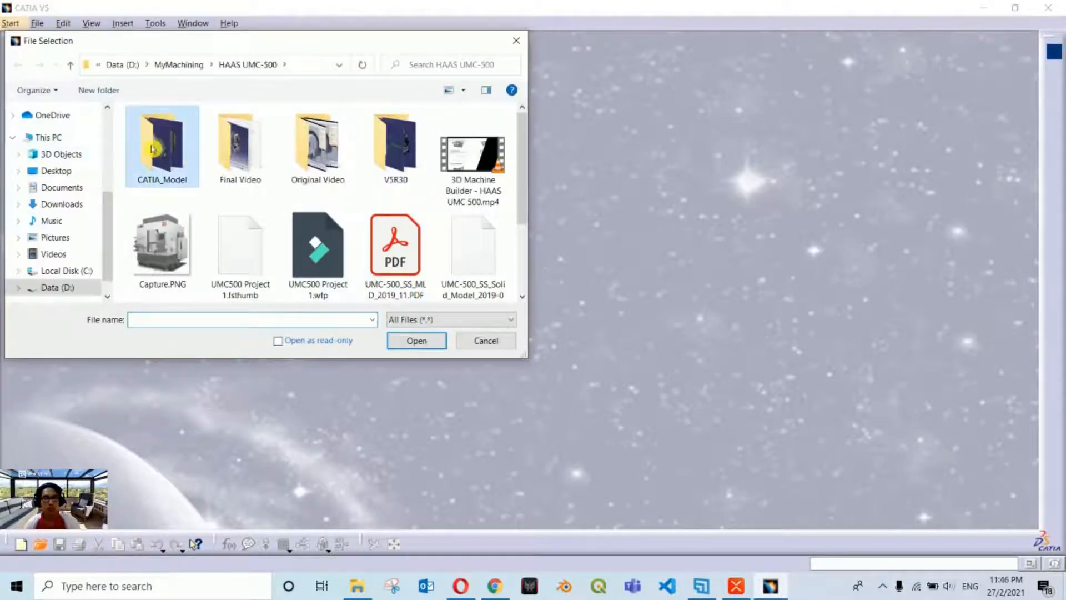
{"action": "double_click", "coordinate": [161, 143]}
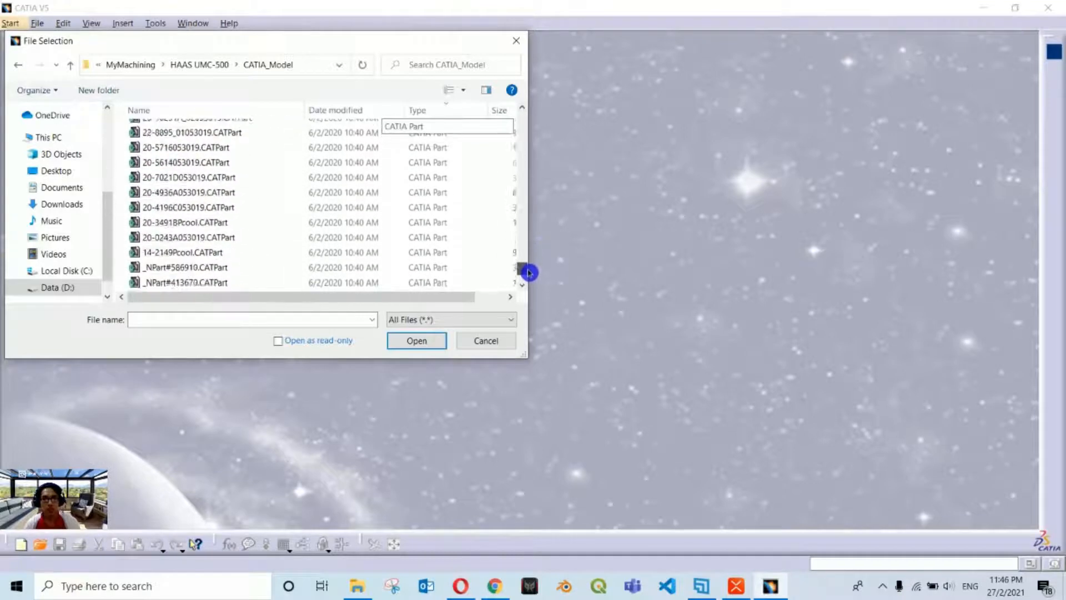
{"action": "scroll", "scroll_direction": "down", "scroll_amount": 3}
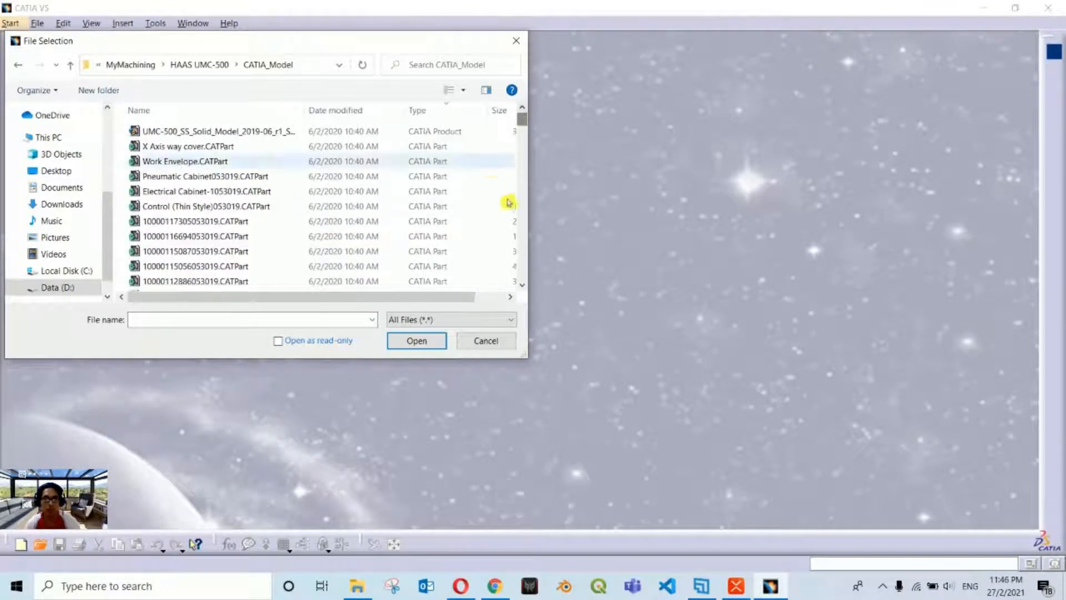
{"action": "left_click", "coordinate": [218, 131]}
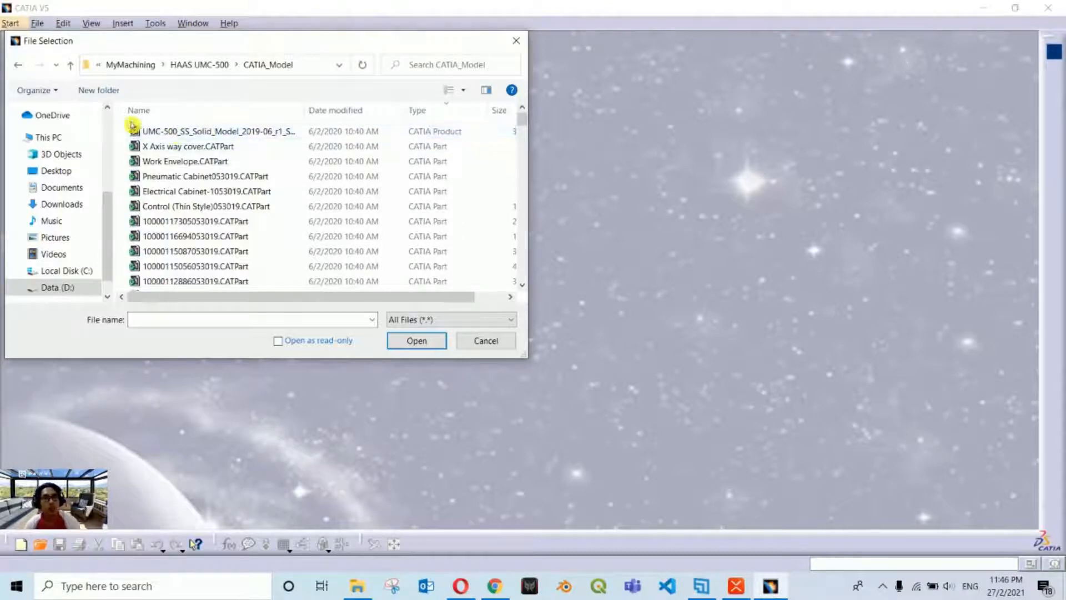
{"action": "left_click", "coordinate": [217, 131]}
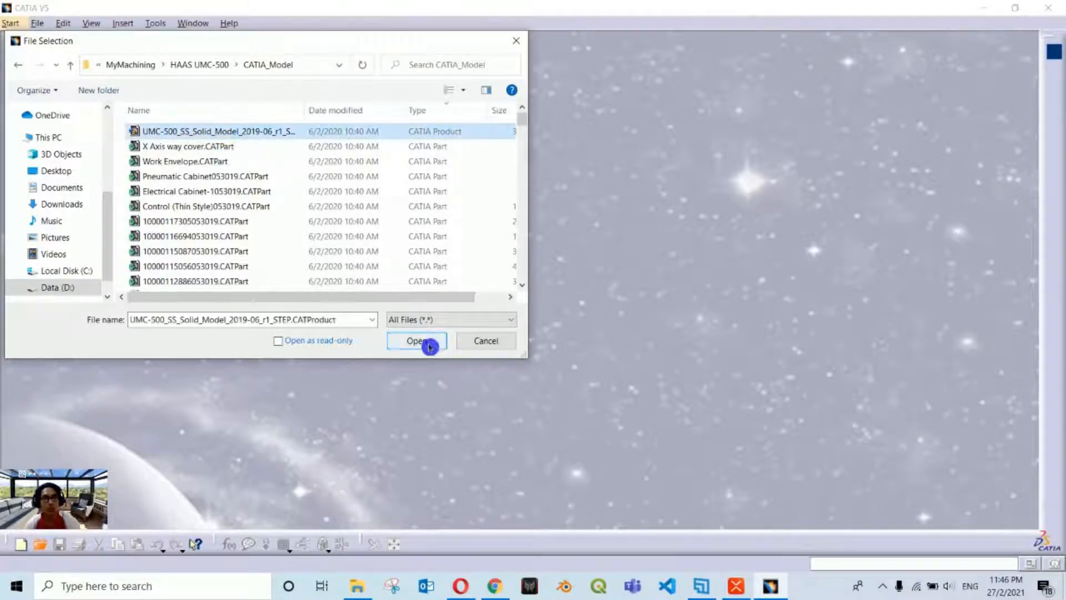
{"action": "left_click", "coordinate": [416, 341]}
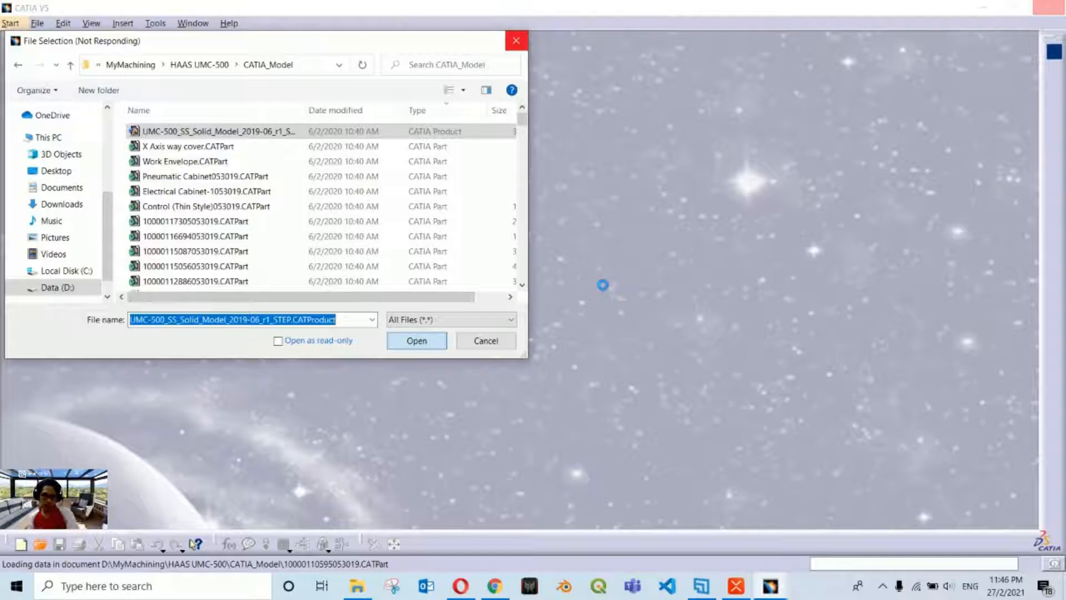
Finish loading the assembly and toggle the Enclosure component's visibility from its context menu.
{"action": "left_click", "coordinate": [416, 339]}
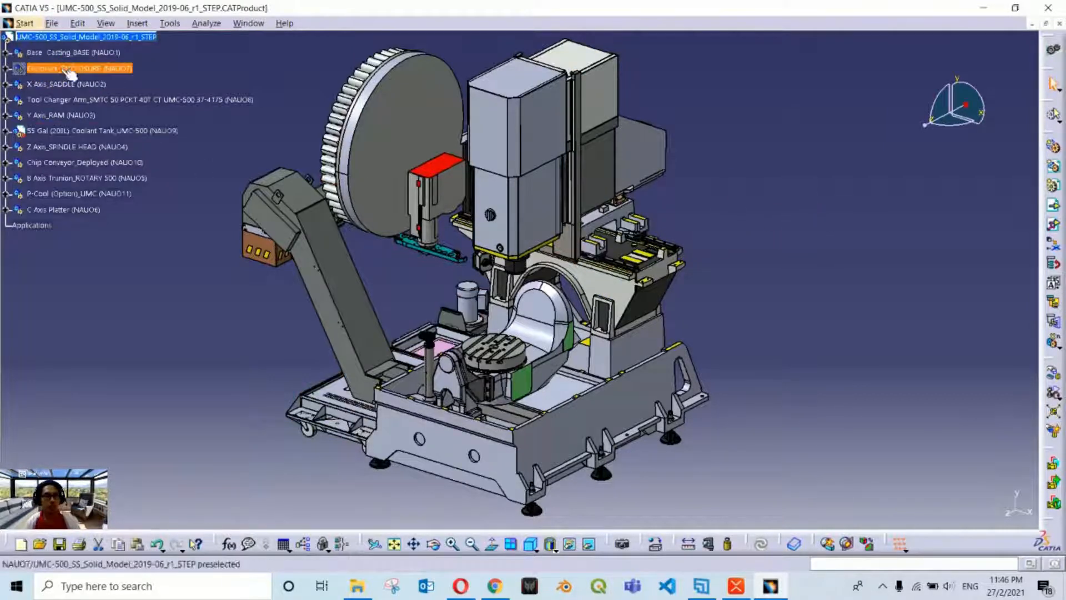
{"action": "right_click", "coordinate": [75, 68]}
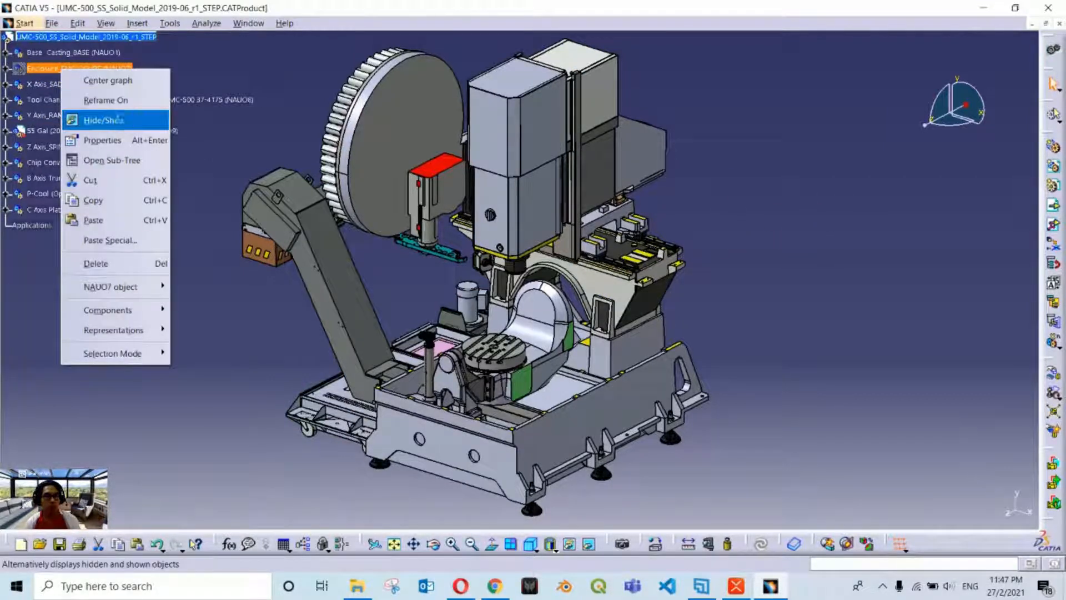
{"action": "left_click", "coordinate": [103, 119]}
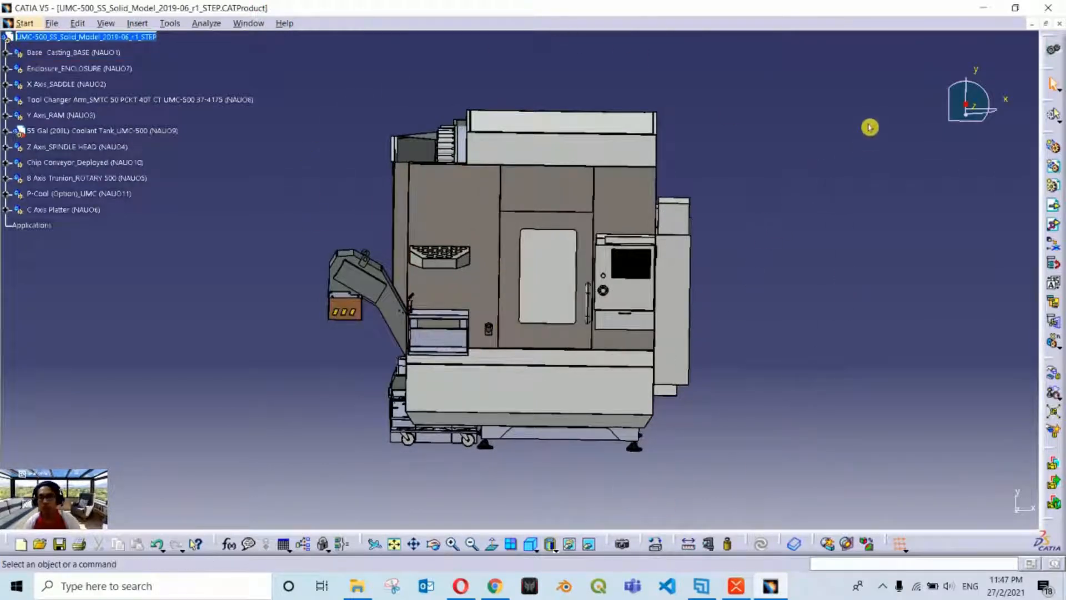
{"action": "mouse_move", "coordinate": [965, 48]}
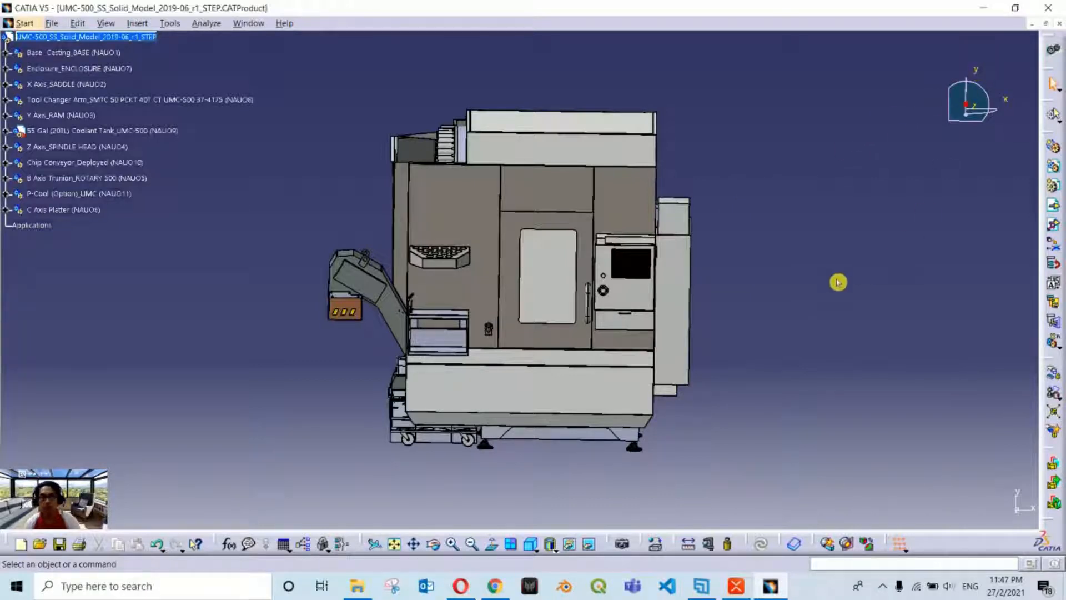
{"action": "mouse_move", "coordinate": [589, 471]}
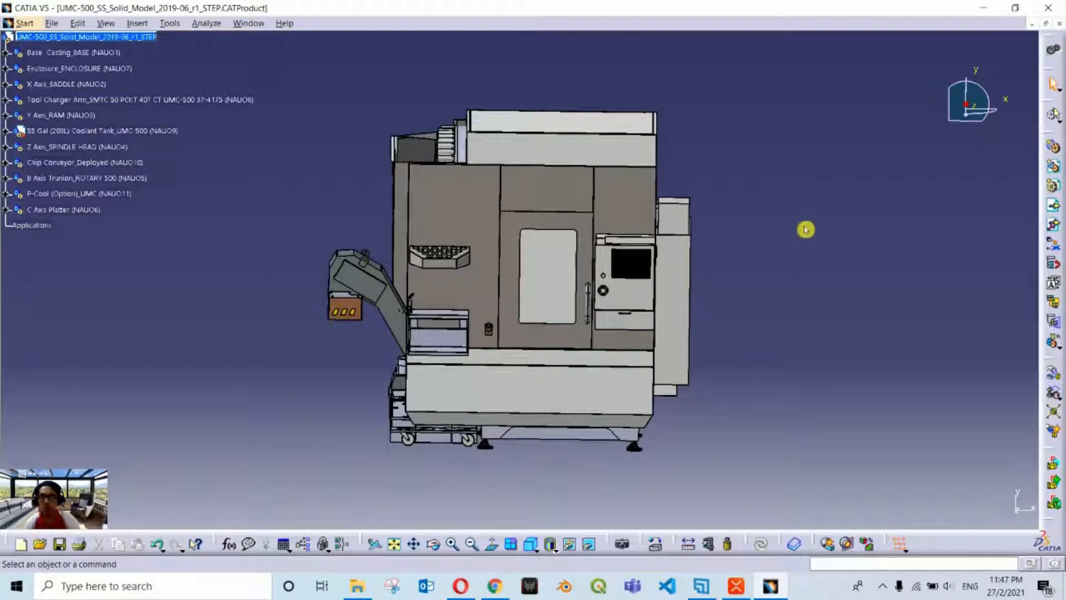
Switch the UMC-500 assembly to an isometric view and reposition it on screen.
{"action": "left_click", "coordinate": [512, 543]}
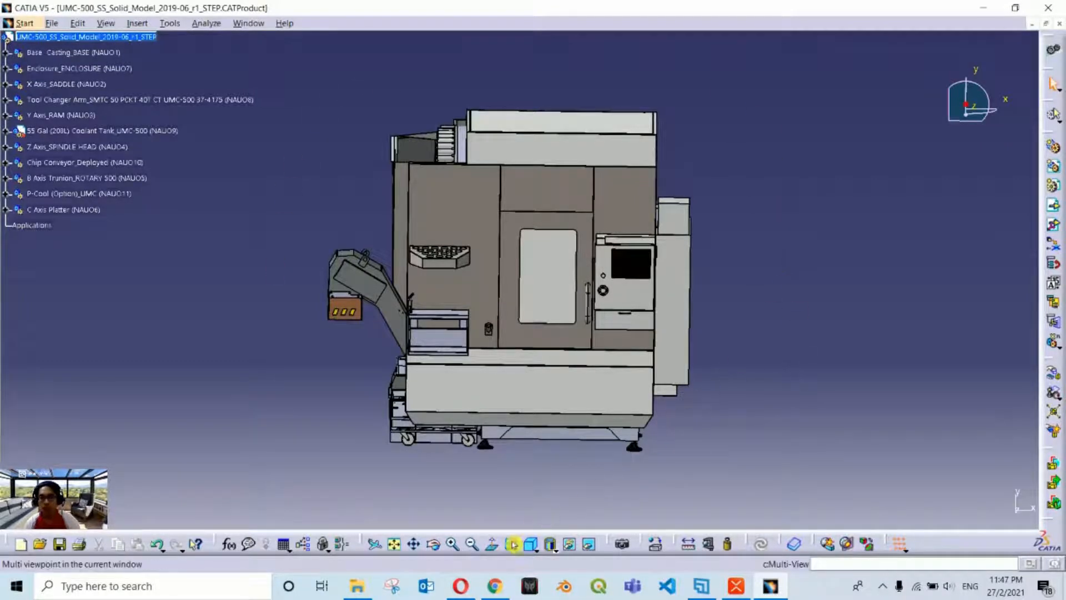
{"action": "left_click_drag", "start_coordinate": [544, 272], "coordinate": [837, 289]}
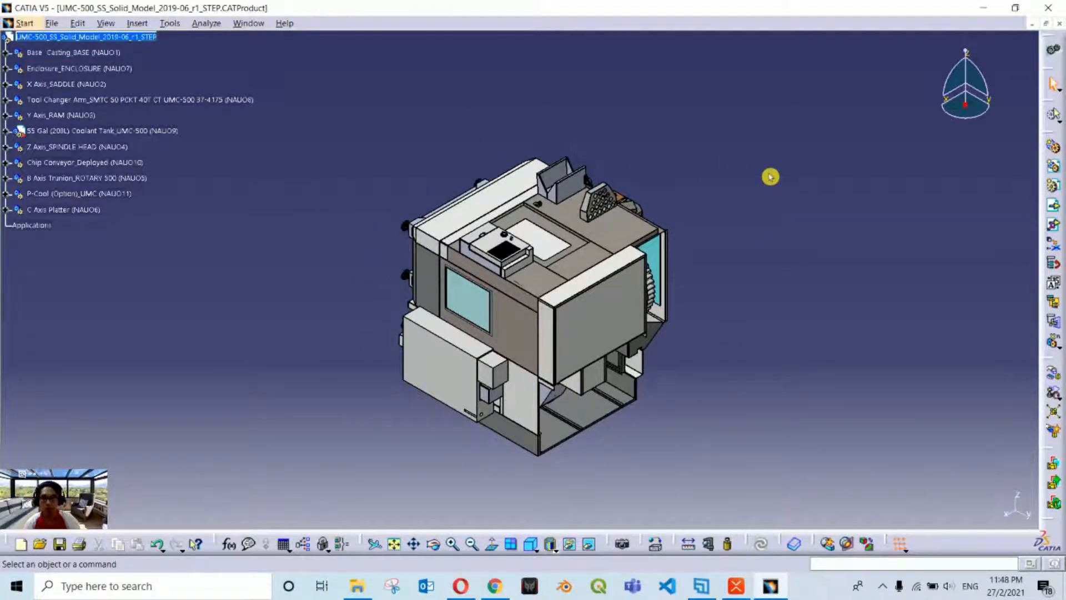
{"action": "mouse_move", "coordinate": [799, 283]}
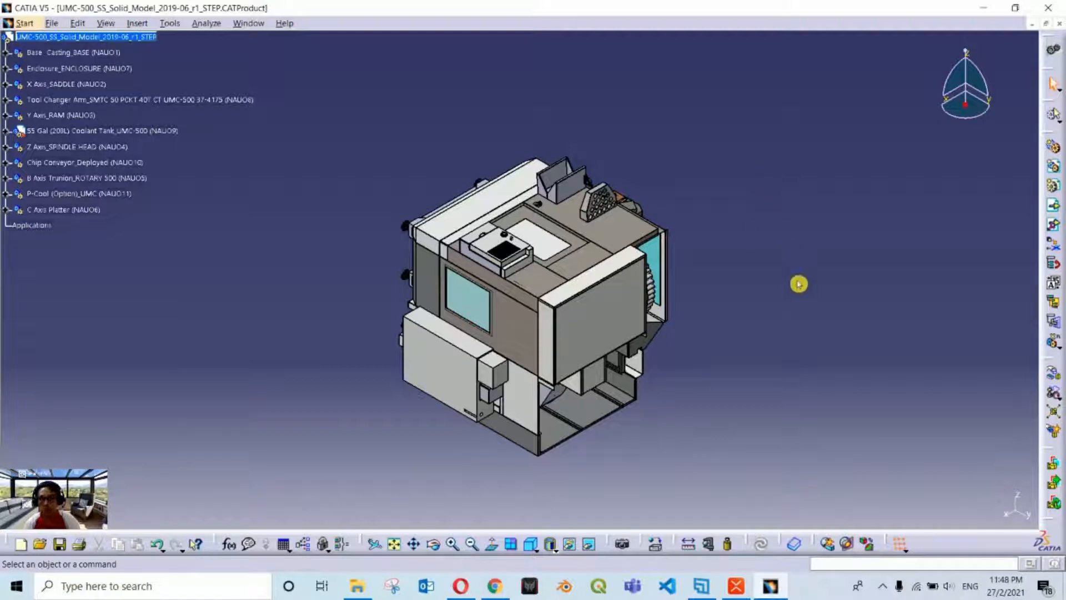
{"action": "mouse_move", "coordinate": [847, 252]}
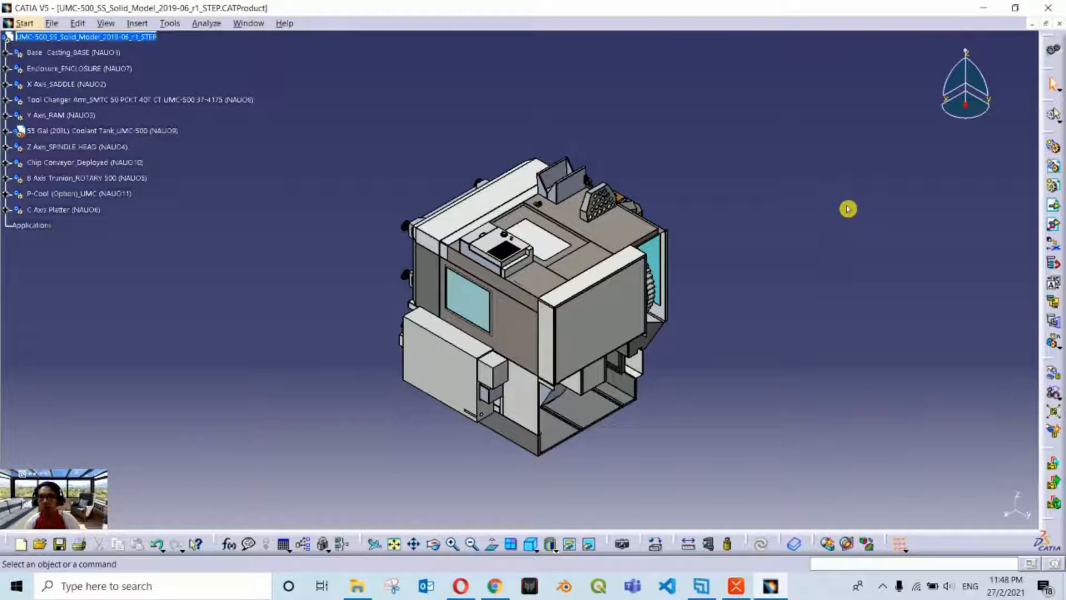
{"action": "mouse_move", "coordinate": [865, 148]}
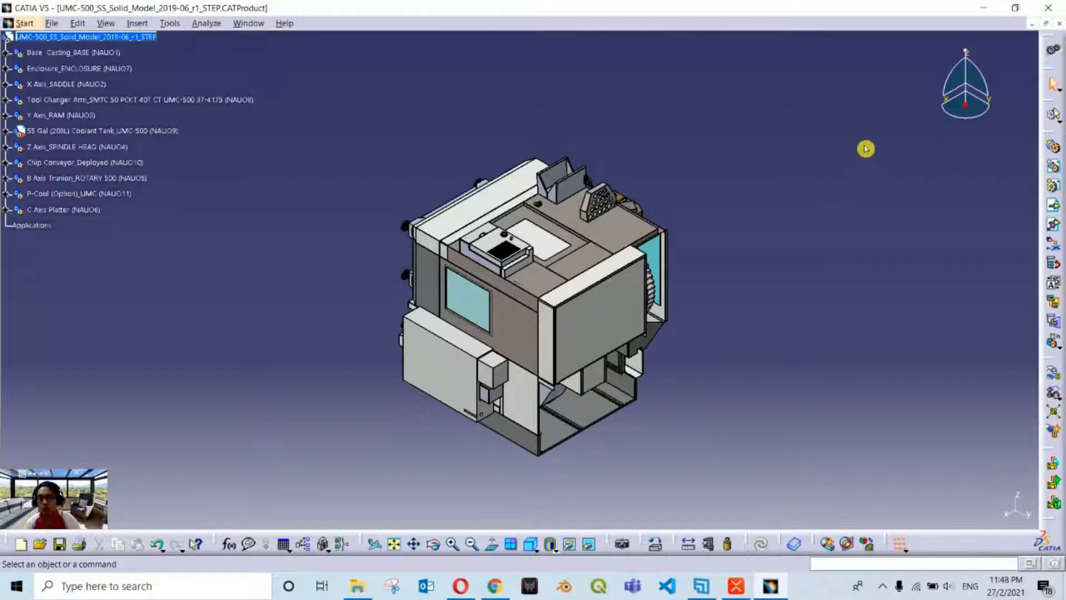
{"action": "mouse_move", "coordinate": [957, 113]}
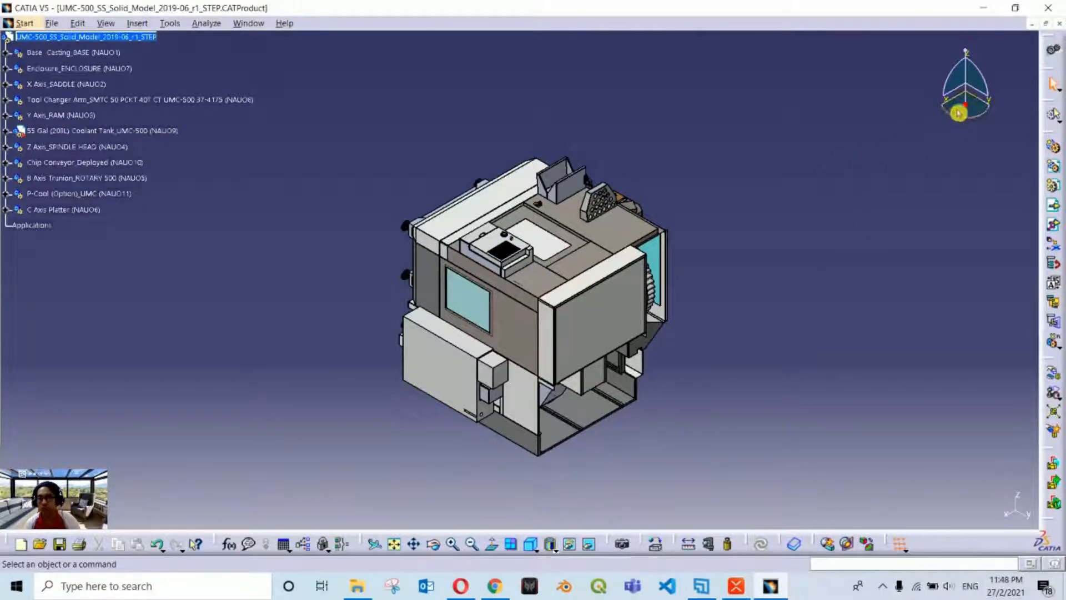
Enable Snap Automatically to Selected Object on the compass and select the Enclosure so the compass attaches.
{"action": "right_click", "coordinate": [958, 114]}
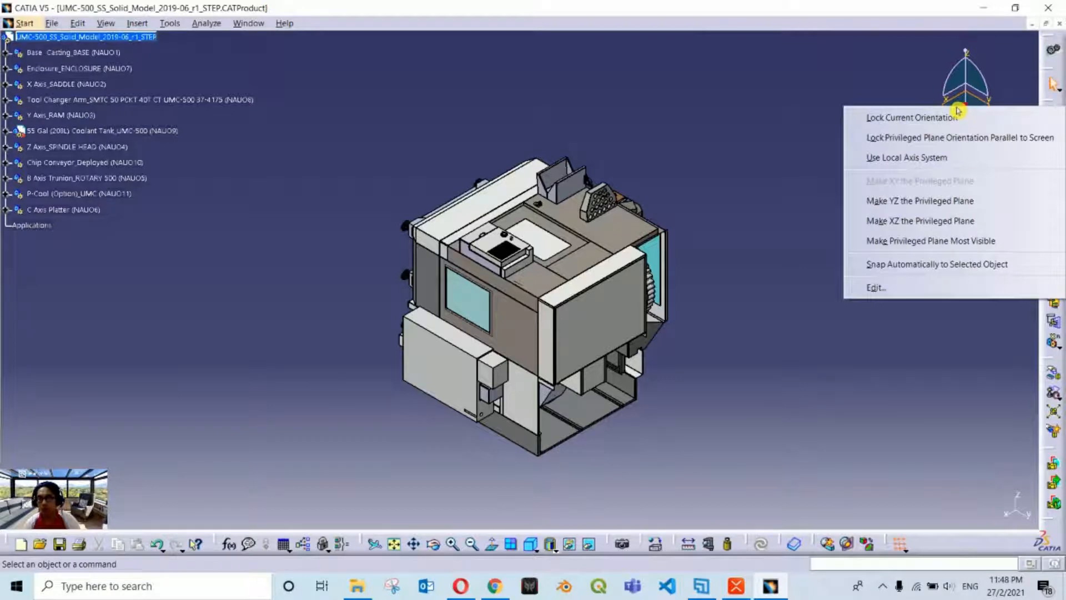
{"action": "mouse_move", "coordinate": [962, 265]}
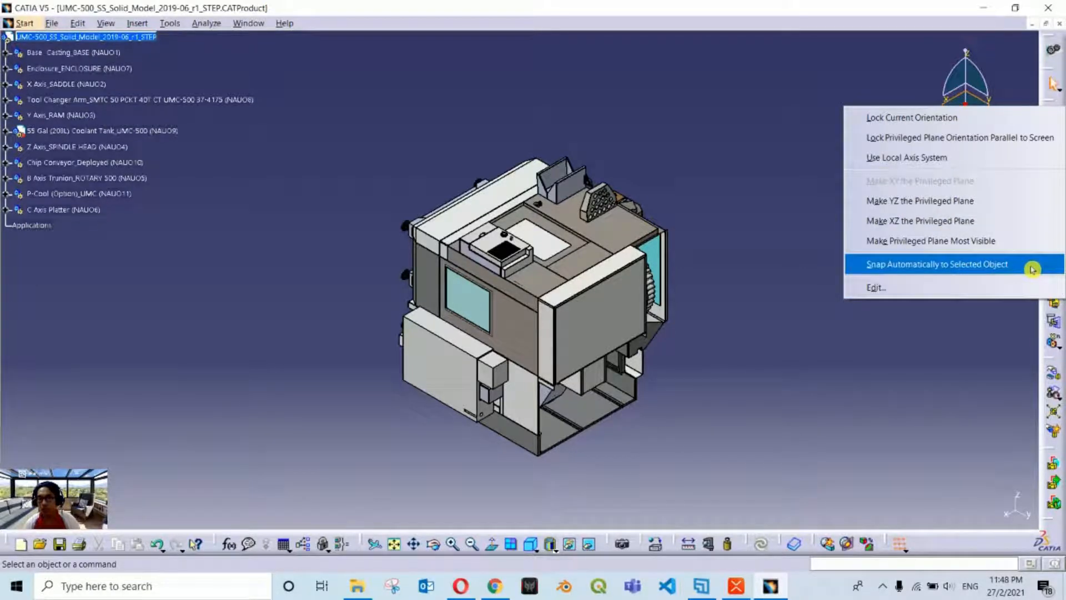
{"action": "left_click", "coordinate": [935, 264]}
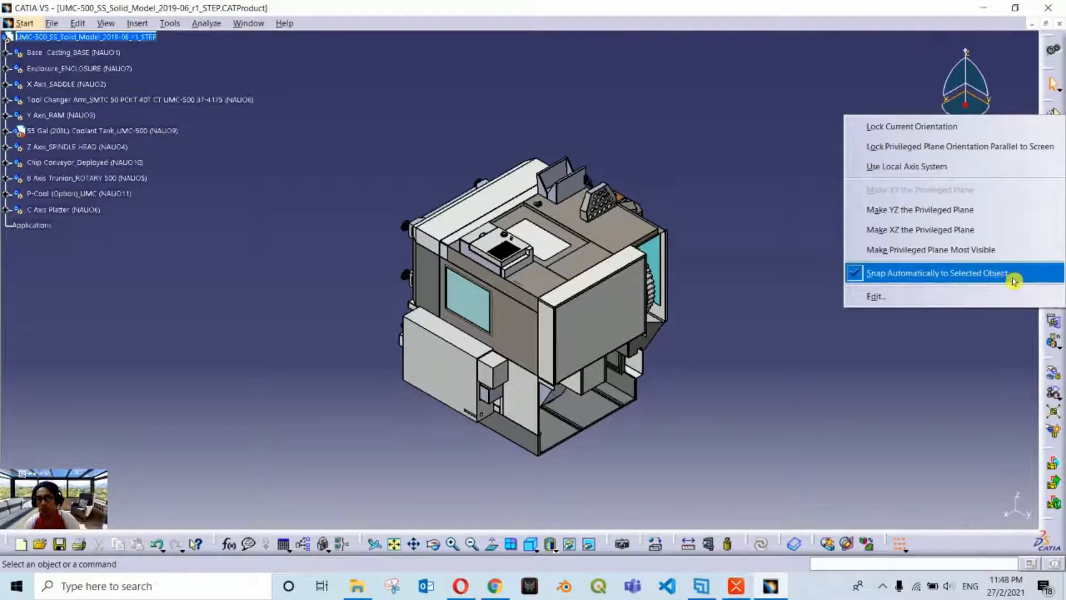
{"action": "left_click", "coordinate": [937, 273]}
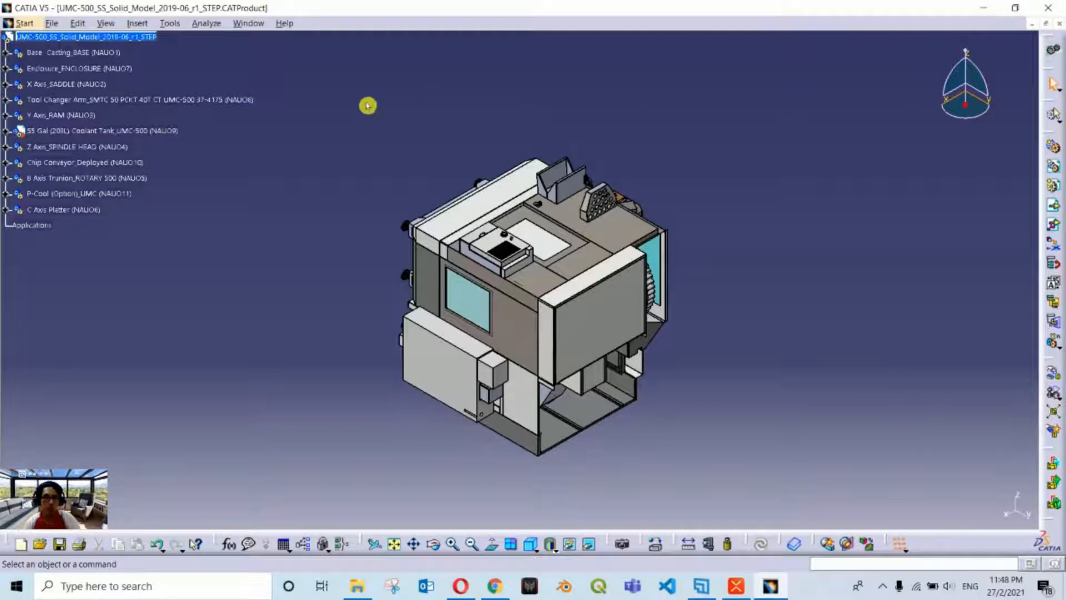
{"action": "mouse_move", "coordinate": [80, 68]}
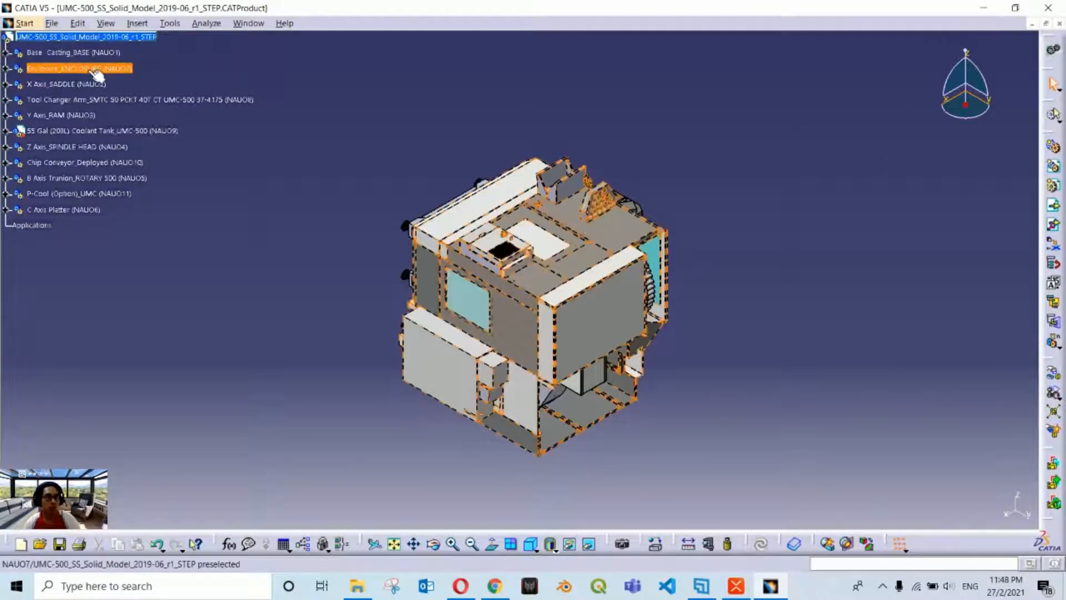
{"action": "mouse_move", "coordinate": [80, 68]}
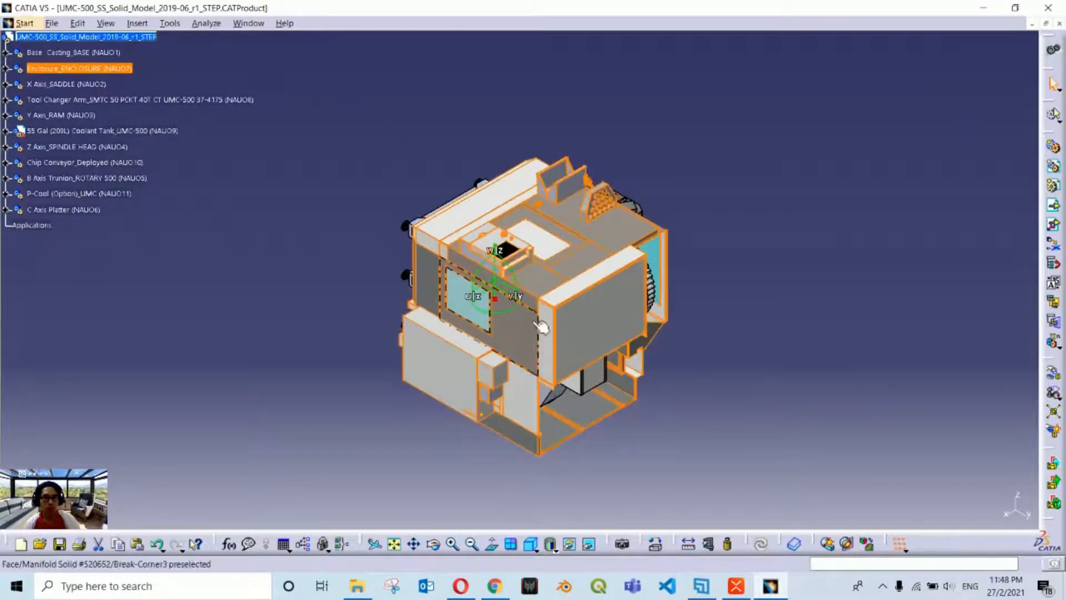
{"action": "left_click", "coordinate": [541, 325]}
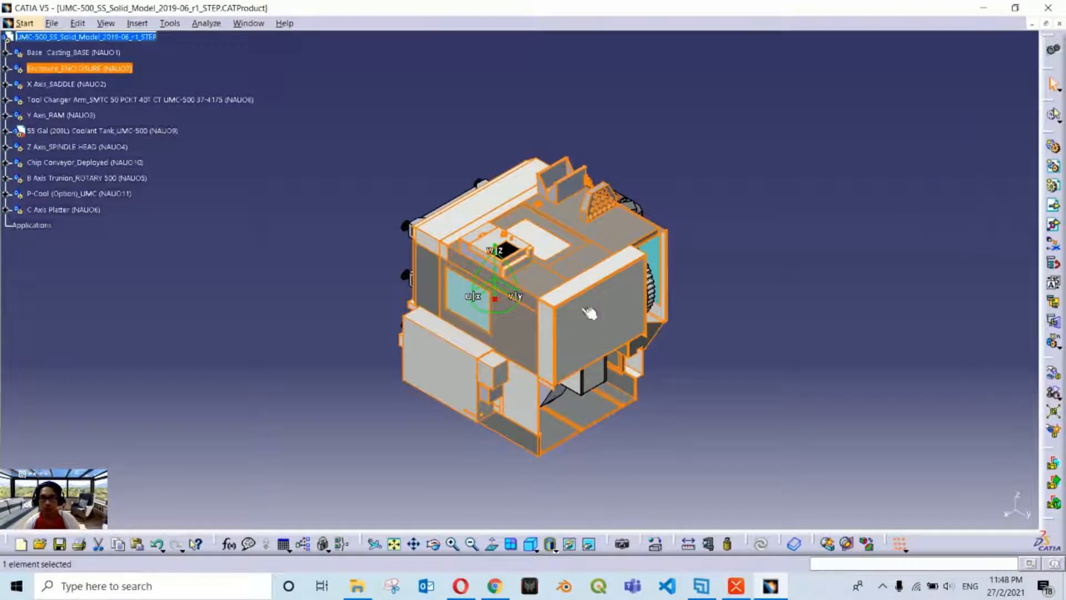
{"action": "mouse_move", "coordinate": [484, 321]}
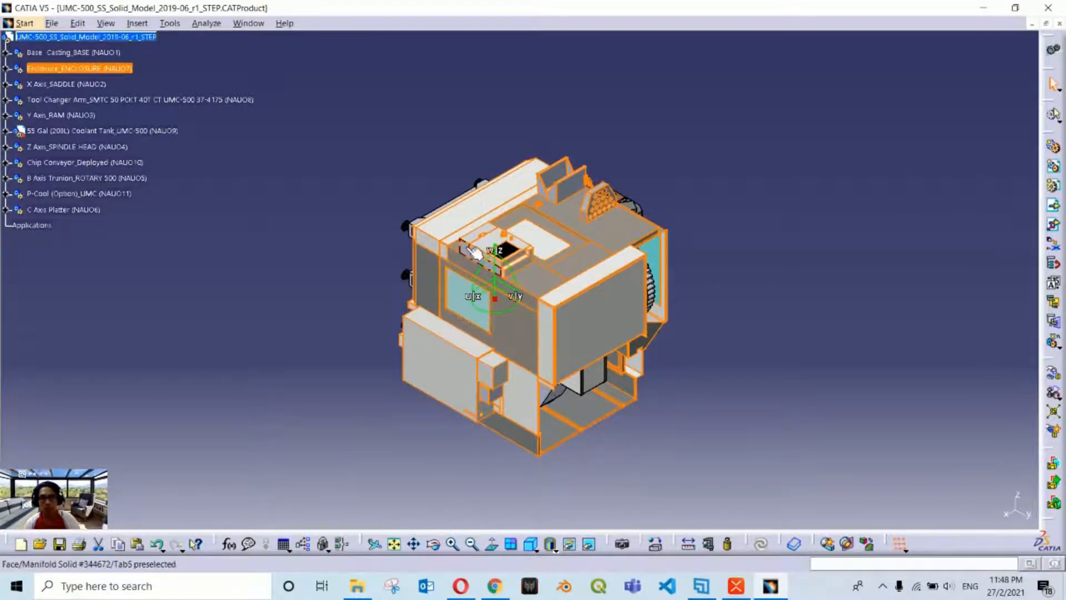
{"action": "left_click", "coordinate": [476, 254]}
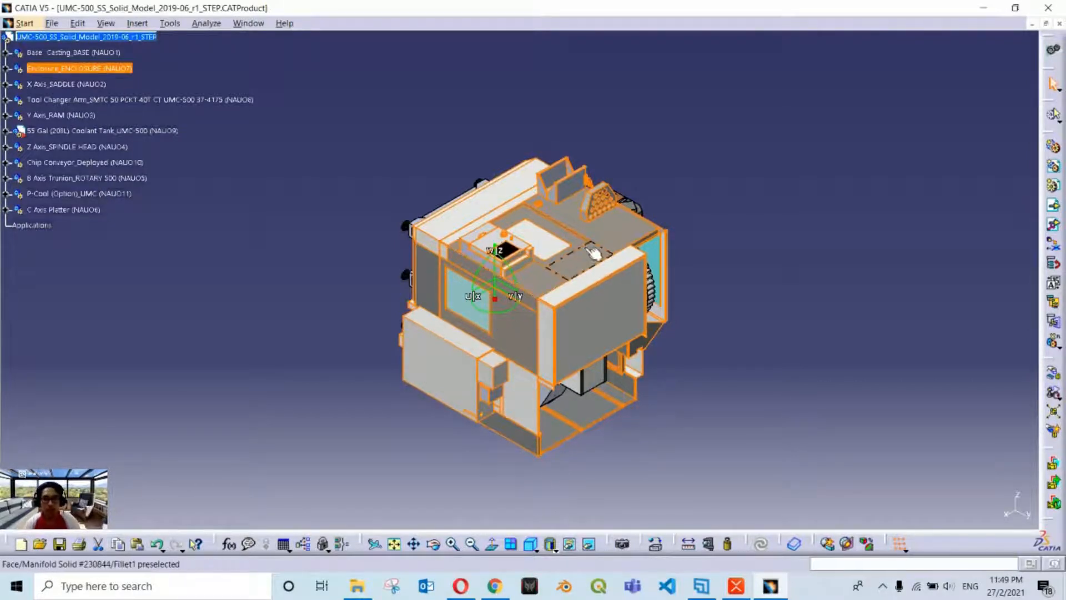
{"action": "mouse_move", "coordinate": [611, 279]}
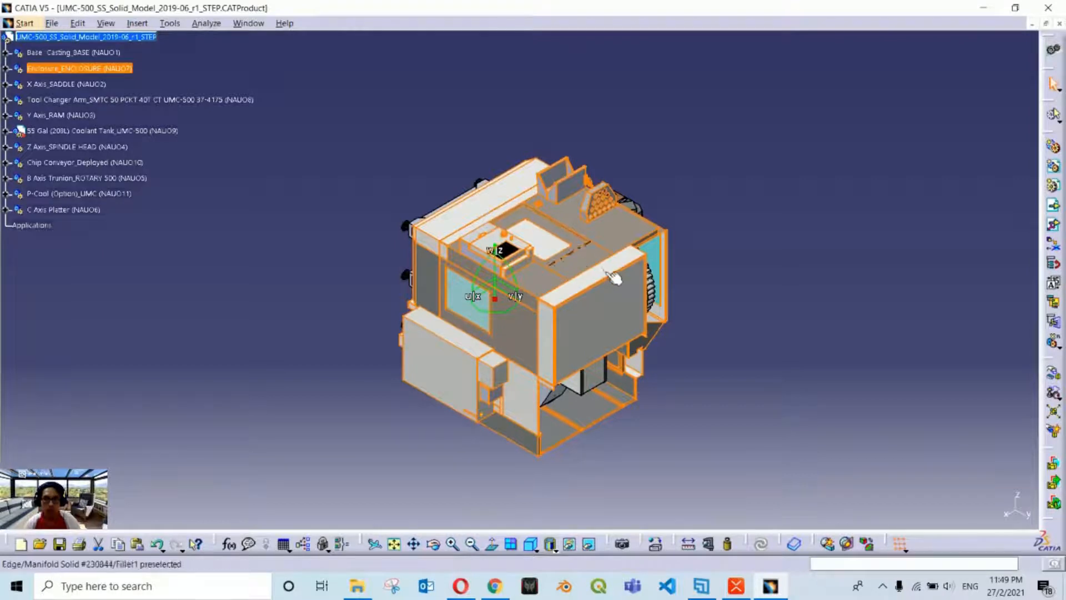
{"action": "left_click", "coordinate": [497, 307]}
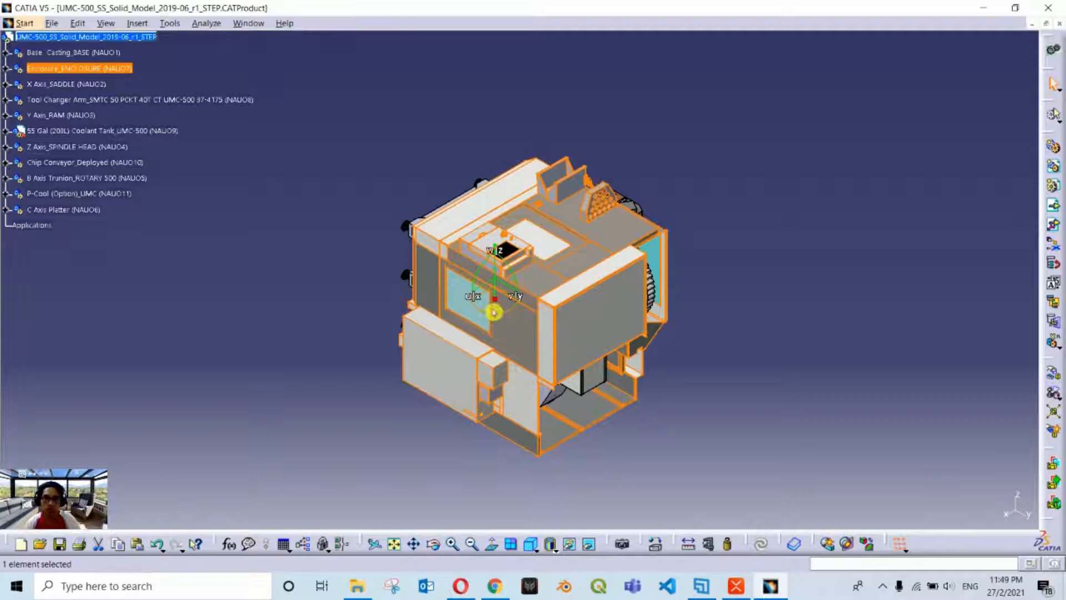
In Parameters for Compass Manipulation, set a 90° rotation increment, rotate the enclosure and close the dialog.
{"action": "right_click", "coordinate": [493, 311]}
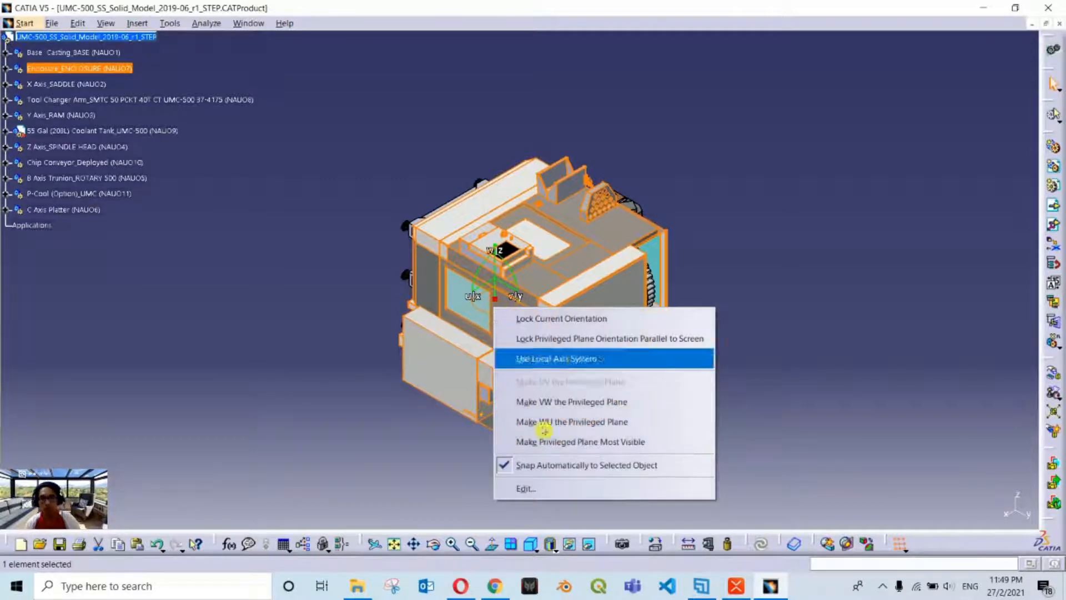
{"action": "mouse_move", "coordinate": [525, 488]}
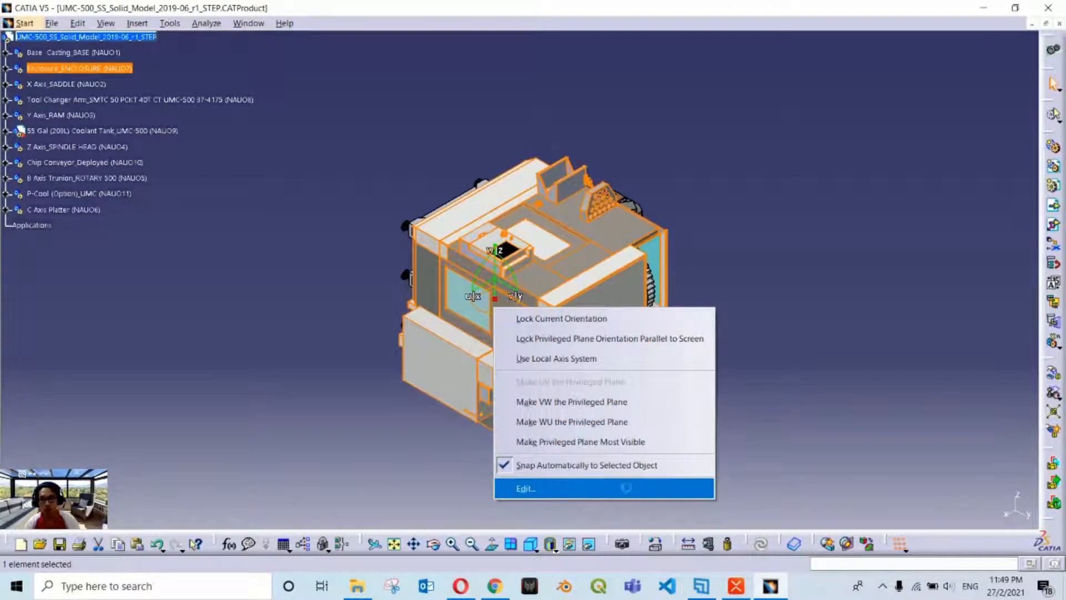
{"action": "left_click", "coordinate": [525, 488]}
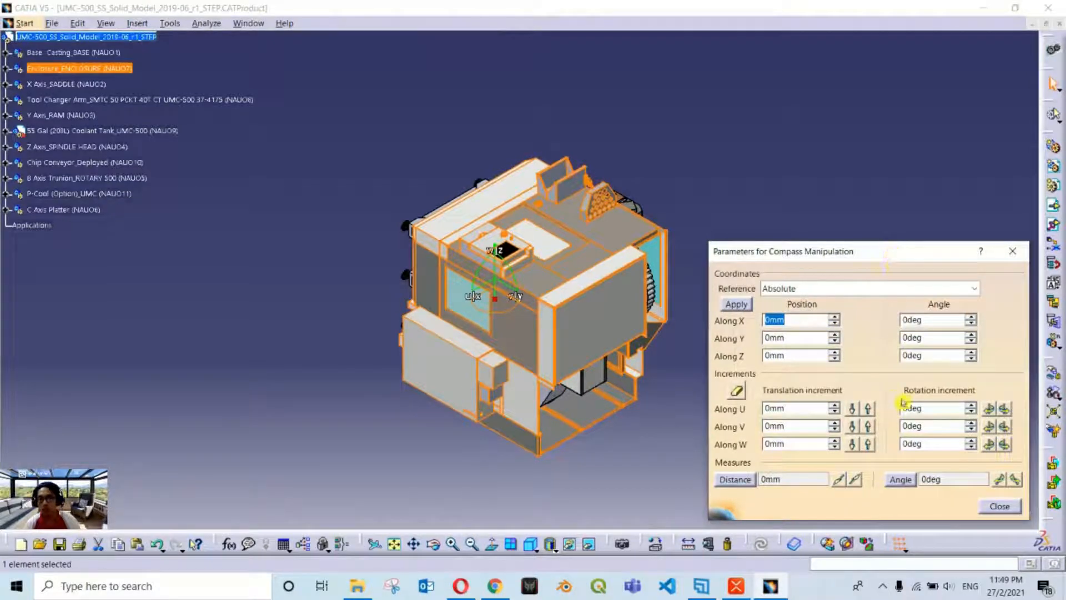
{"action": "left_click", "coordinate": [933, 407]}
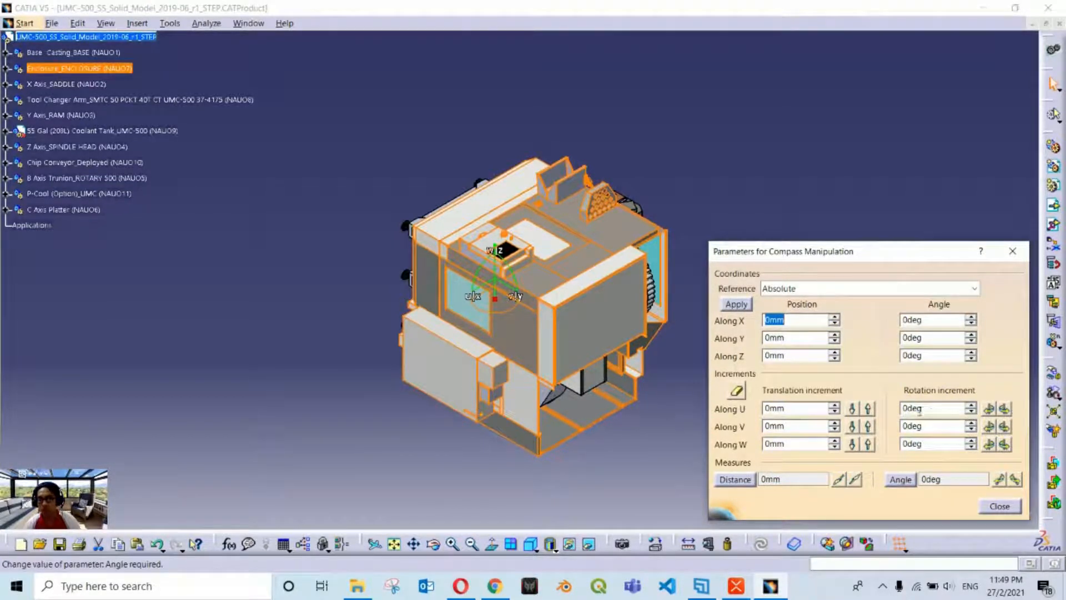
{"action": "mouse_move", "coordinate": [598, 308]}
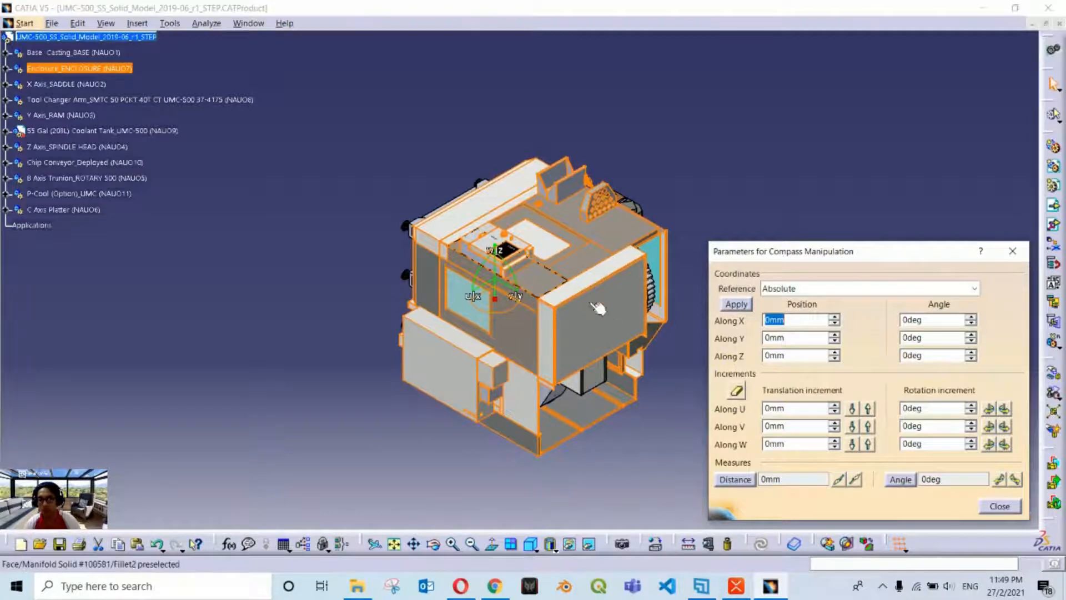
{"action": "left_click", "coordinate": [935, 407]}
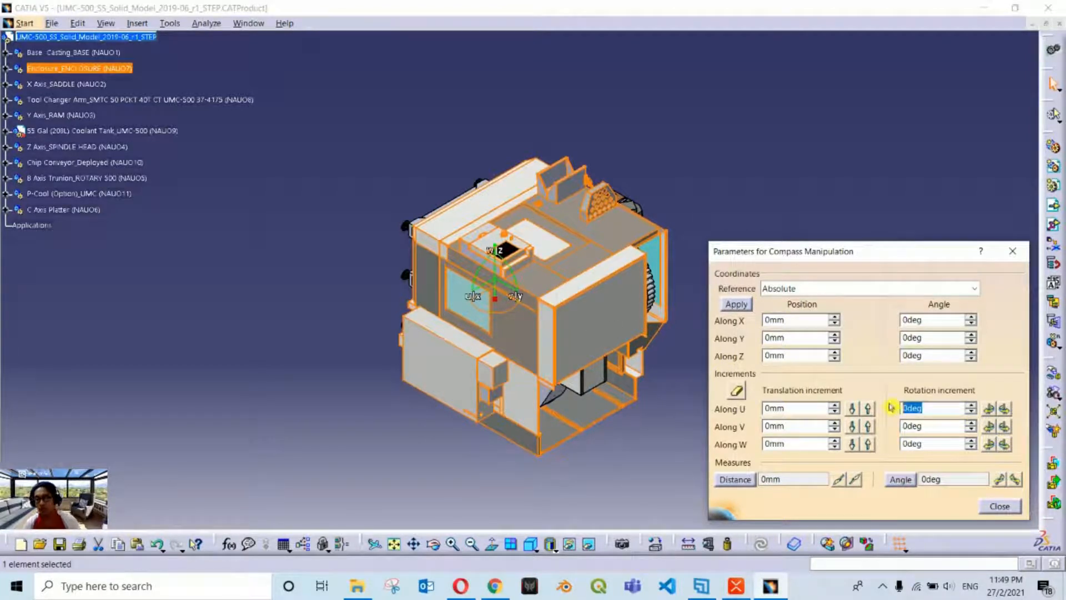
{"action": "type", "text": "90"}
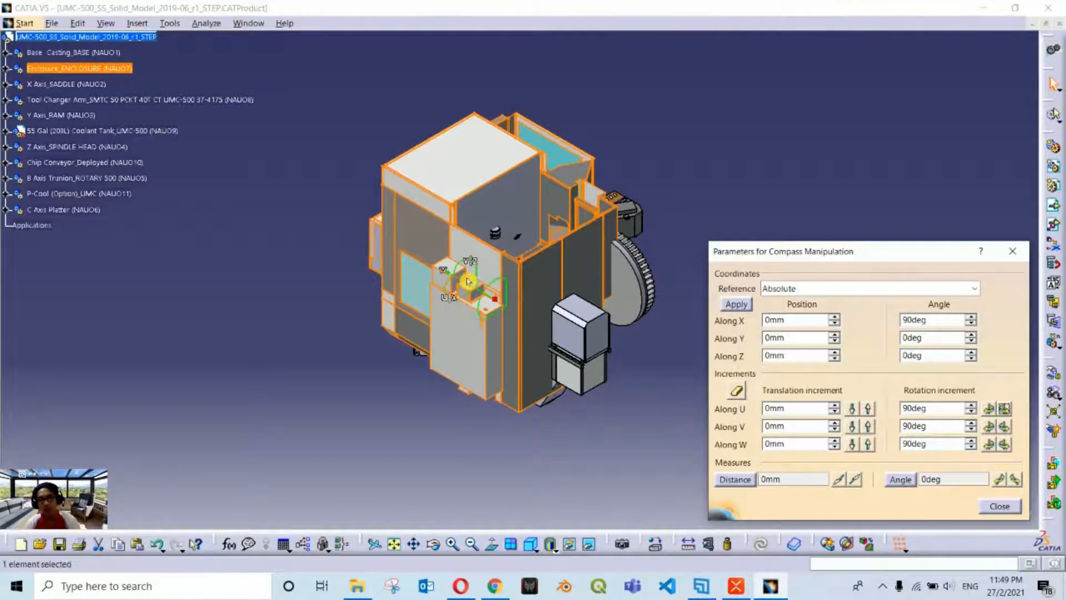
{"action": "mouse_move", "coordinate": [523, 338]}
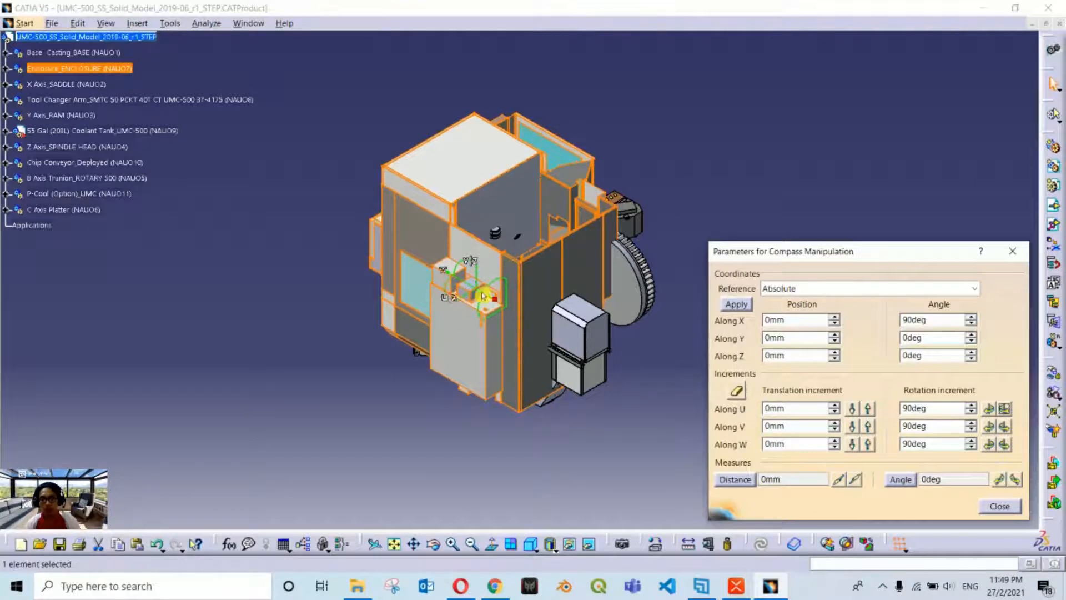
{"action": "mouse_move", "coordinate": [500, 215]}
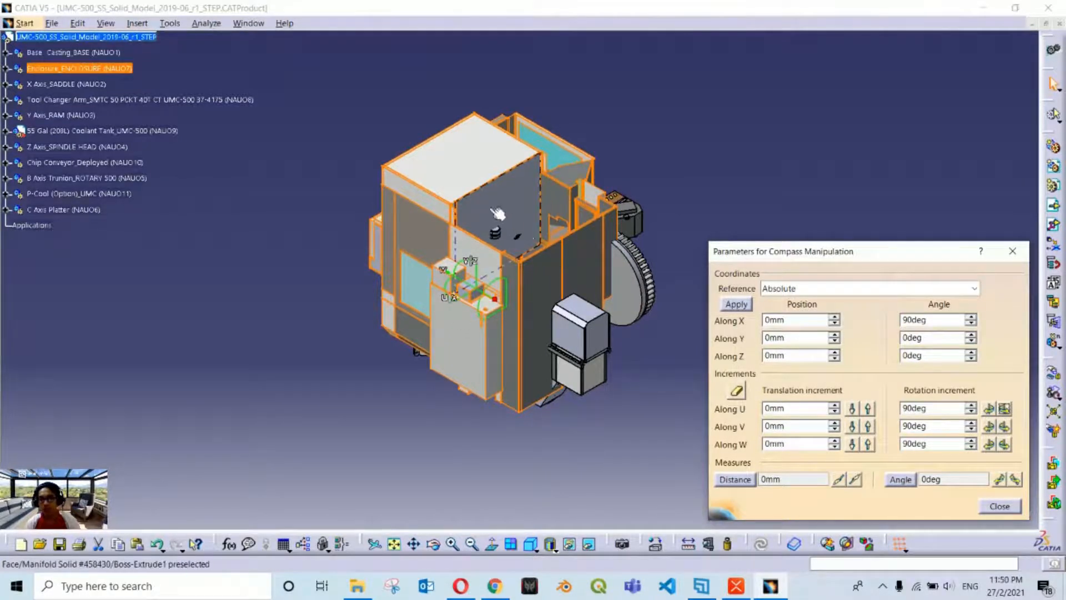
{"action": "left_click", "coordinate": [507, 215]}
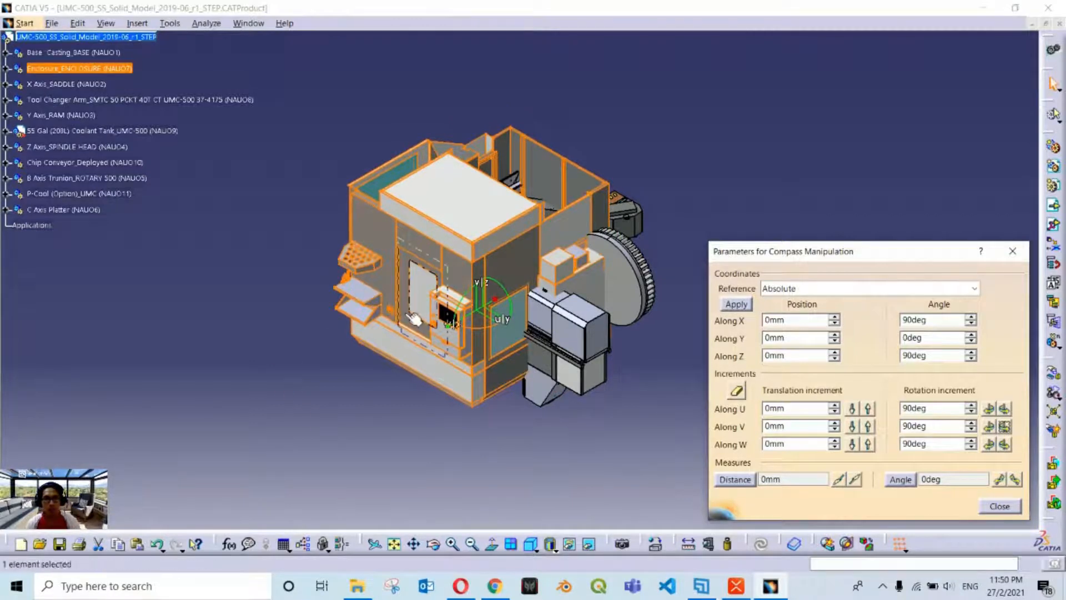
{"action": "mouse_move", "coordinate": [425, 343]}
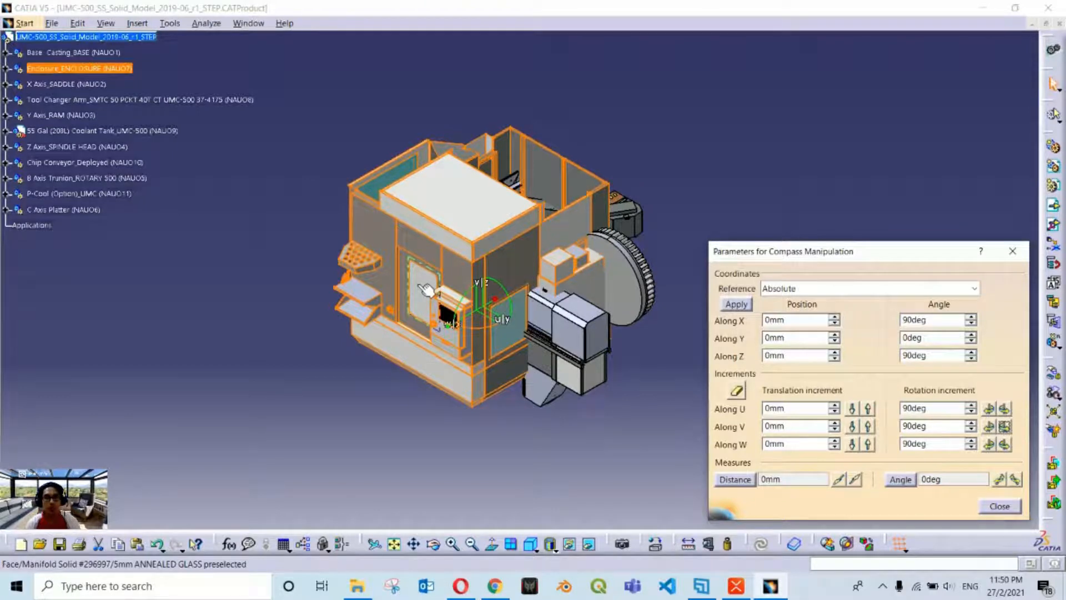
{"action": "left_click", "coordinate": [66, 115]}
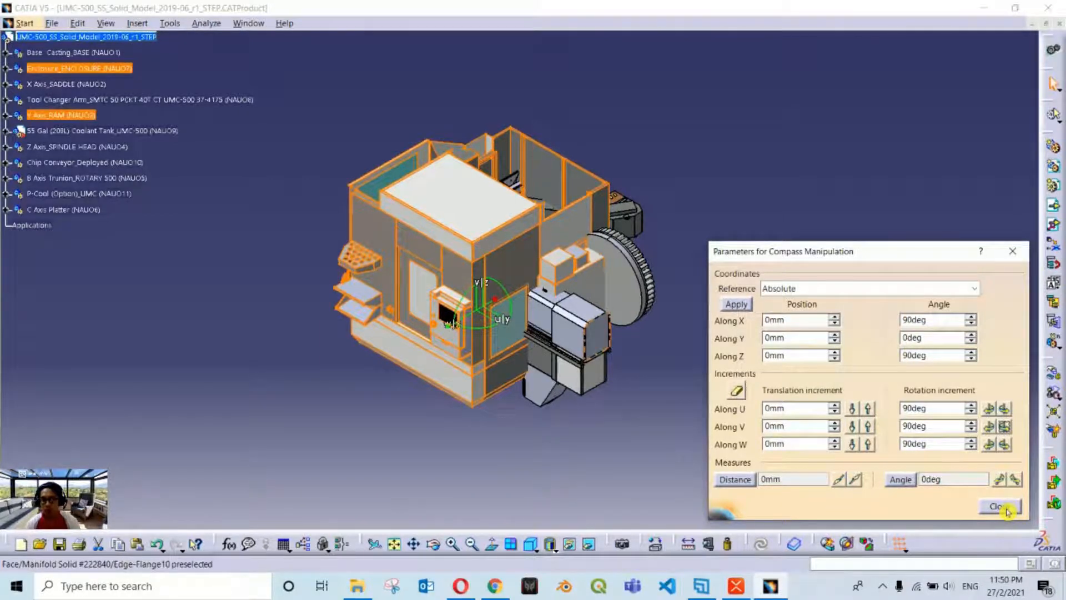
{"action": "left_click", "coordinate": [997, 506]}
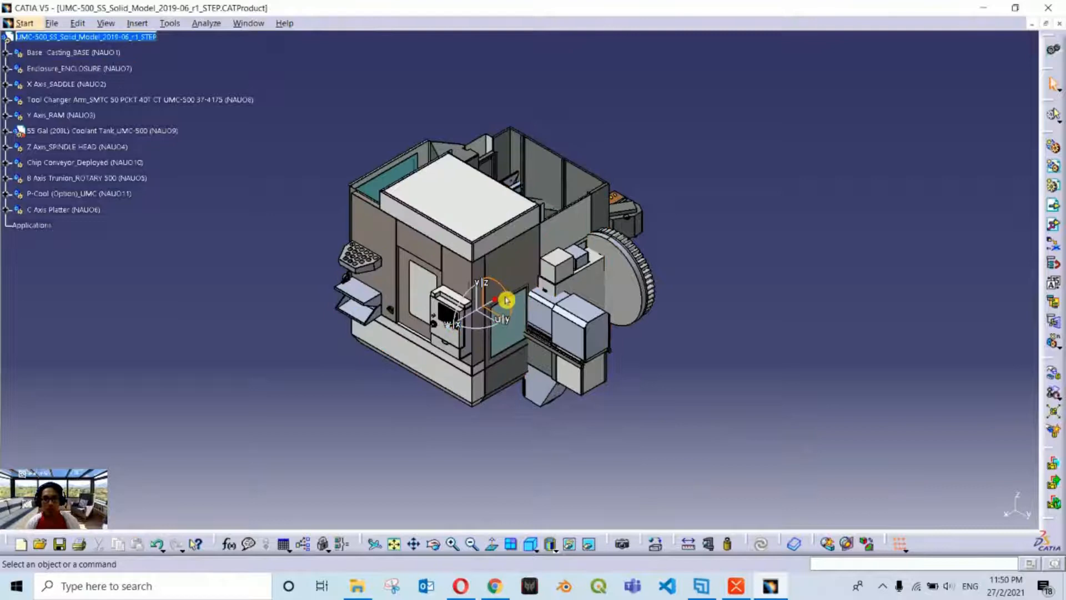
Toggle compass snapping to selected objects and select Base_Casting so the compass attaches to it.
{"action": "right_click", "coordinate": [502, 301]}
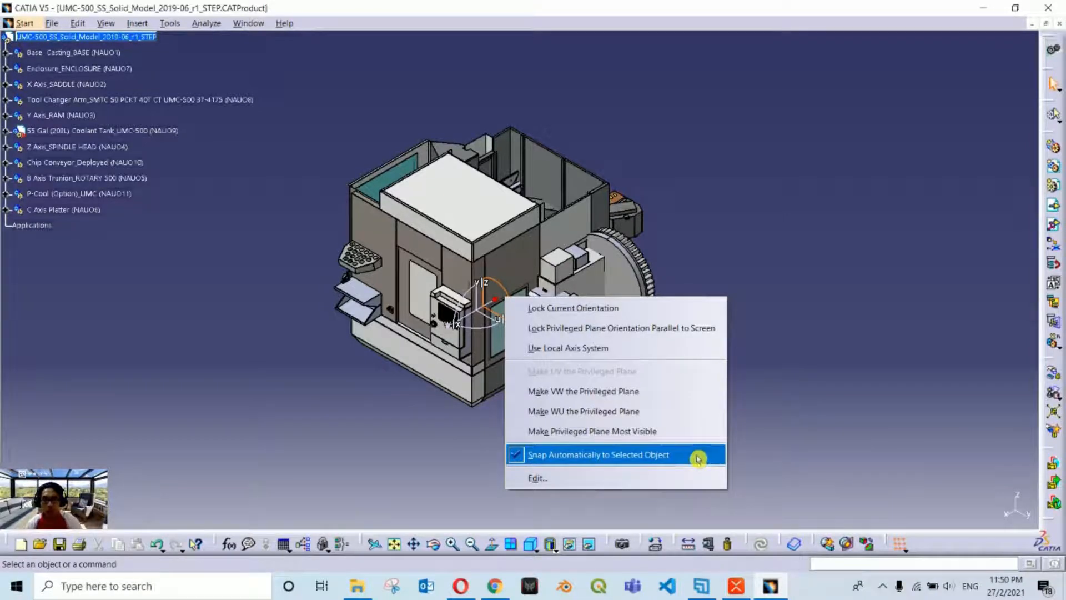
{"action": "left_click", "coordinate": [598, 454]}
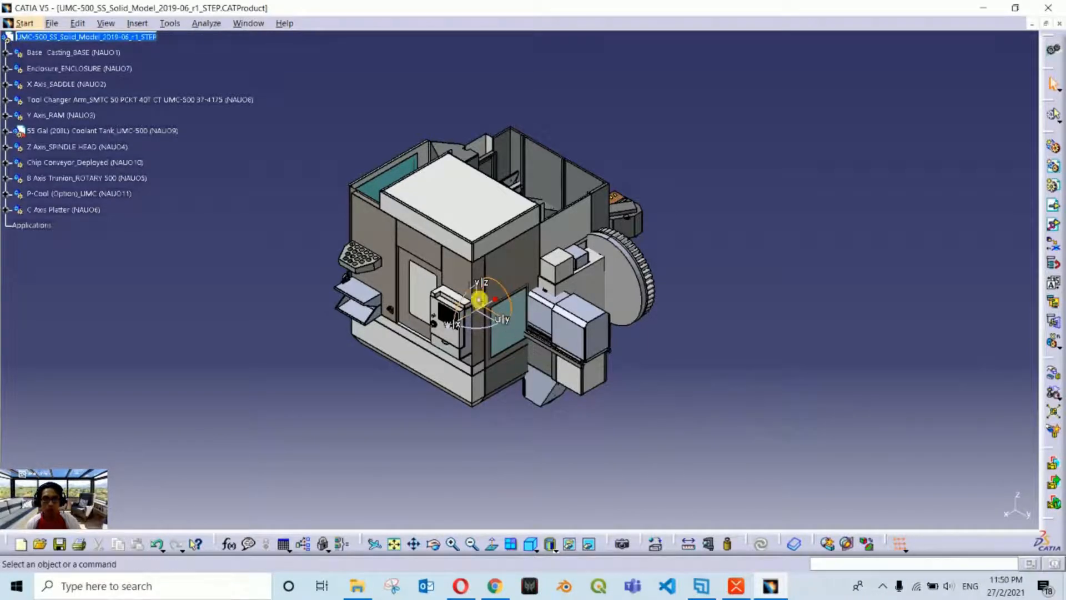
{"action": "mouse_move", "coordinate": [60, 61]}
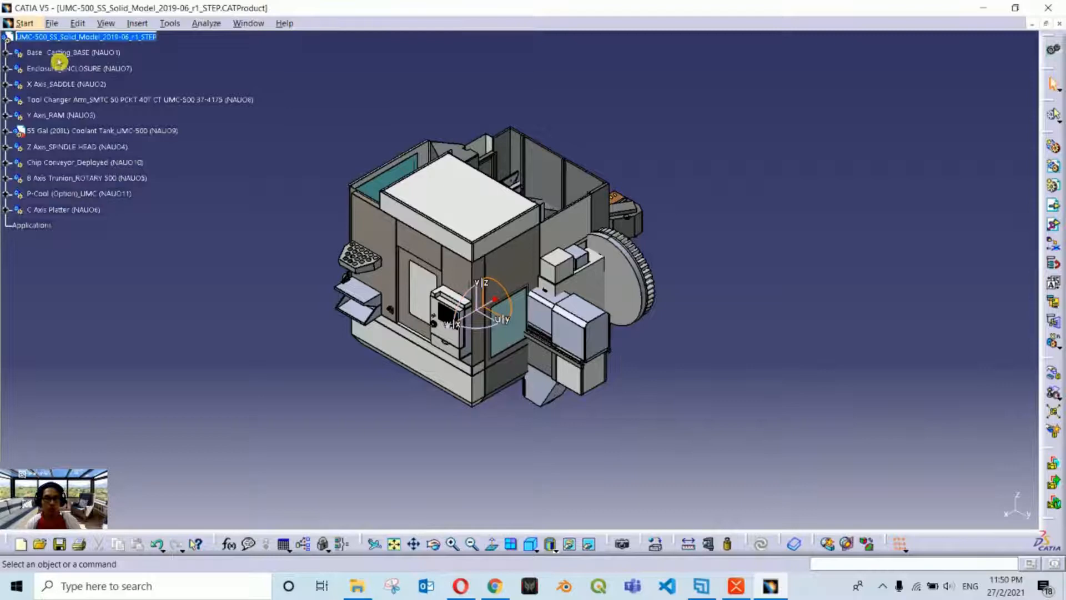
{"action": "left_click", "coordinate": [68, 52]}
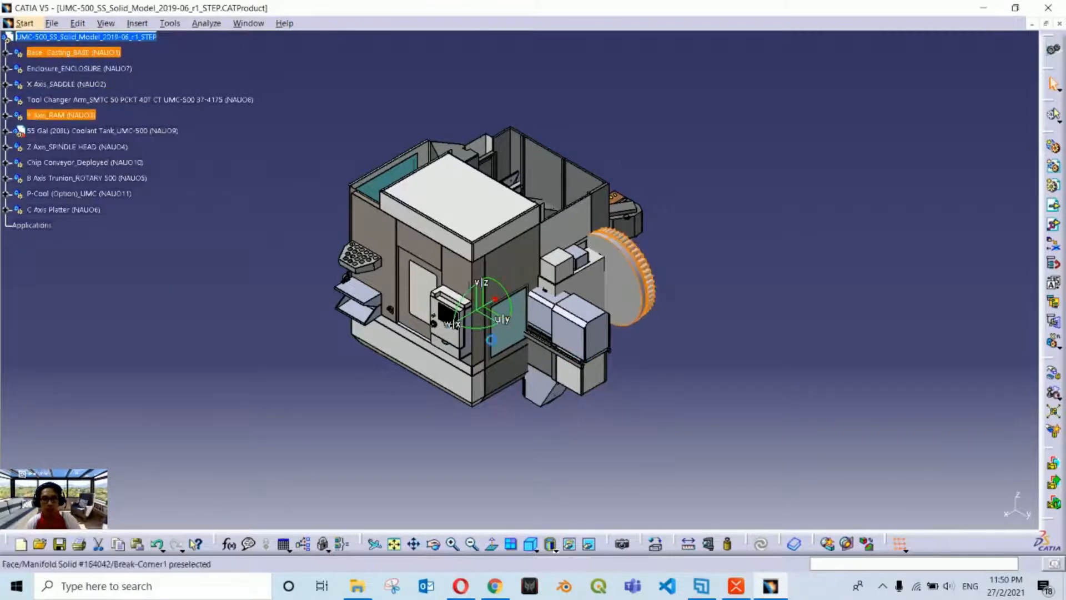
{"action": "left_click", "coordinate": [474, 333]}
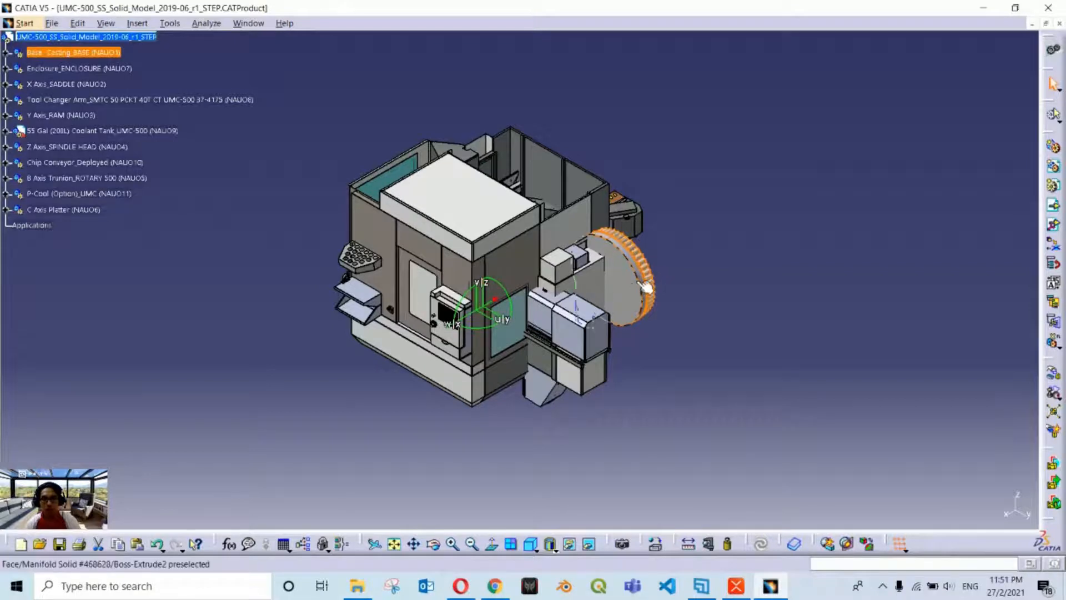
{"action": "left_click", "coordinate": [507, 306]}
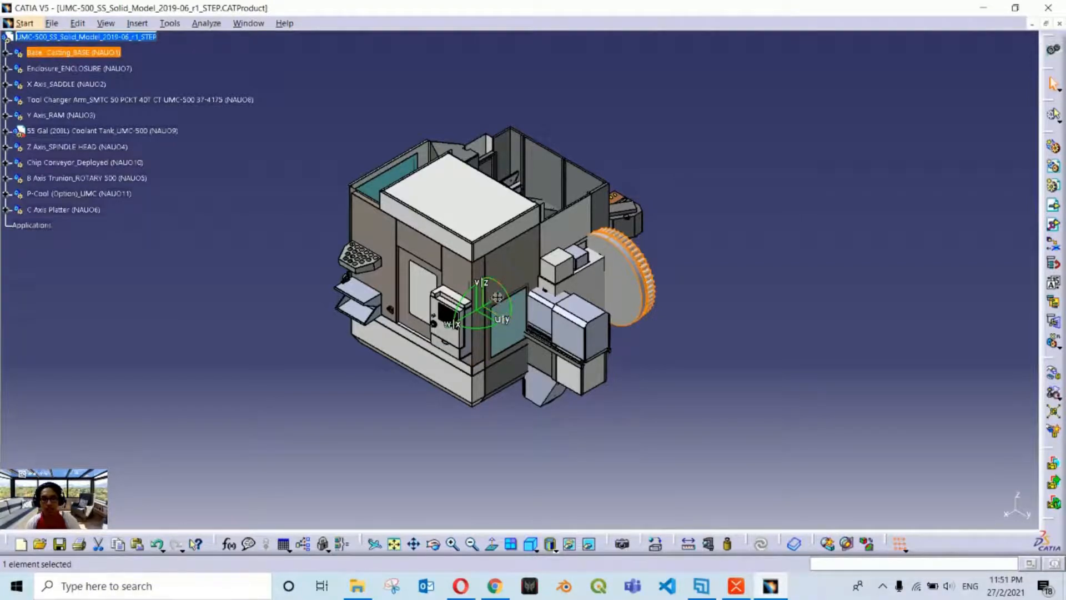
{"action": "right_click", "coordinate": [483, 299]}
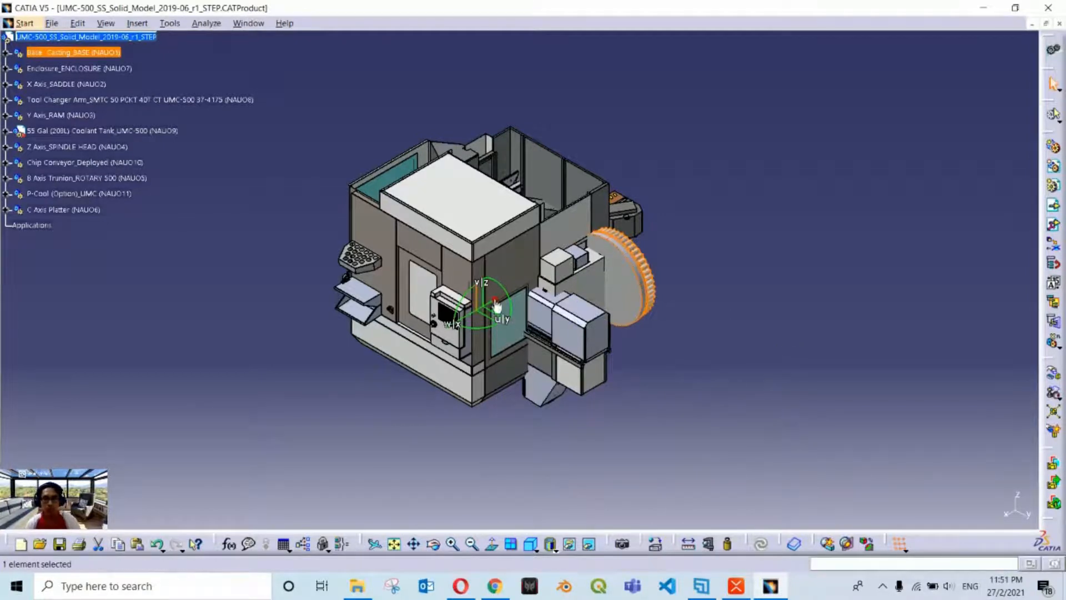
{"action": "mouse_move", "coordinate": [628, 279]}
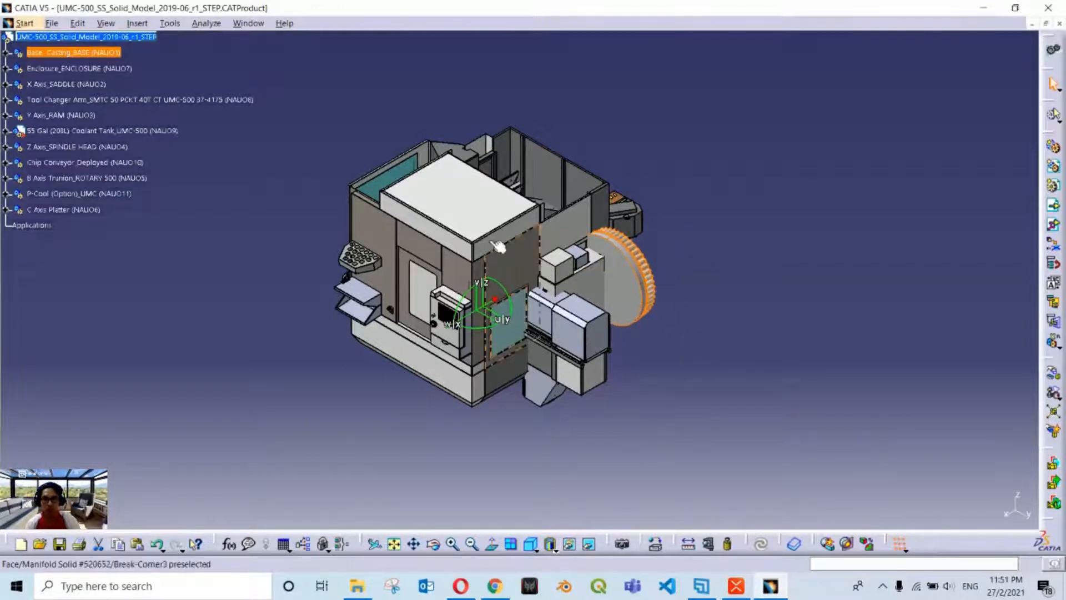
{"action": "left_click", "coordinate": [503, 317]}
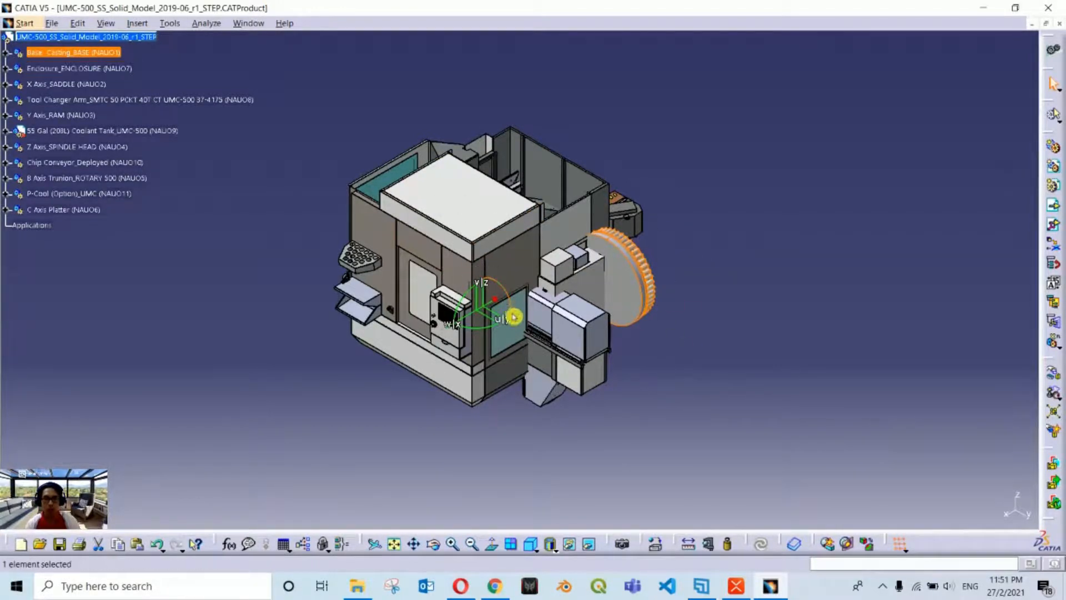
Rotate the saddle 90° about the U axis using the compass manipulation parameters.
{"action": "right_click", "coordinate": [500, 301]}
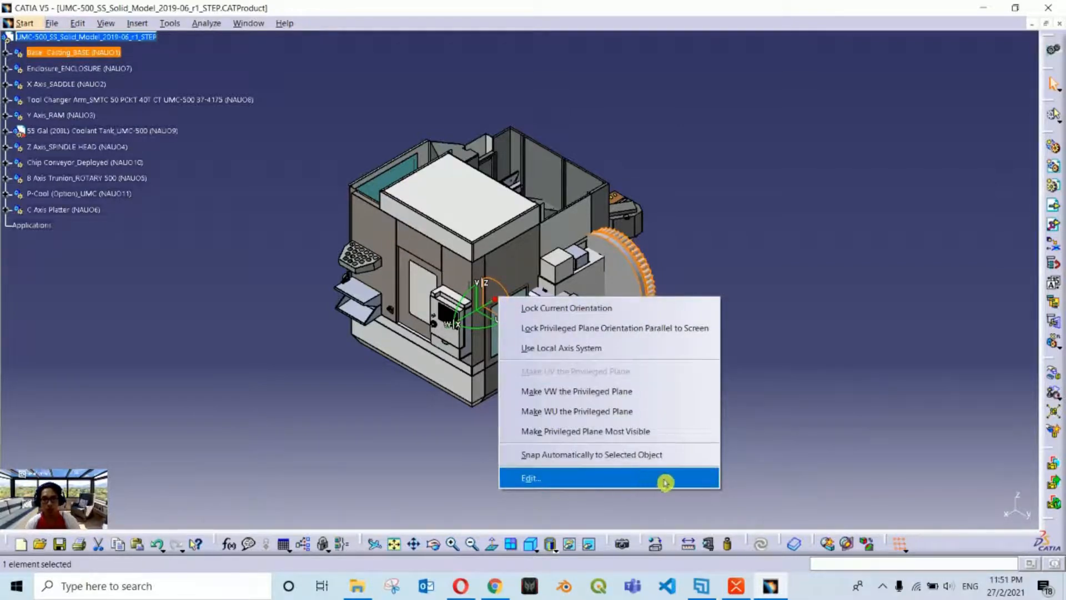
{"action": "left_click", "coordinate": [531, 477]}
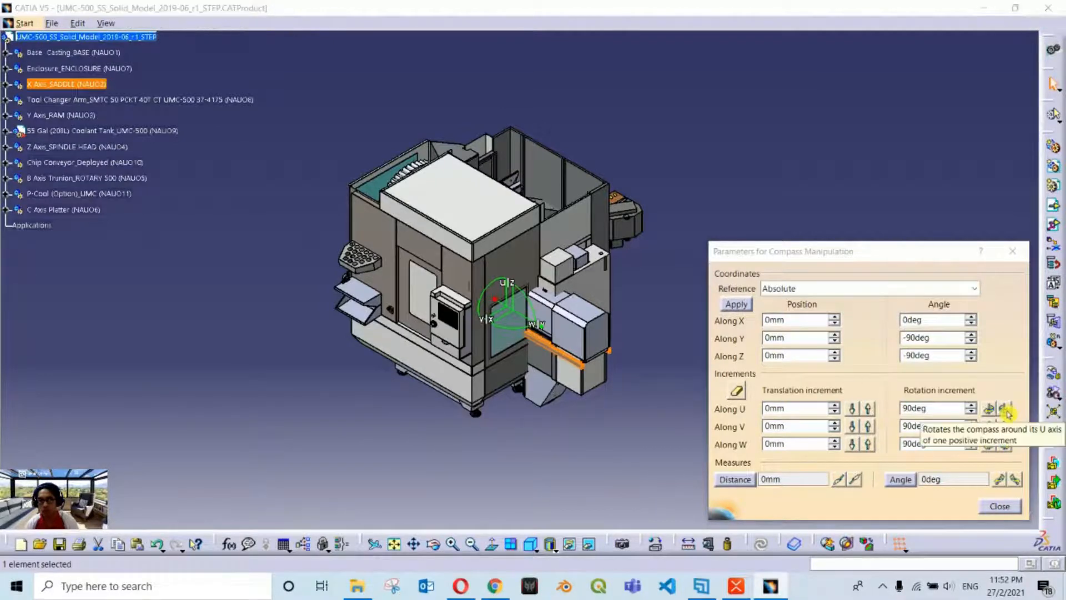
{"action": "left_click", "coordinate": [1003, 427]}
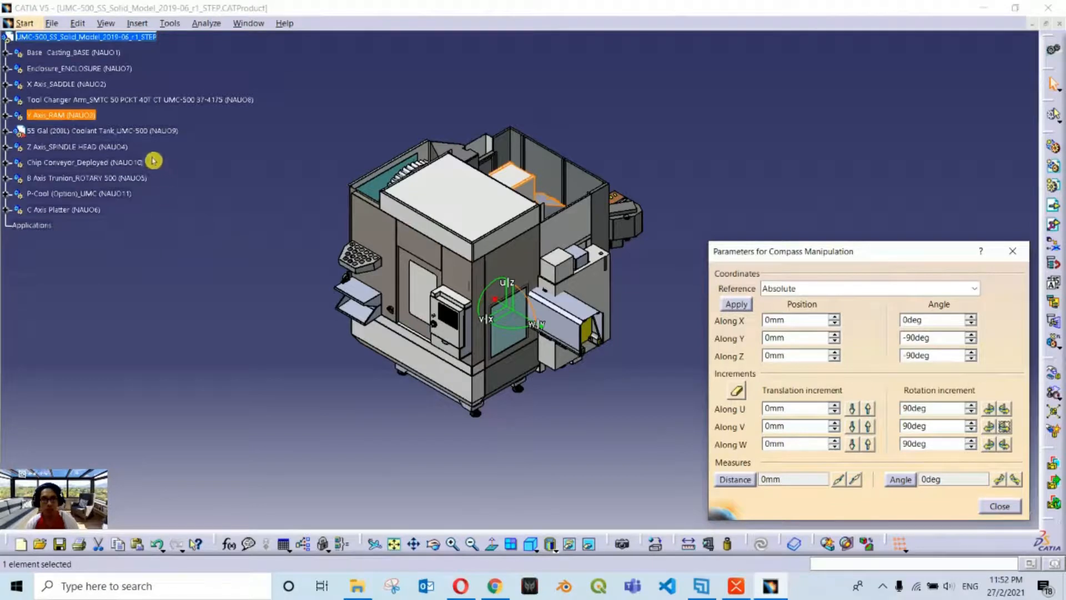
Rotate the chip conveyor 90° the same way and select the C Axis Platter next.
{"action": "left_click", "coordinate": [102, 131]}
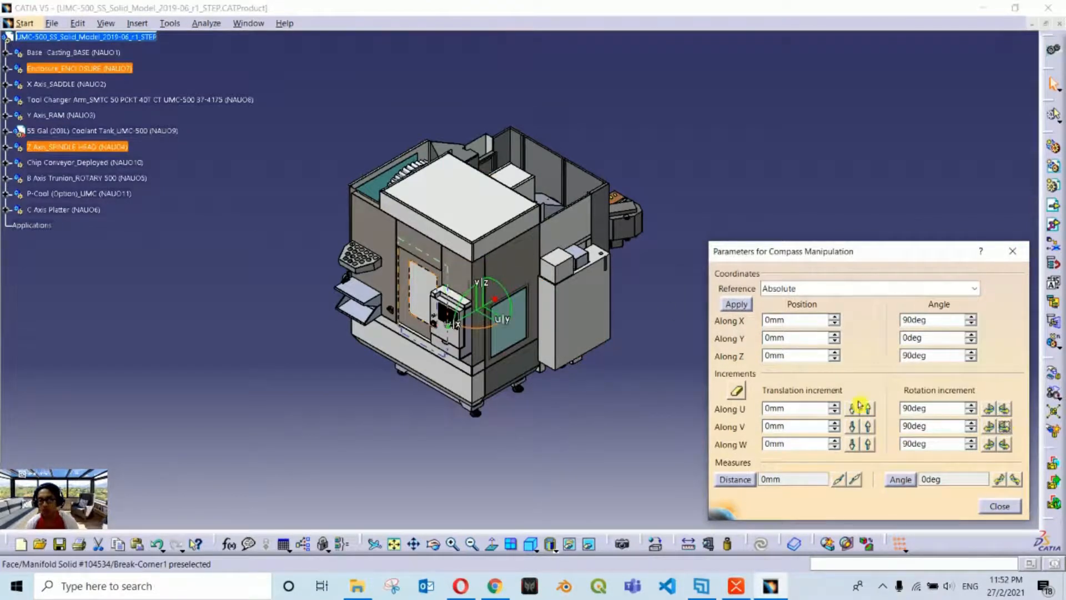
{"action": "left_click", "coordinate": [86, 162]}
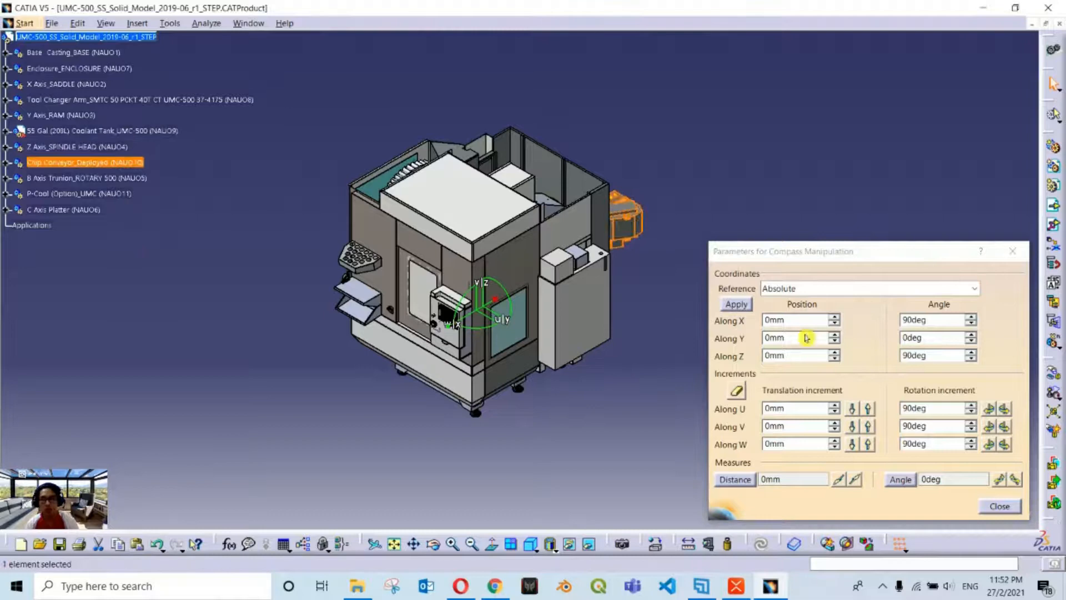
{"action": "left_click", "coordinate": [1008, 408]}
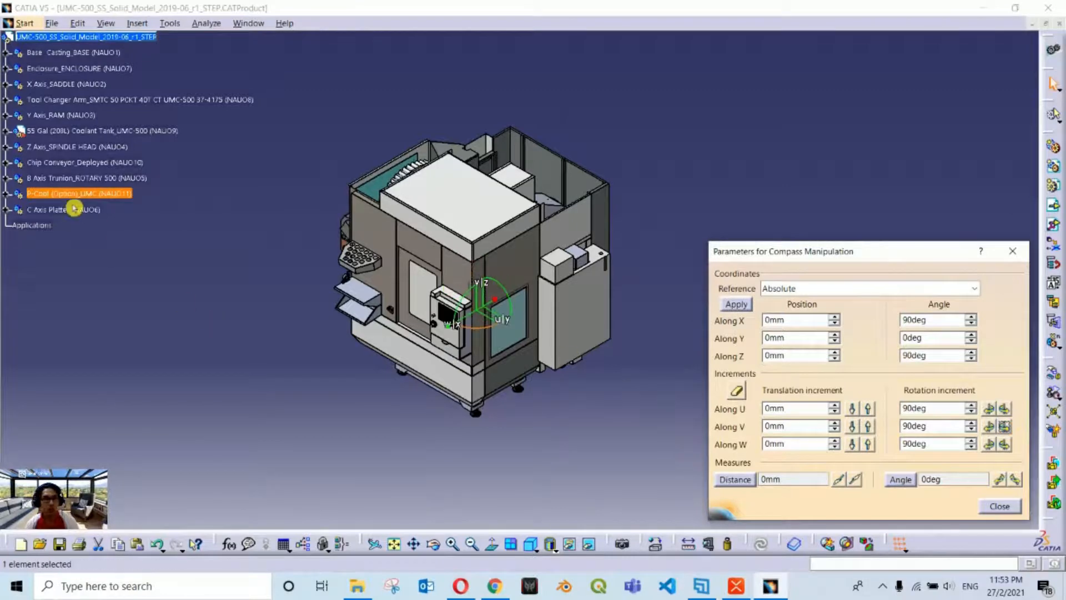
{"action": "left_click", "coordinate": [61, 210]}
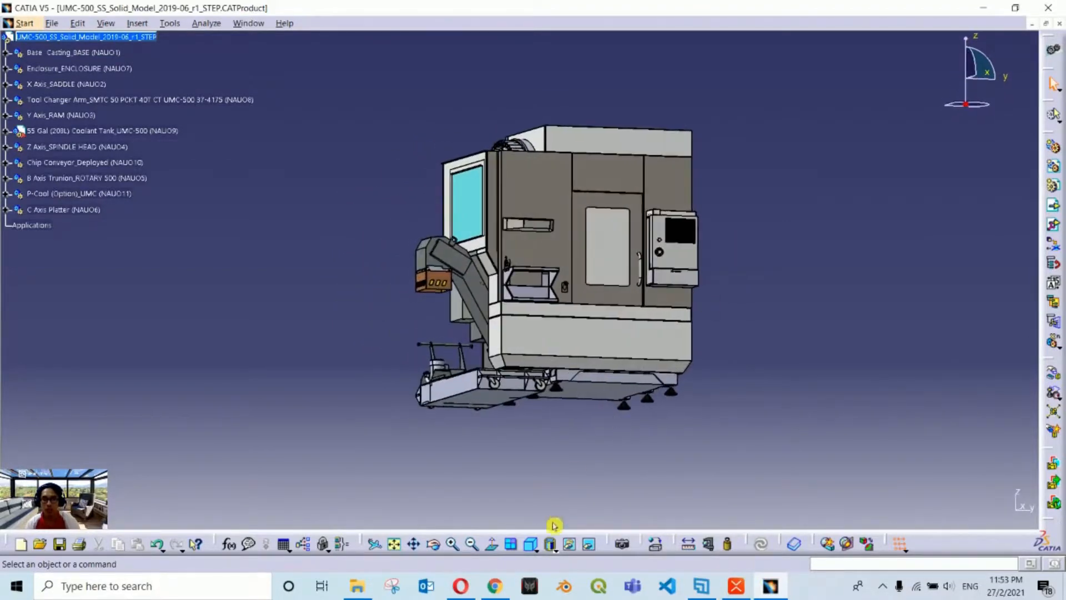
Show the machine from the Front and then the Right standard view to confirm it stands upright.
{"action": "left_click", "coordinate": [529, 543]}
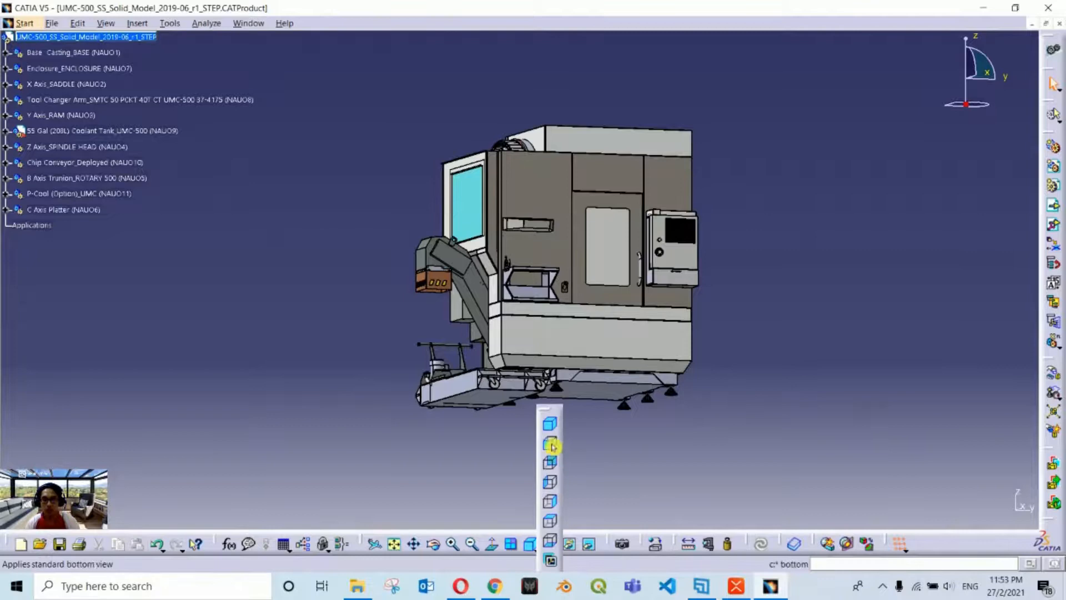
{"action": "left_click", "coordinate": [549, 462]}
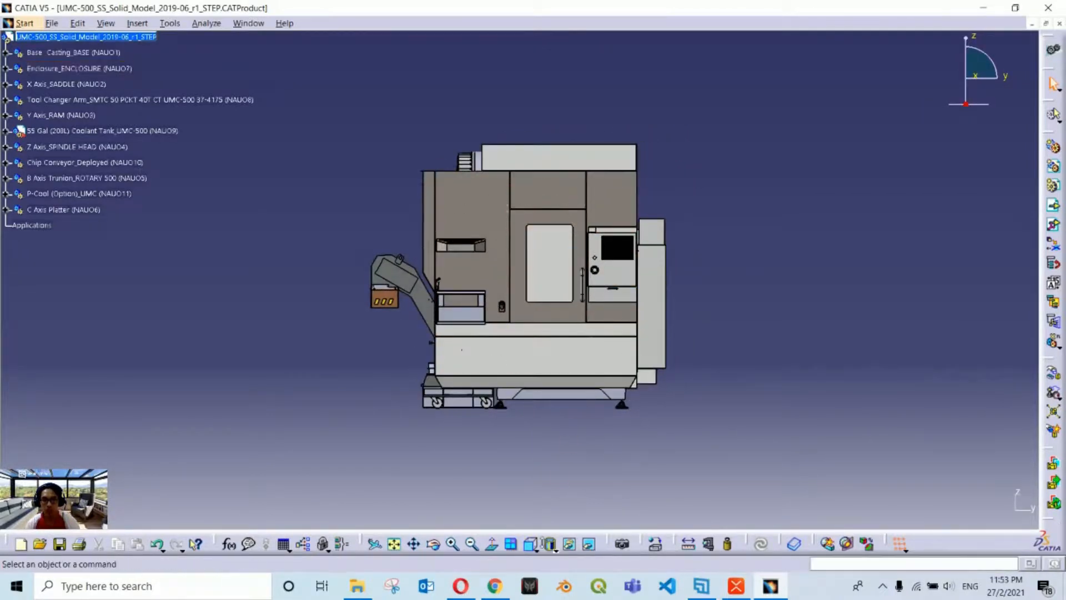
{"action": "left_click", "coordinate": [543, 544]}
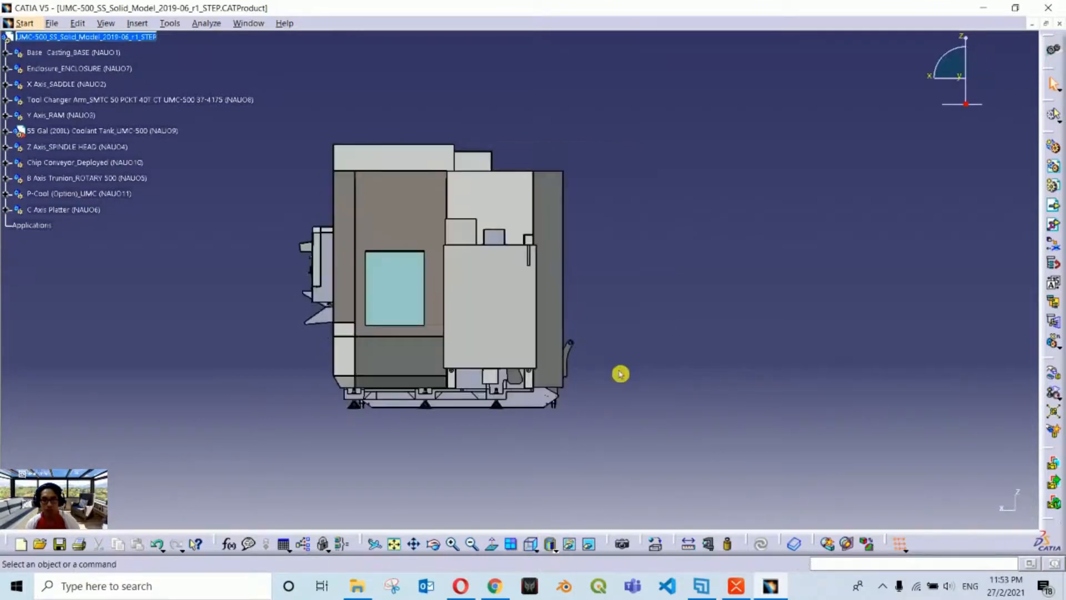
{"action": "left_click", "coordinate": [547, 545]}
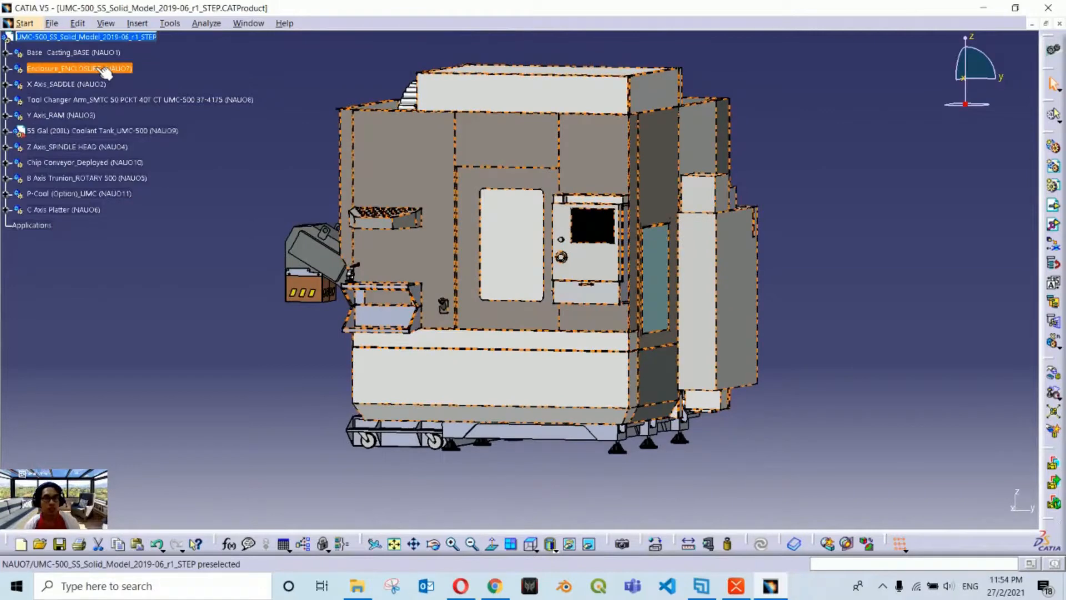
Hide Enclosure_ENCLOSURE and orbit to inspect the exposed trunnion table.
{"action": "right_click", "coordinate": [77, 68]}
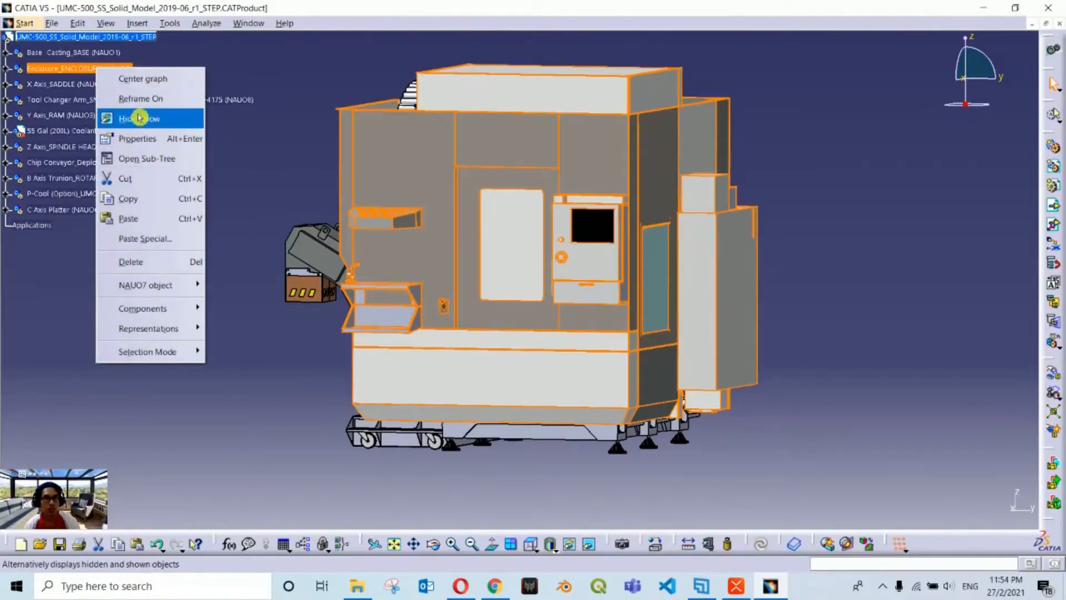
{"action": "left_click", "coordinate": [138, 119]}
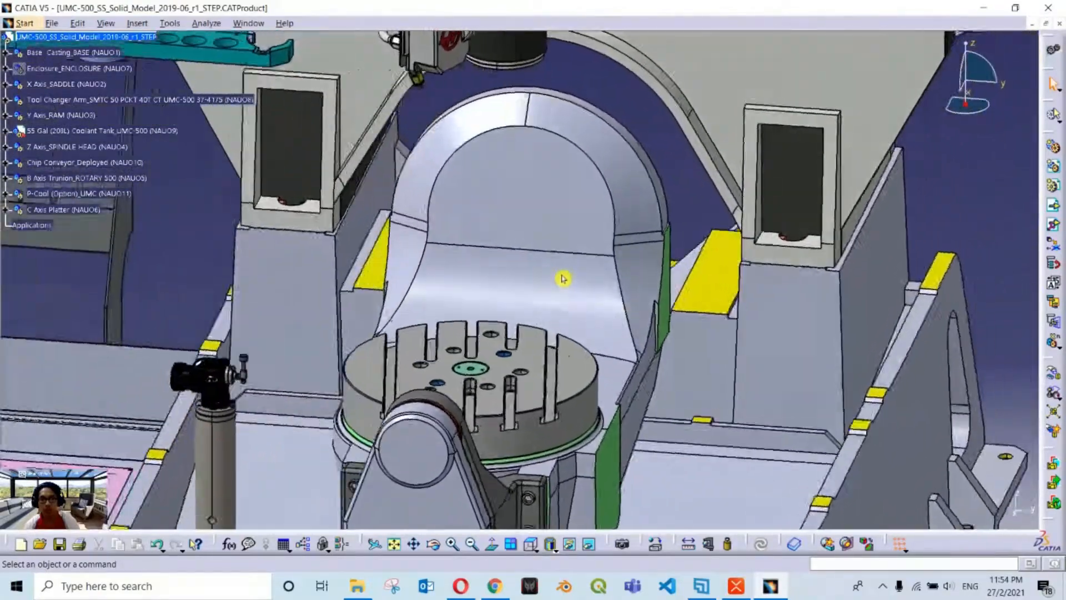
{"action": "left_click_drag", "start_coordinate": [563, 279], "coordinate": [544, 252]}
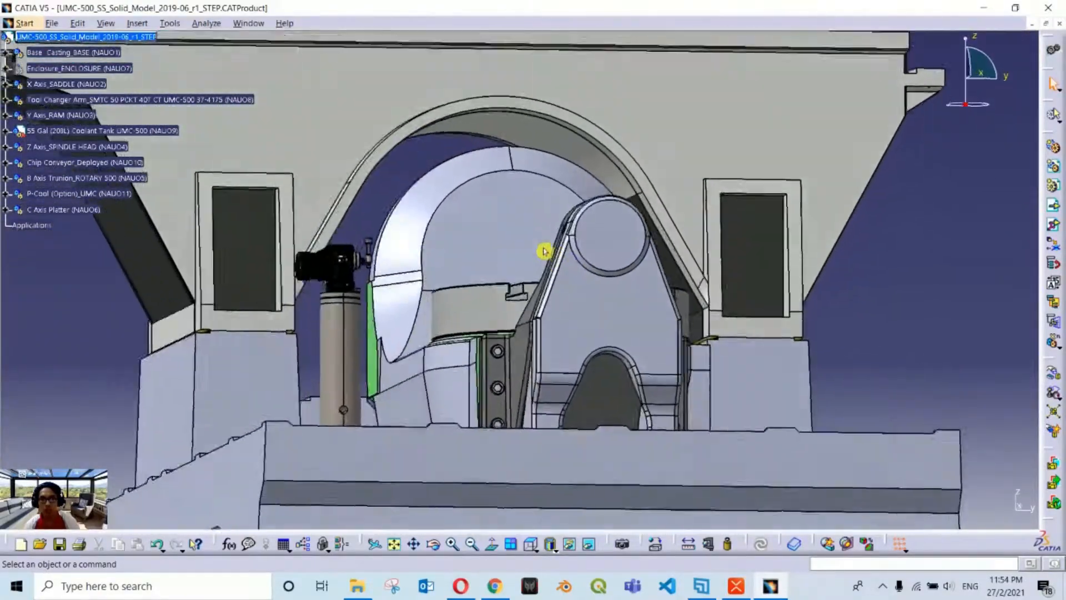